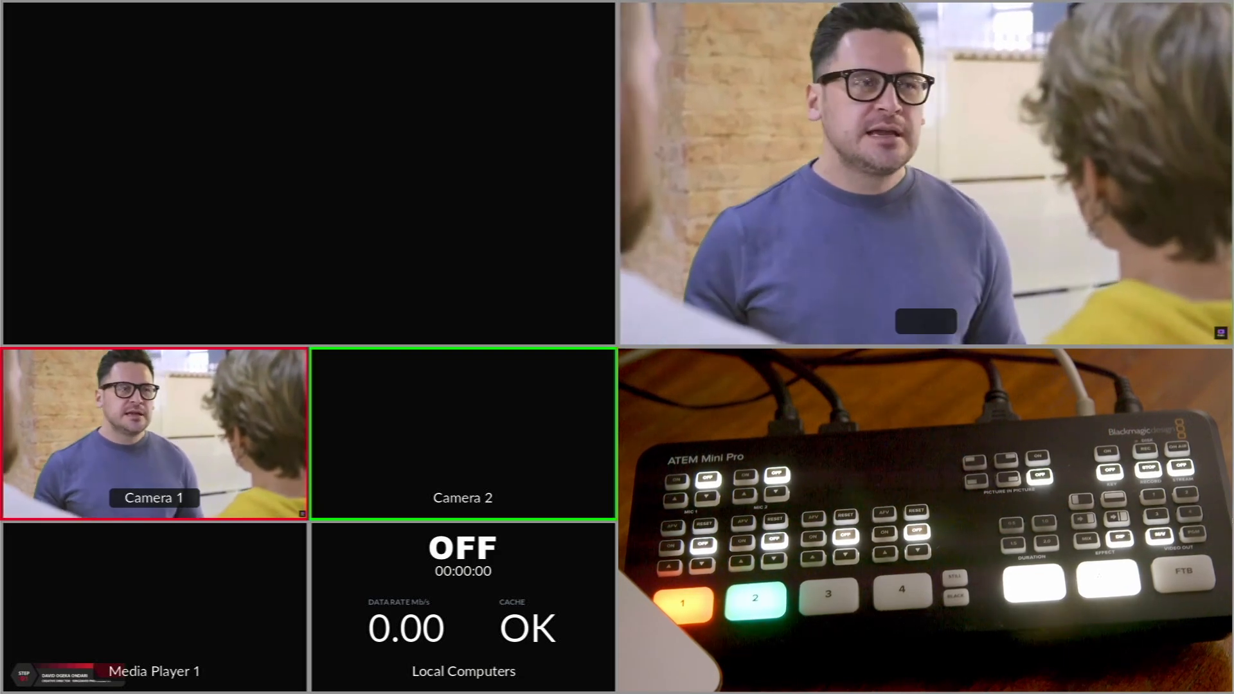
Put the Media Player 1 still on program and cue Camera 1 in preview
{"action": "left_click", "coordinate": [900, 591]}
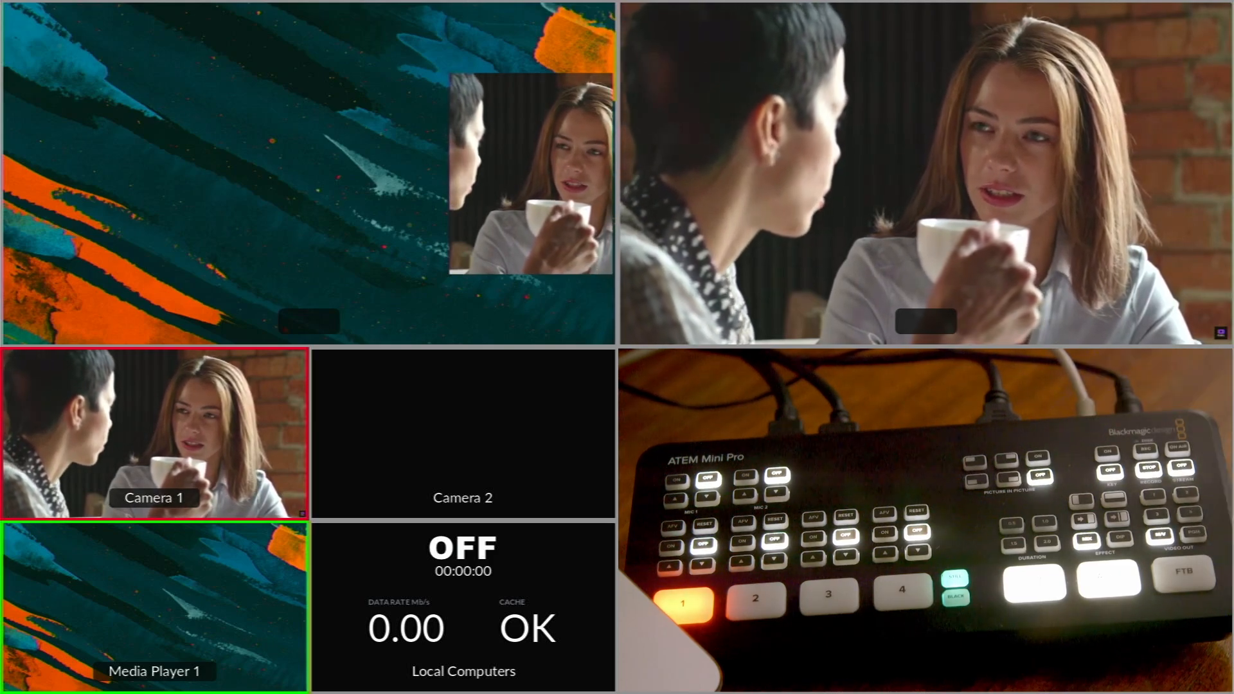
{"action": "left_click", "coordinate": [681, 605]}
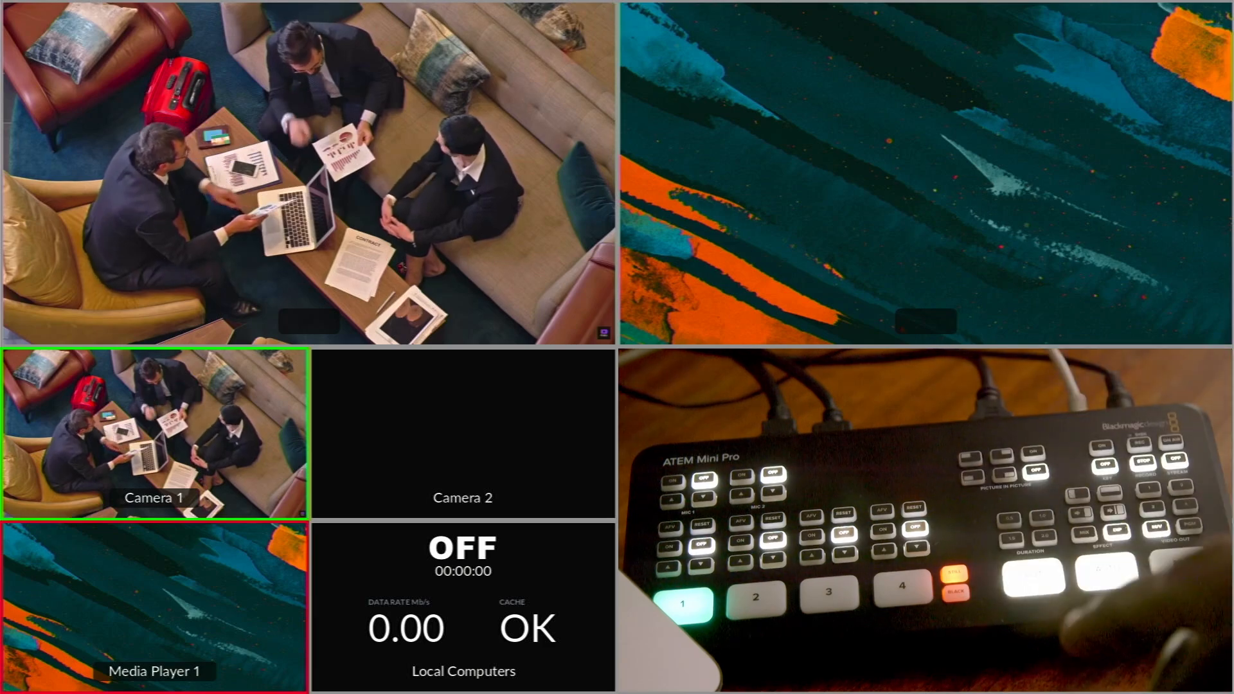
{"action": "left_click", "coordinate": [900, 608]}
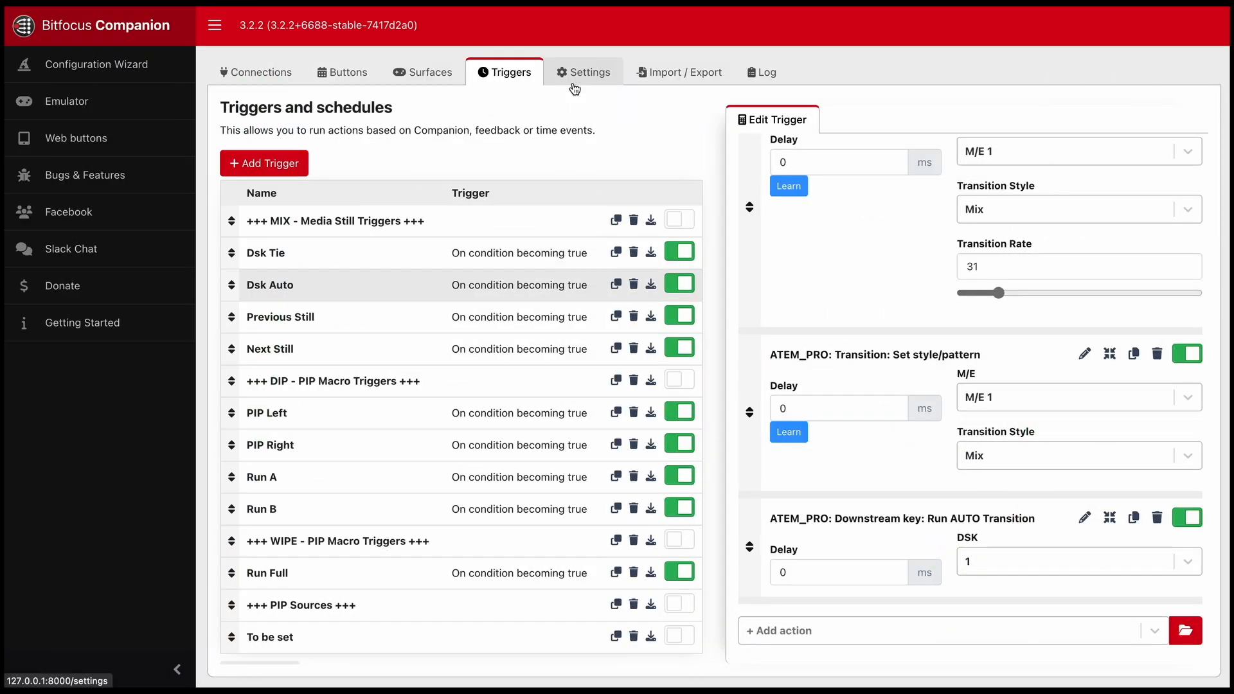
{"action": "mouse_move", "coordinate": [628, 218]}
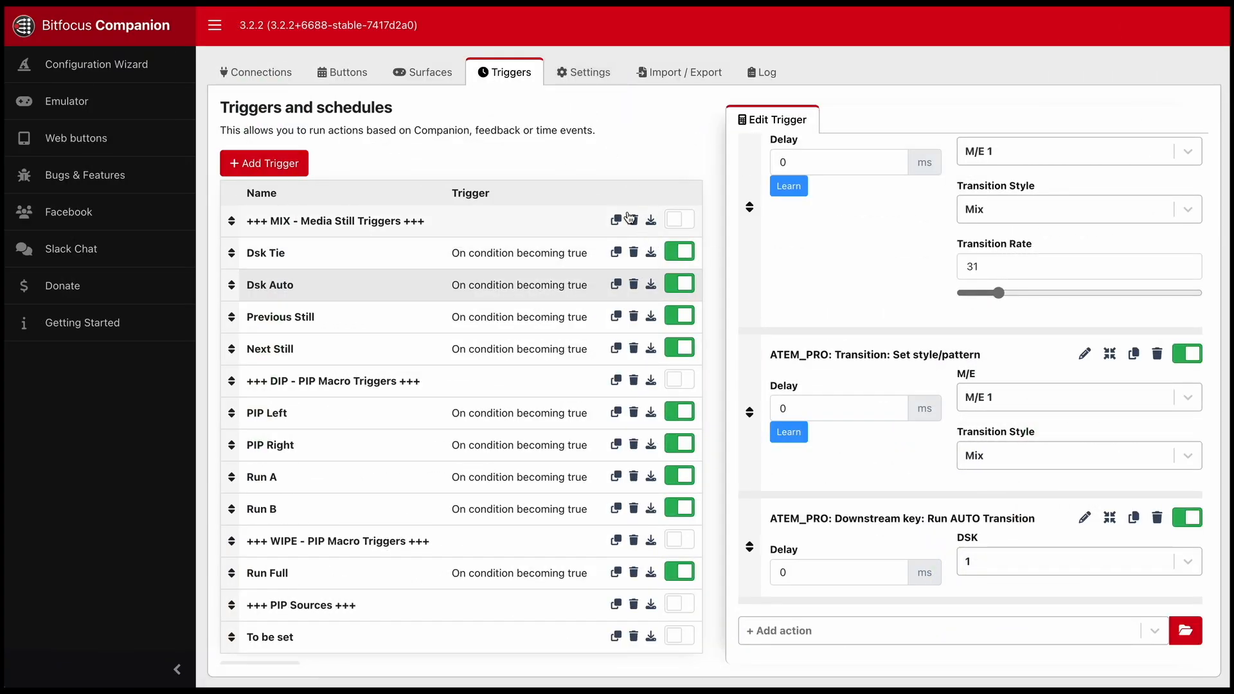
{"action": "mouse_move", "coordinate": [200, 146]}
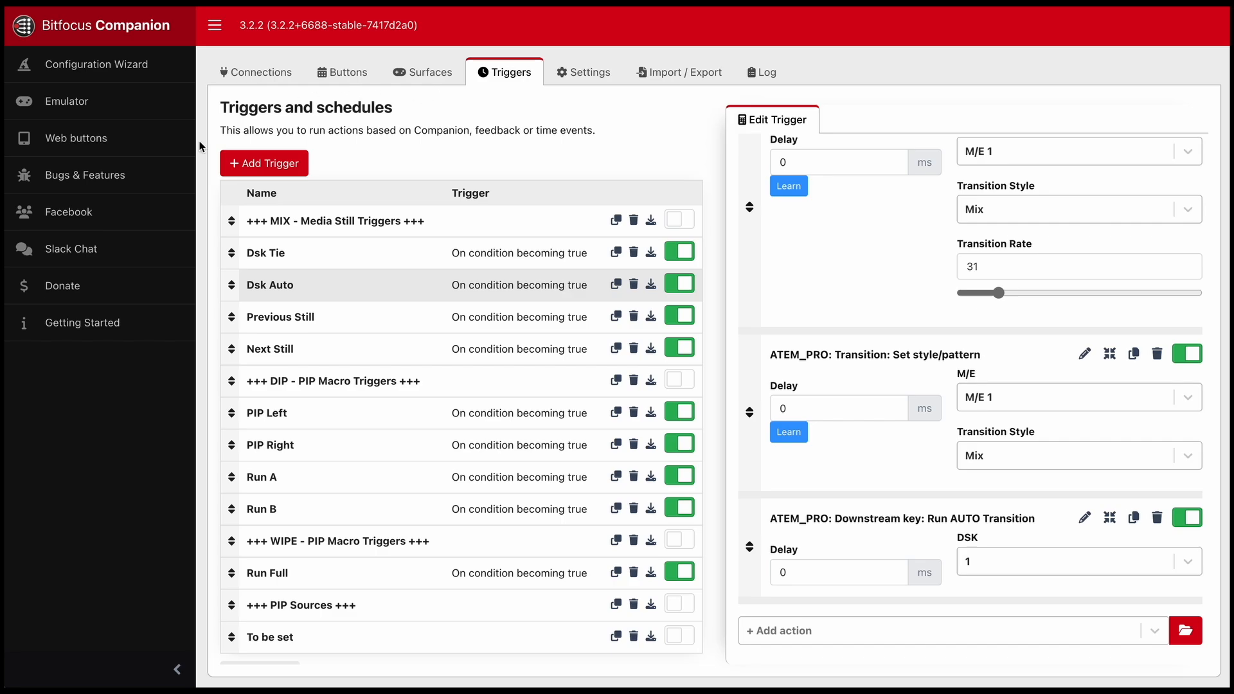
{"action": "mouse_move", "coordinate": [488, 58]}
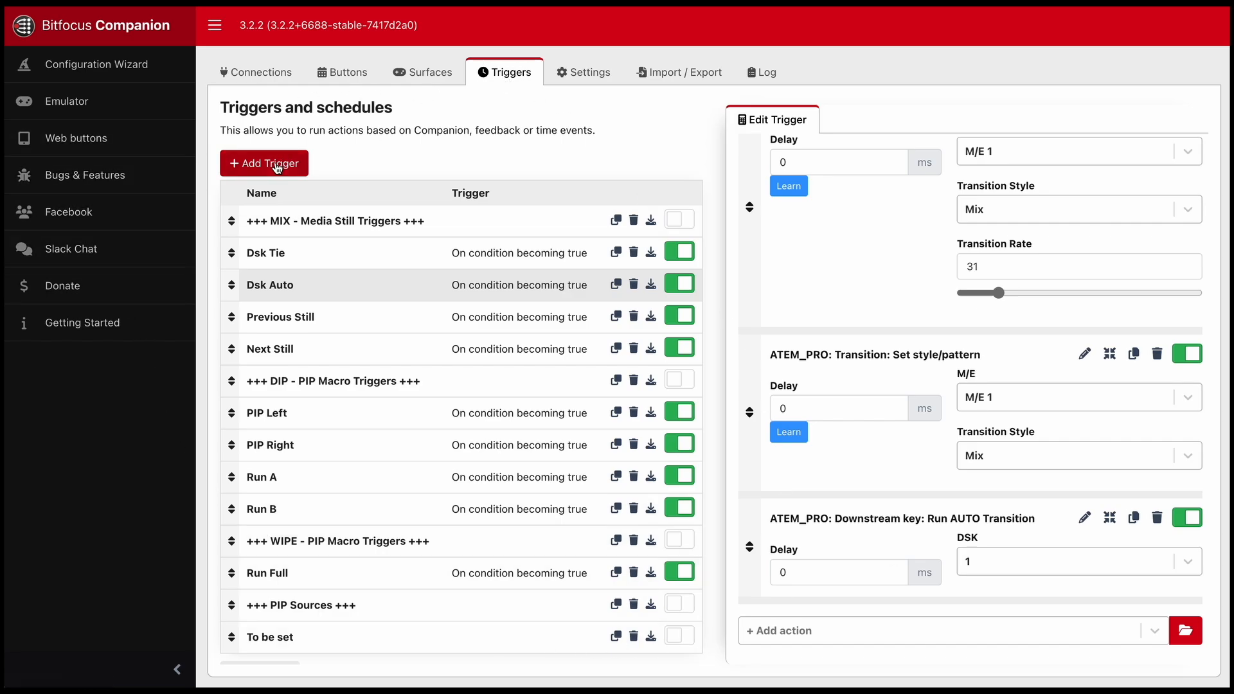
Add a blank New Trigger, then delete it again from the trigger list
{"action": "left_click", "coordinate": [265, 164]}
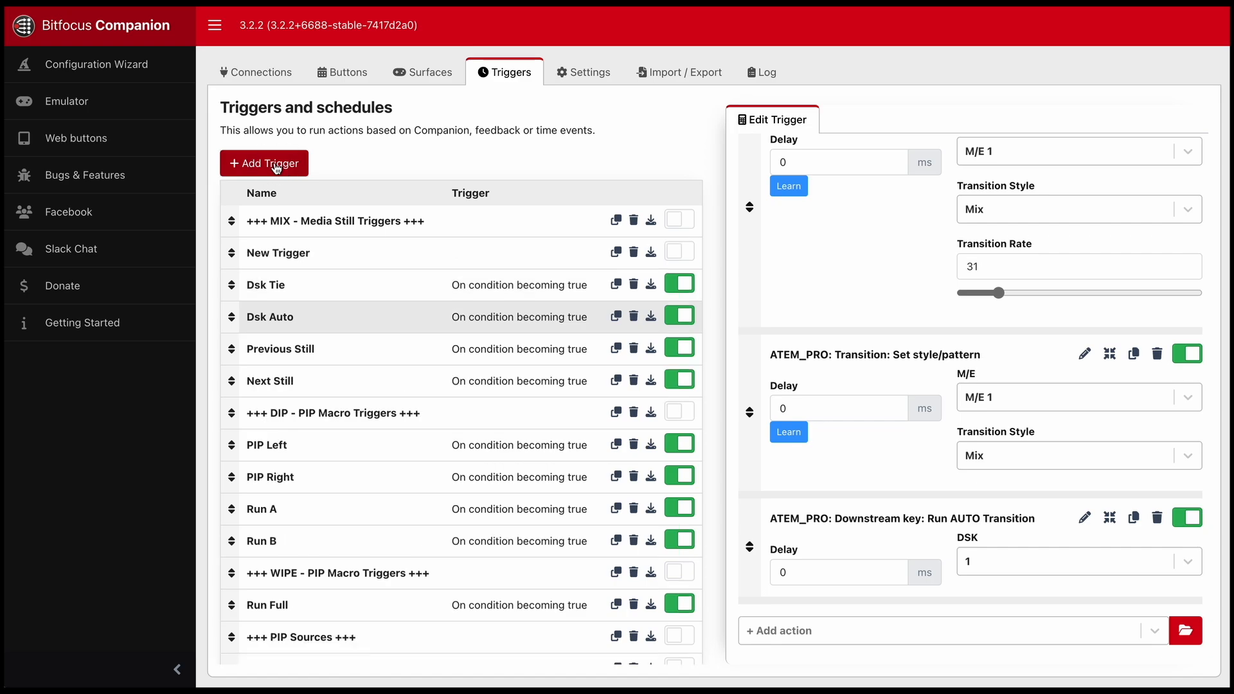
{"action": "left_click", "coordinate": [264, 164]}
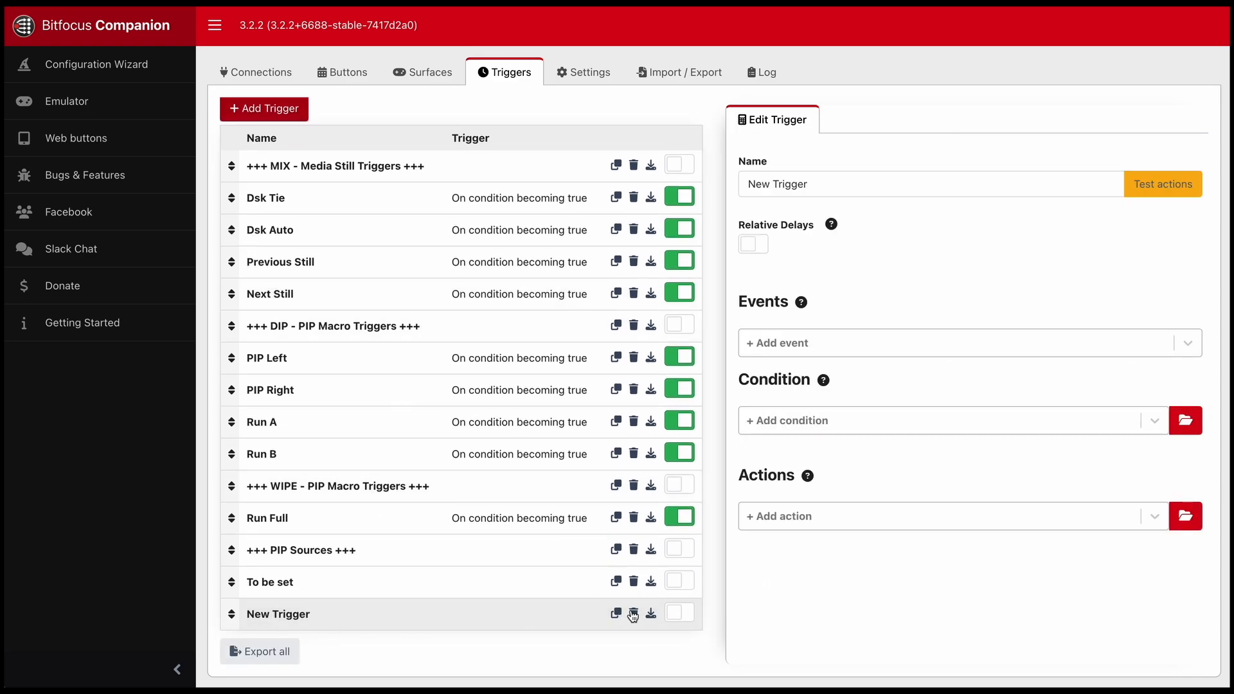
{"action": "left_click", "coordinate": [632, 613]}
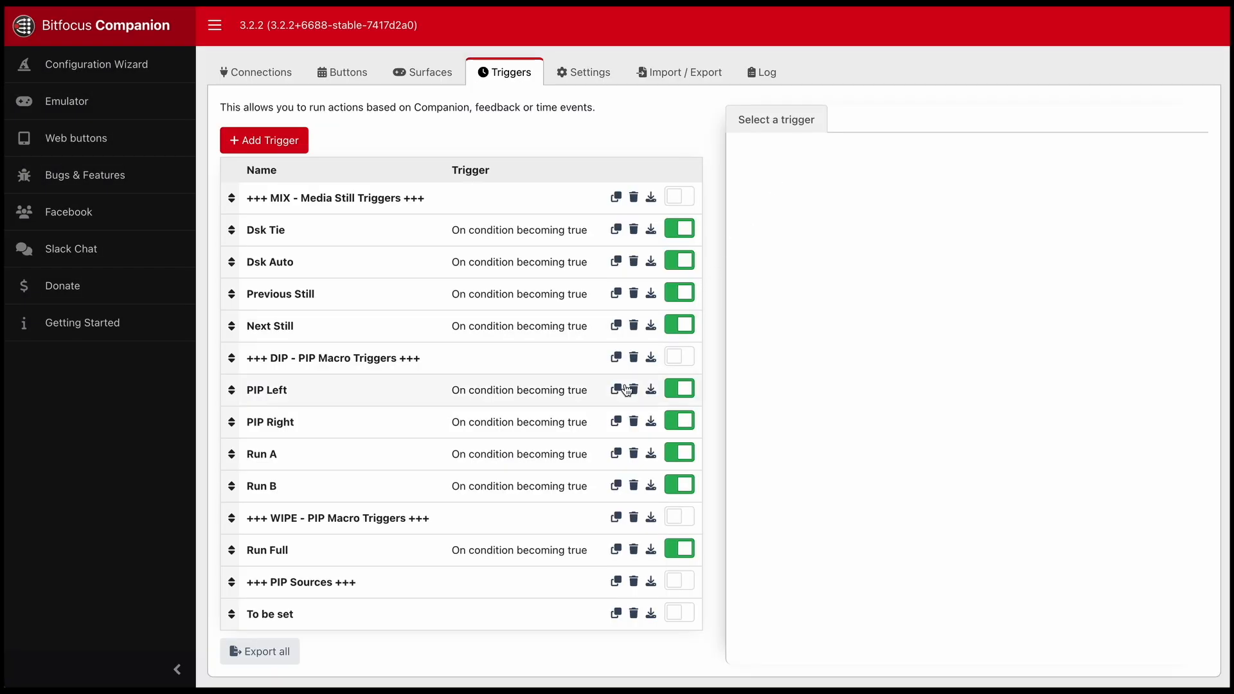
Load the Dsk Auto trigger and review its condition-true event and Transition Rate condition
{"action": "left_click", "coordinate": [270, 262]}
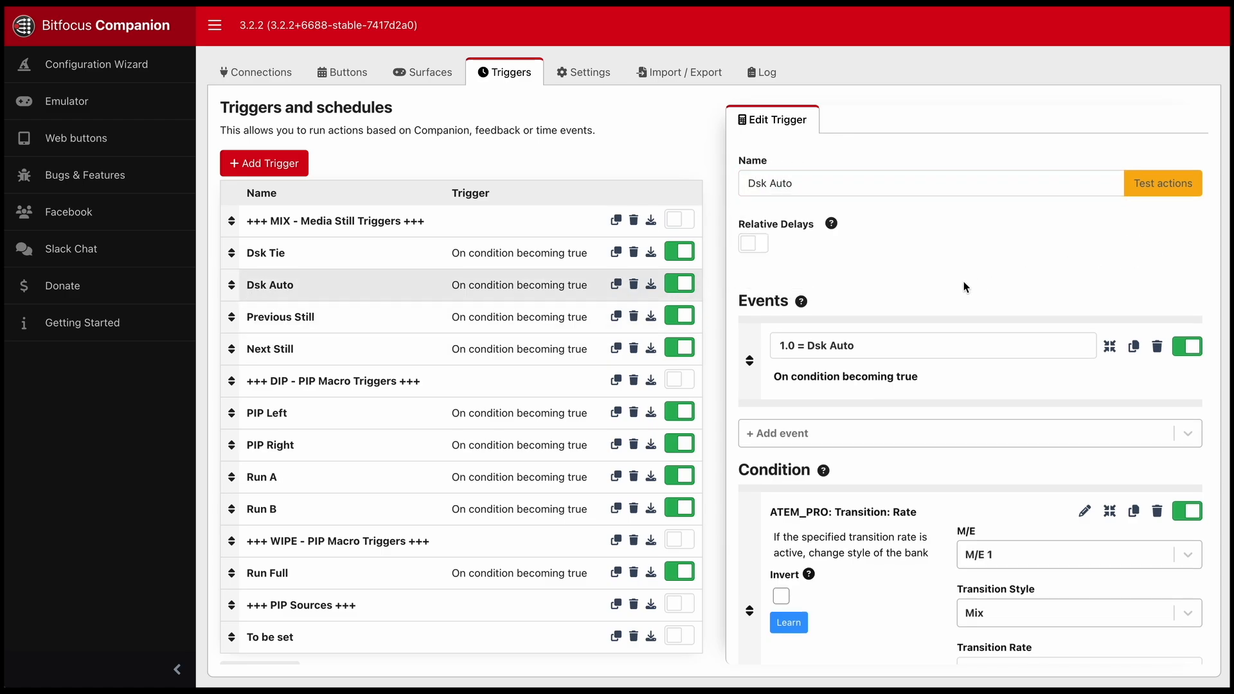
{"action": "scroll", "scroll_direction": "down", "scroll_amount": 3}
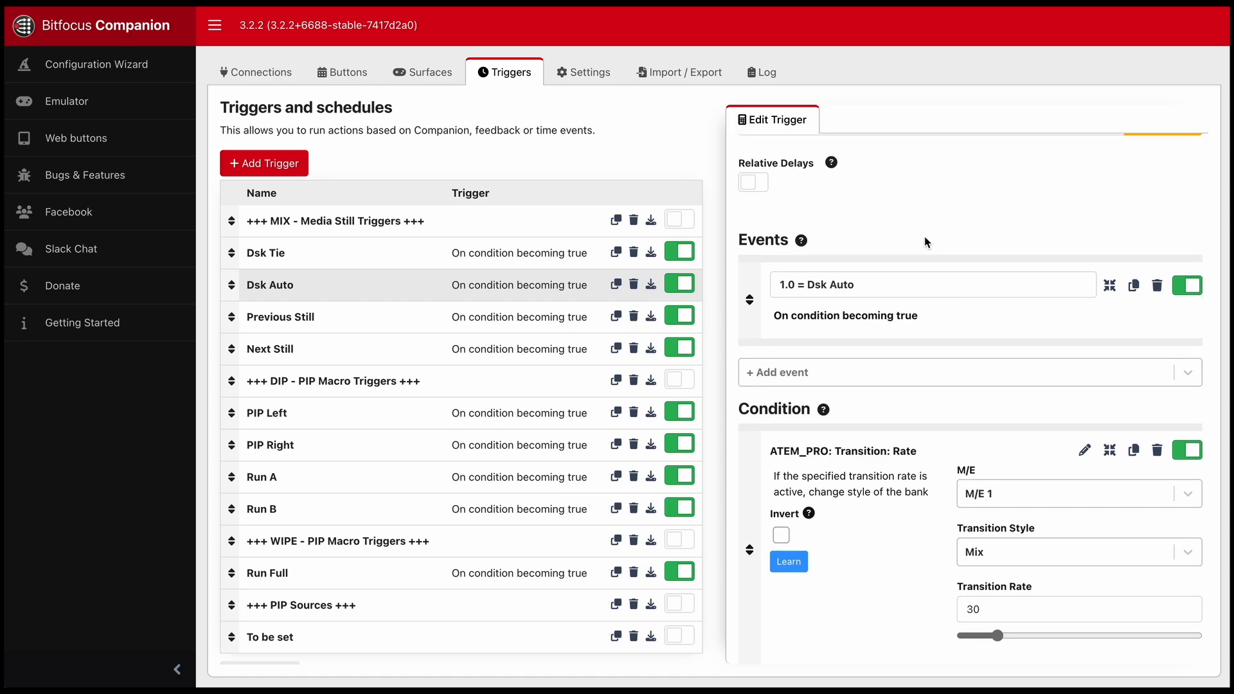
{"action": "mouse_move", "coordinate": [789, 273]}
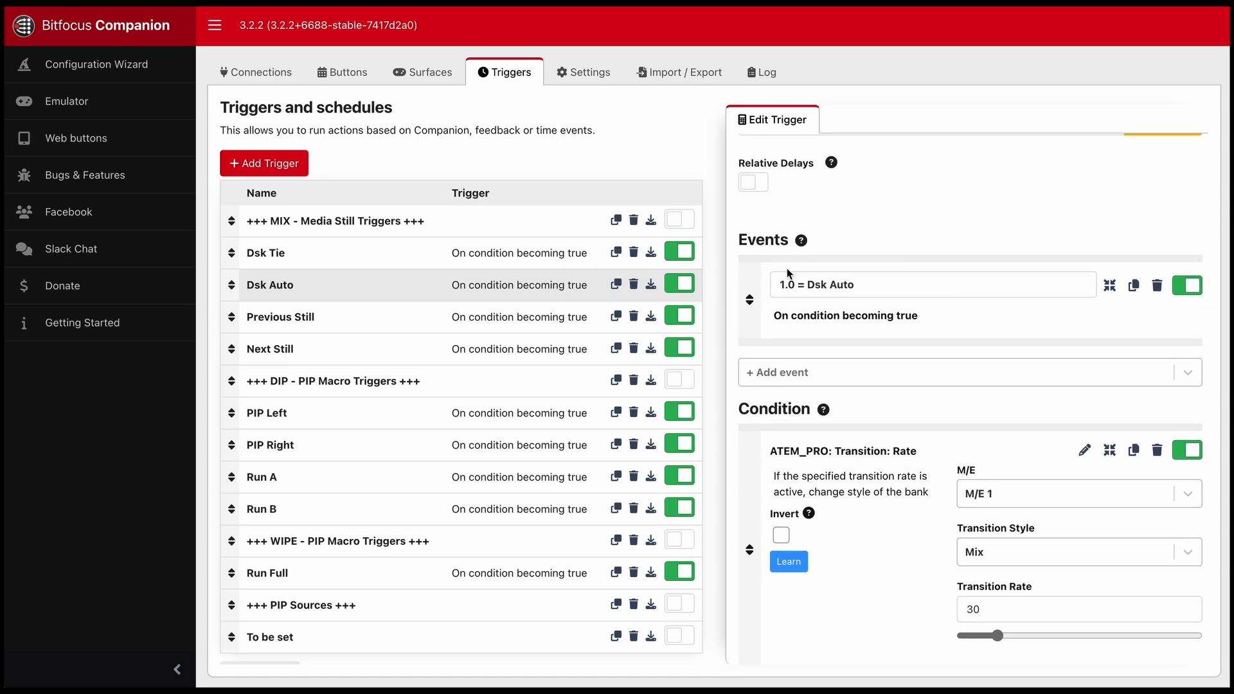
{"action": "mouse_move", "coordinate": [848, 248]}
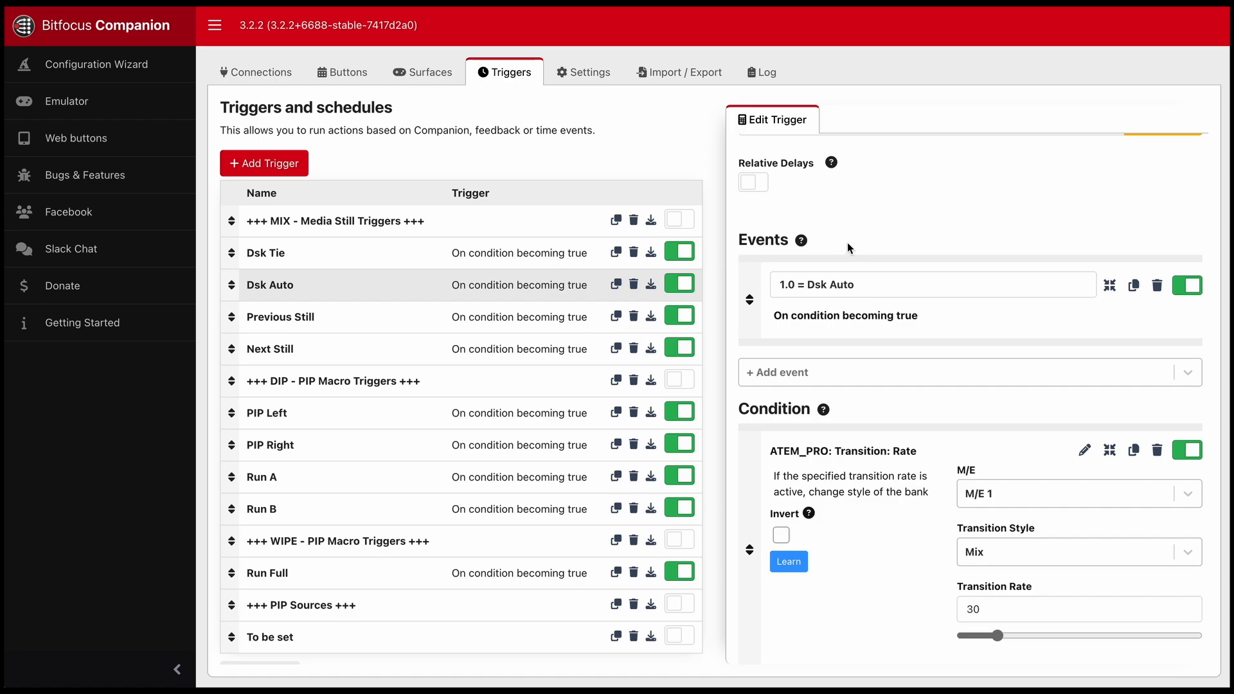
{"action": "scroll", "scroll_direction": "down", "scroll_amount": 3}
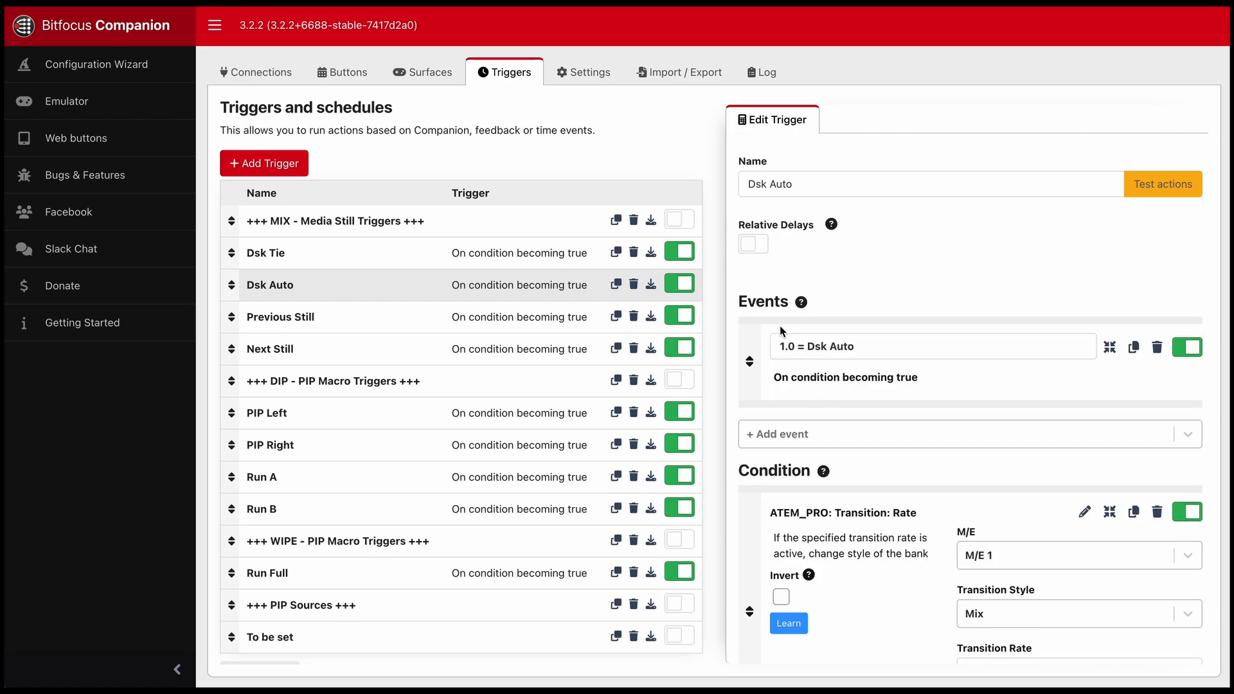
{"action": "mouse_move", "coordinate": [1076, 433]}
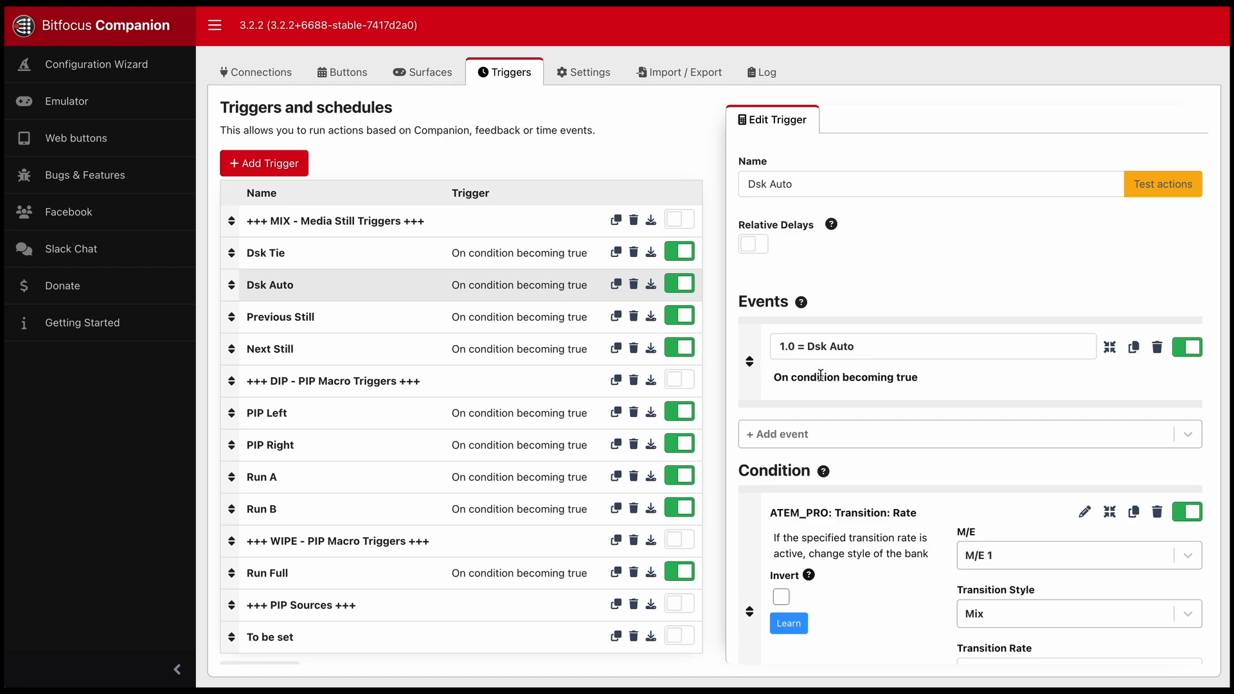
{"action": "double_click", "coordinate": [845, 377]}
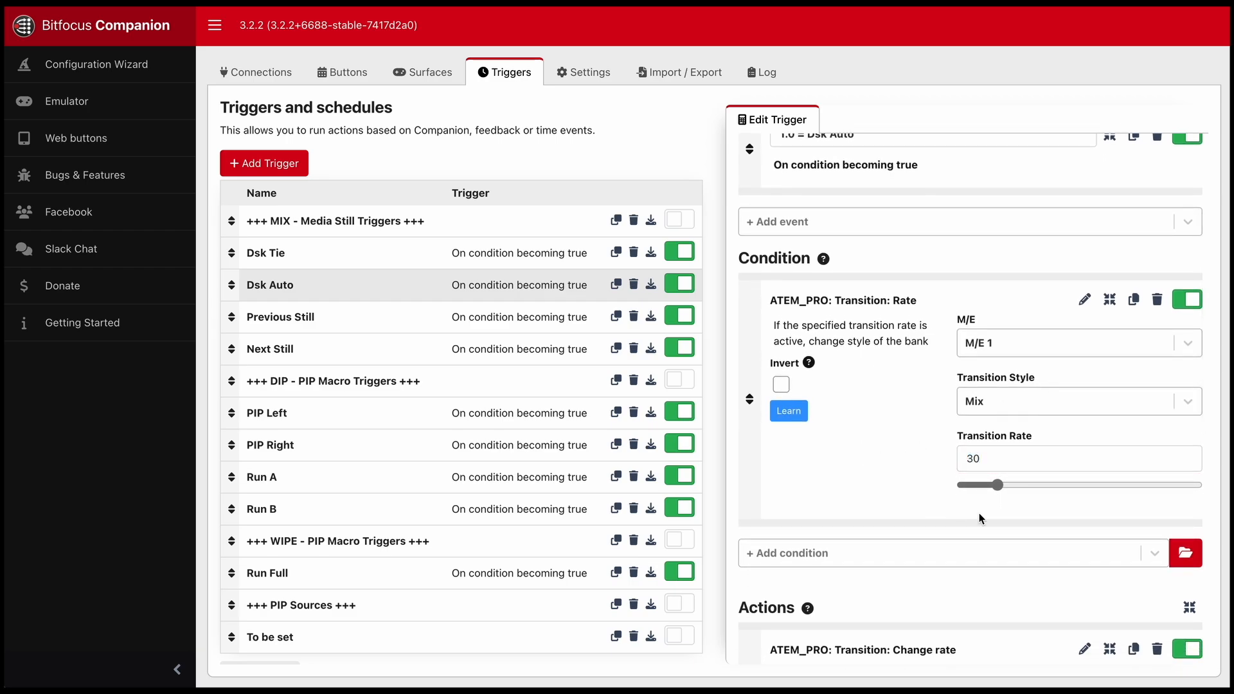
{"action": "mouse_move", "coordinate": [951, 441]}
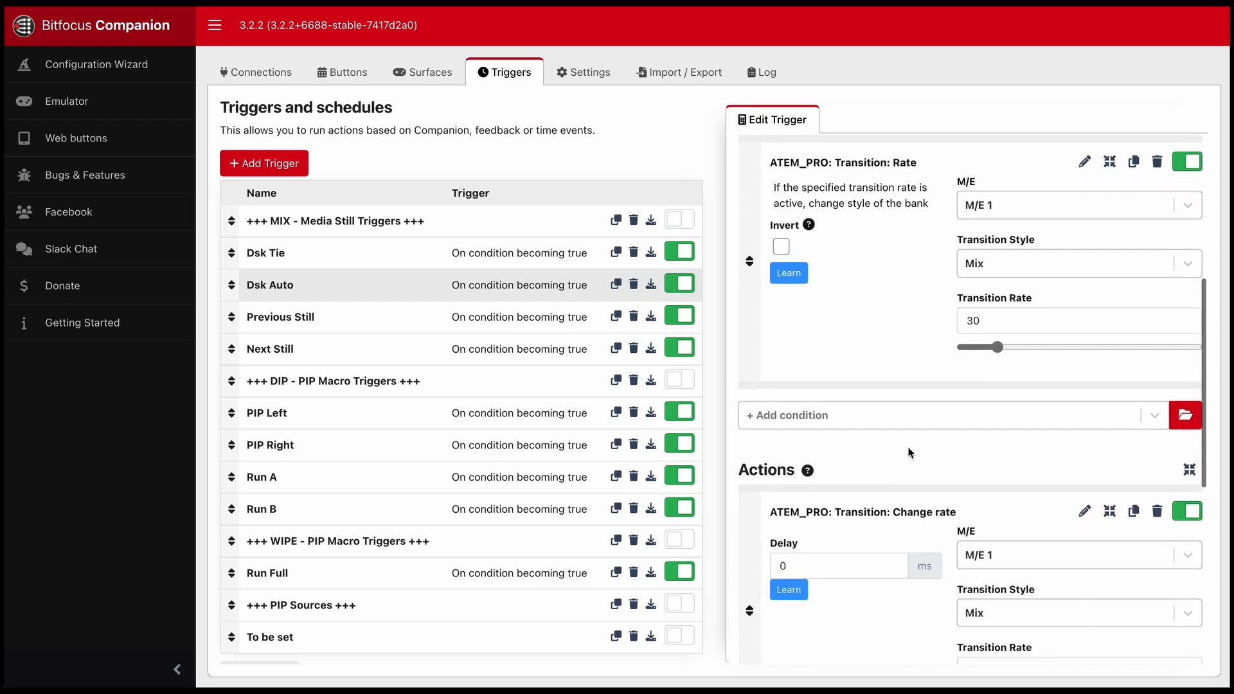
{"action": "scroll", "scroll_direction": "down", "scroll_amount": 3}
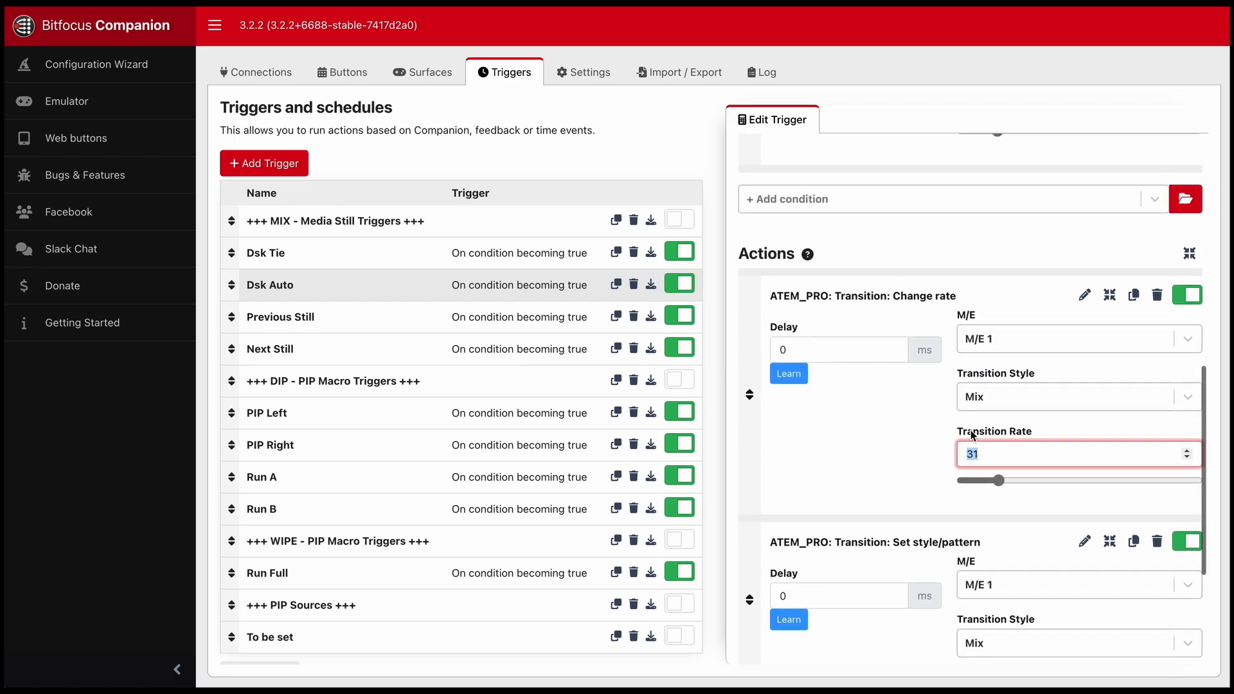
{"action": "scroll", "scroll_direction": "up", "scroll_amount": 3}
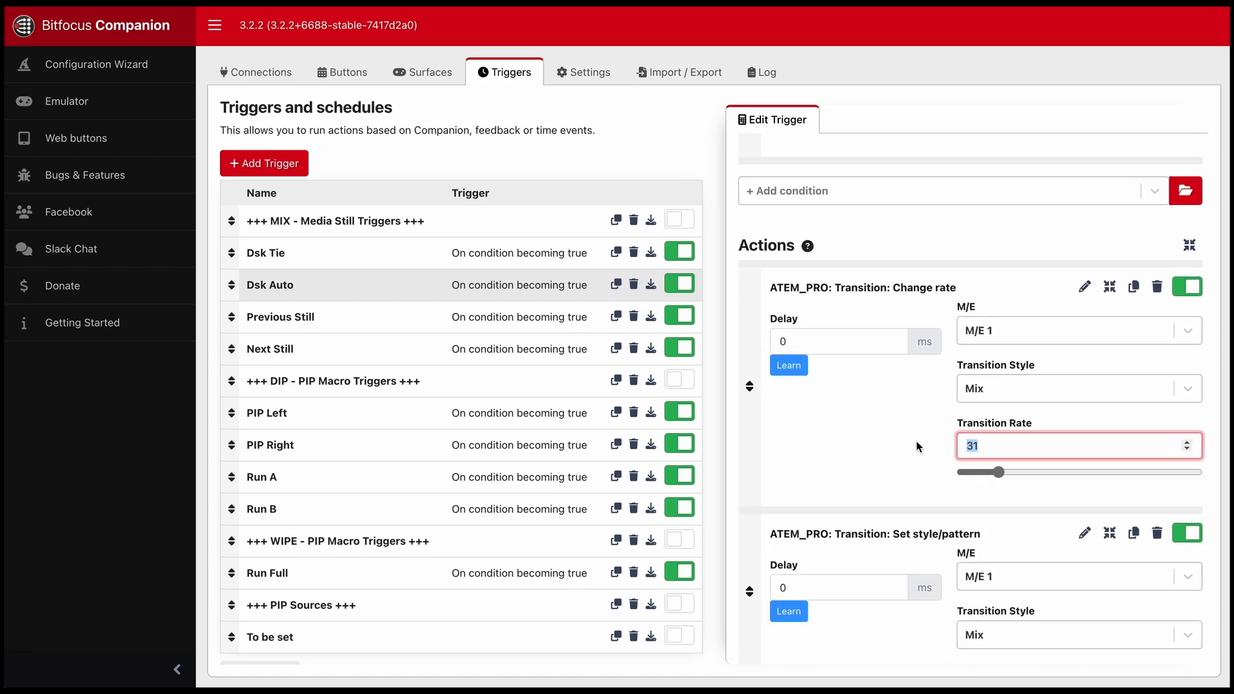
{"action": "scroll", "scroll_direction": "down", "scroll_amount": 3}
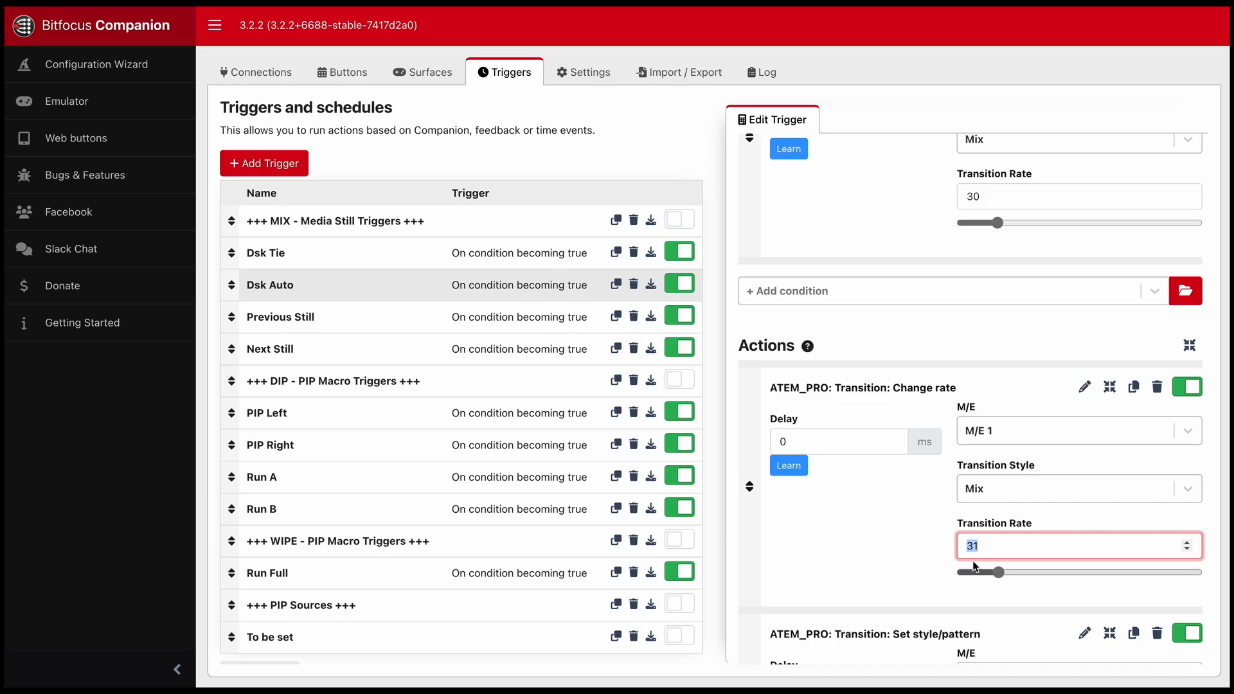
{"action": "scroll", "scroll_direction": "up", "scroll_amount": 3}
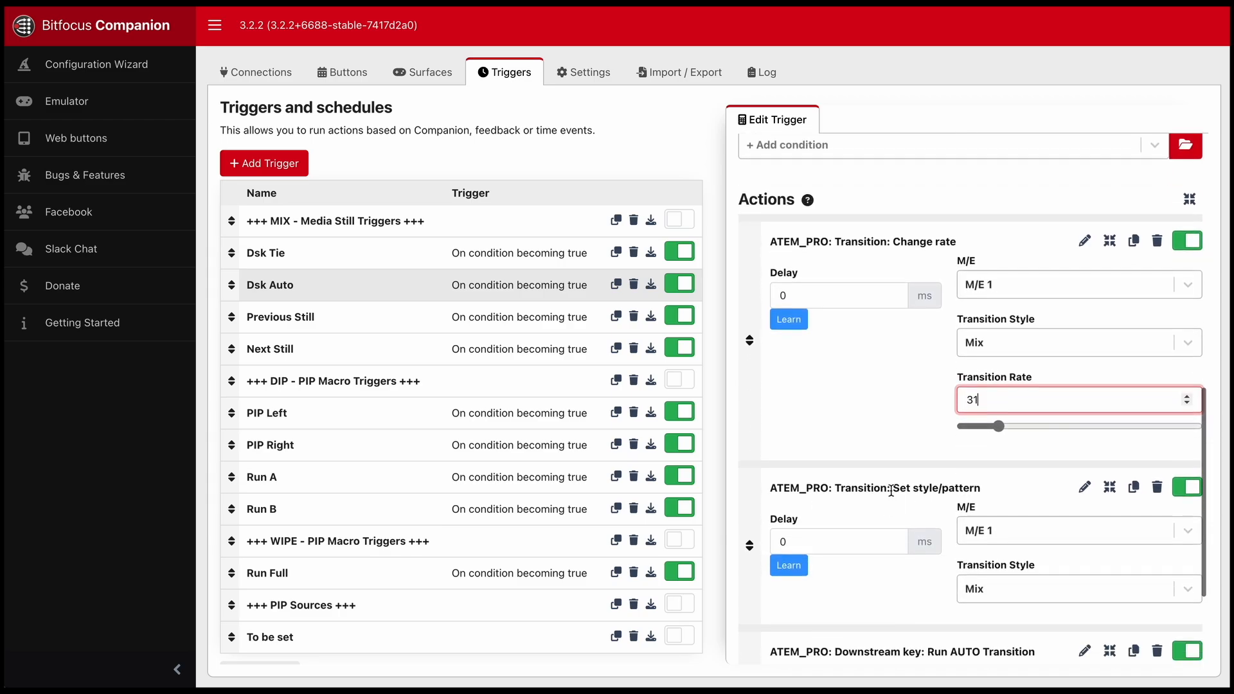
{"action": "left_click", "coordinate": [1074, 455]}
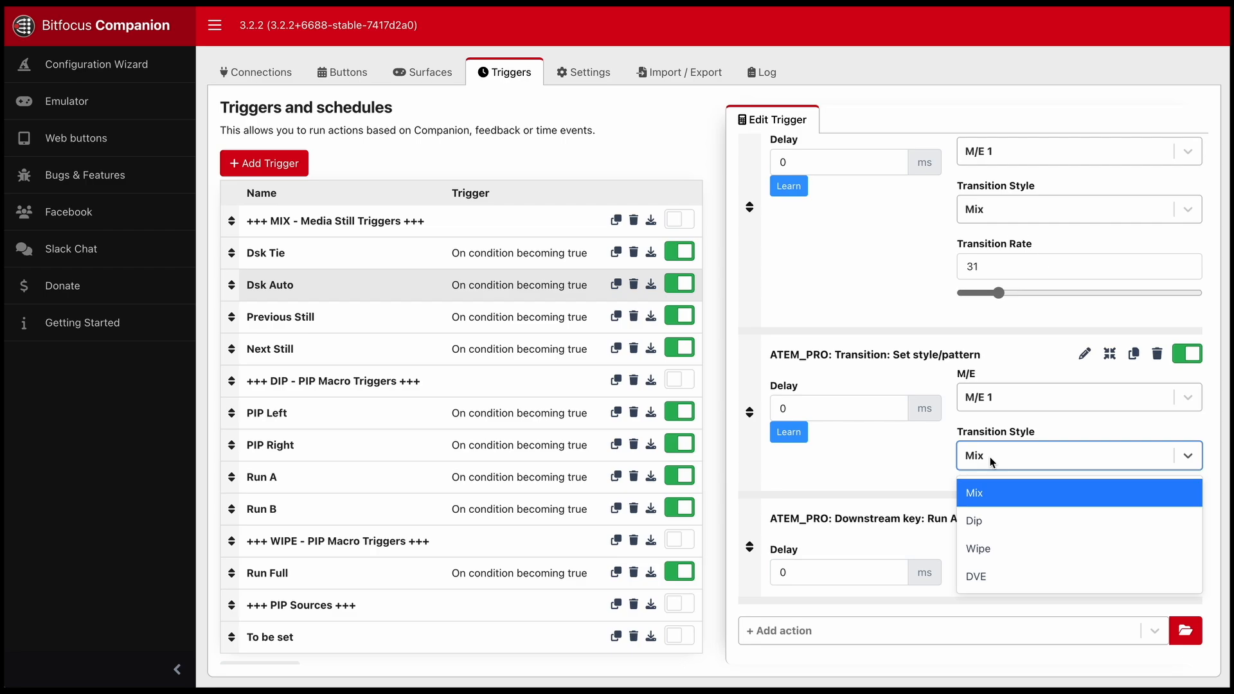
{"action": "mouse_move", "coordinate": [990, 524]}
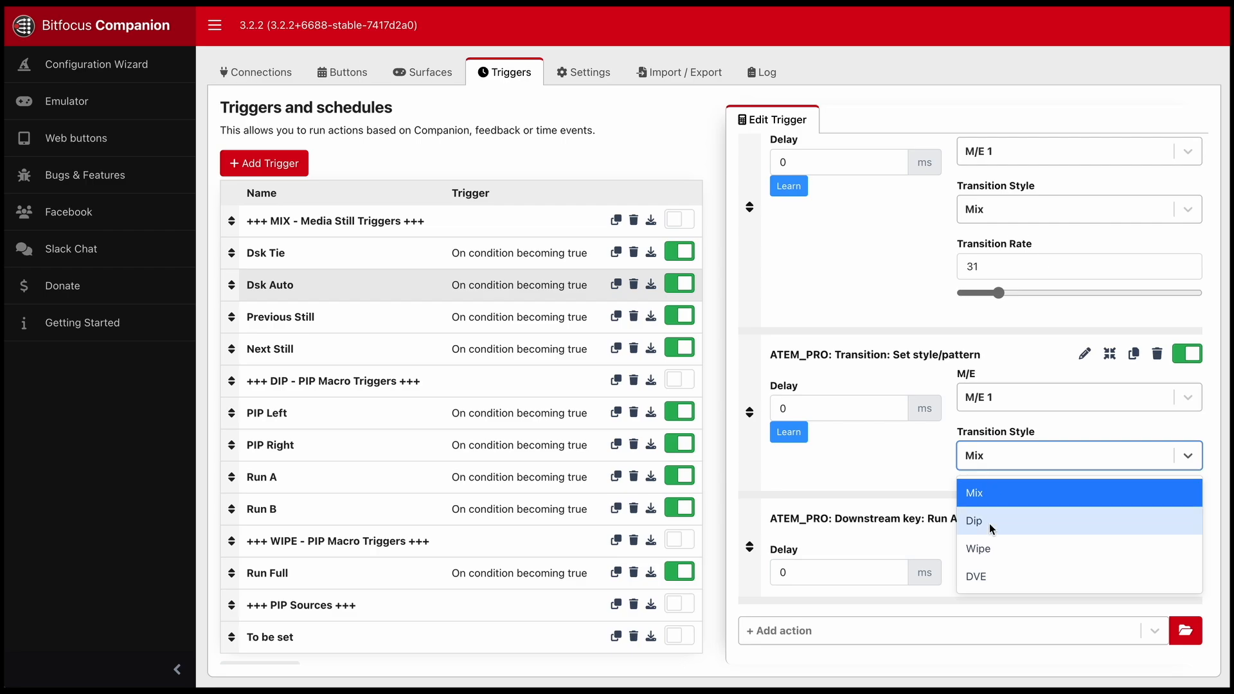
{"action": "left_click", "coordinate": [973, 492]}
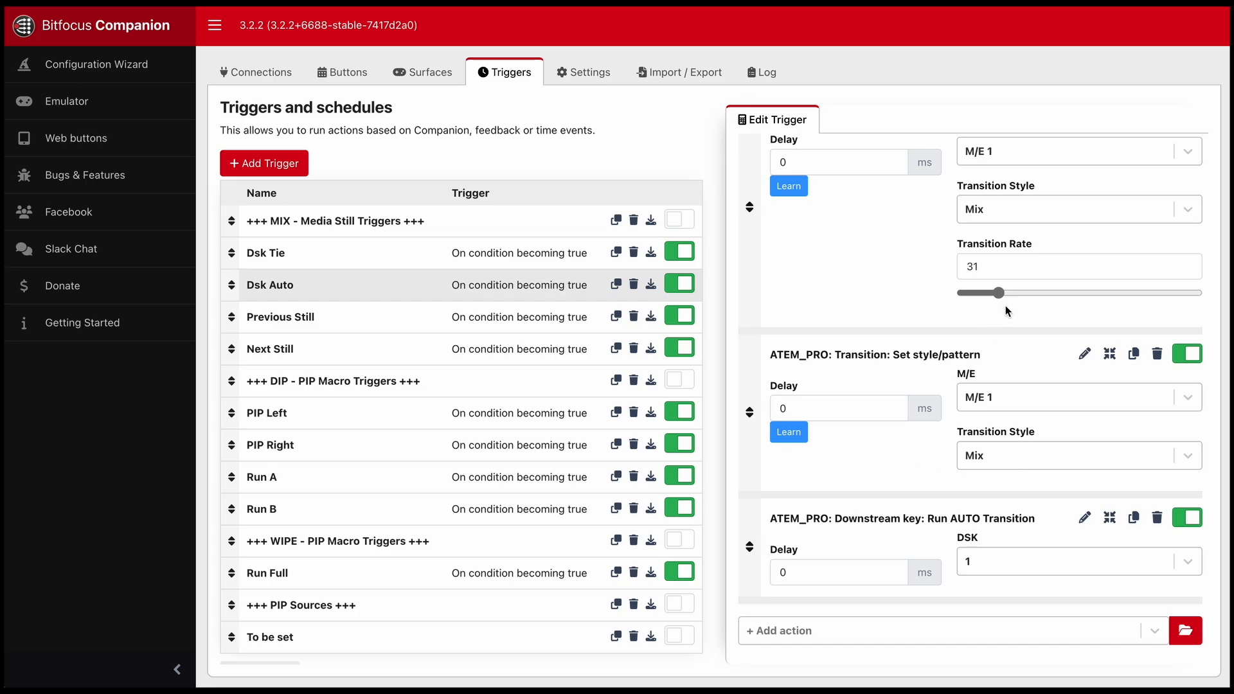
{"action": "mouse_move", "coordinate": [915, 479]}
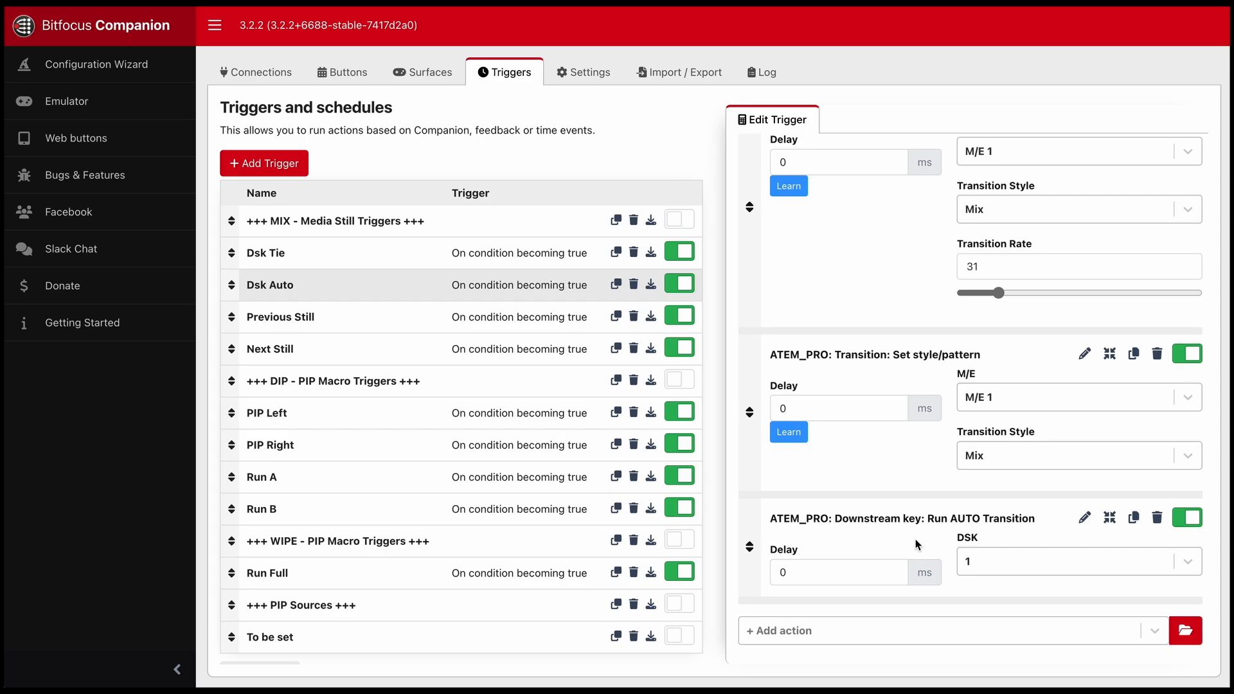
{"action": "mouse_move", "coordinate": [1037, 527]}
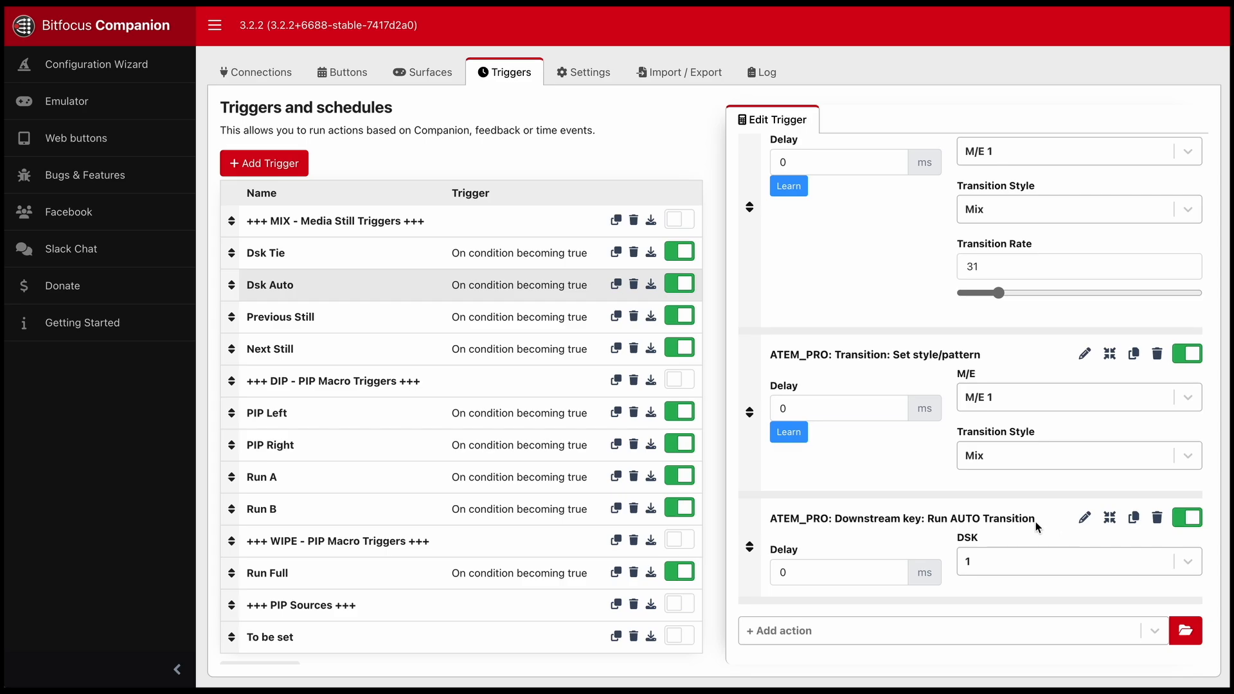
{"action": "mouse_move", "coordinate": [1010, 552]}
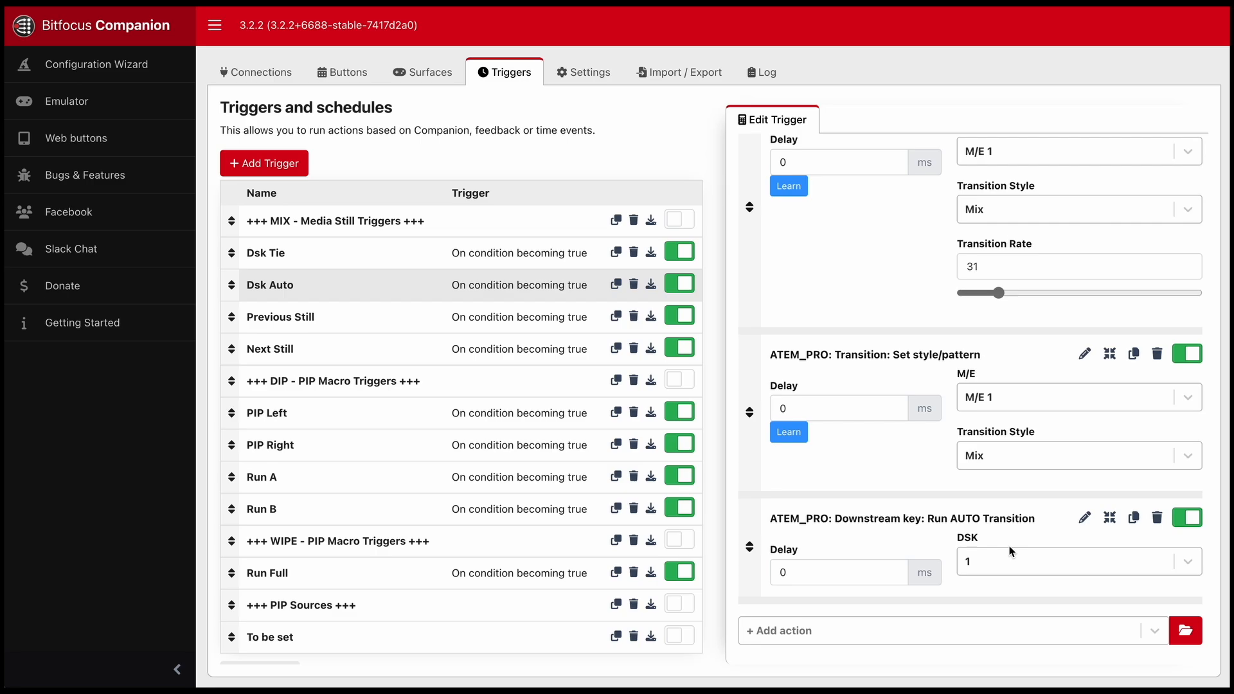
{"action": "scroll", "scroll_direction": "down", "scroll_amount": 3}
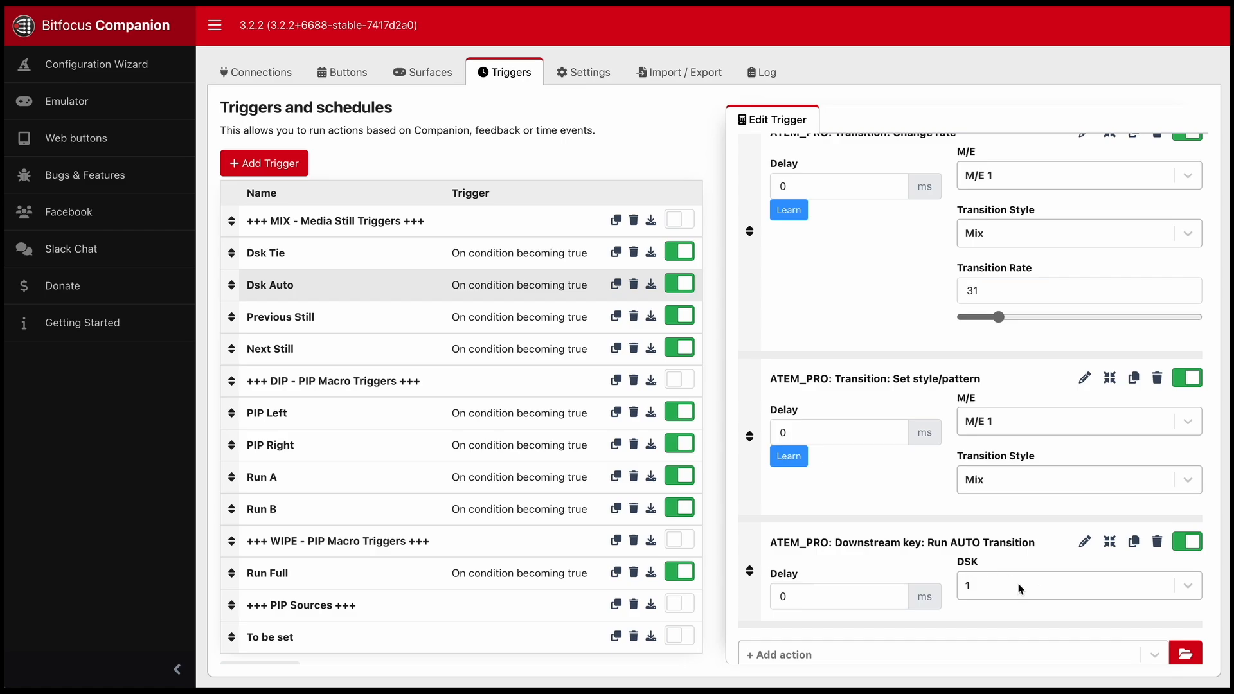
{"action": "mouse_move", "coordinate": [939, 594]}
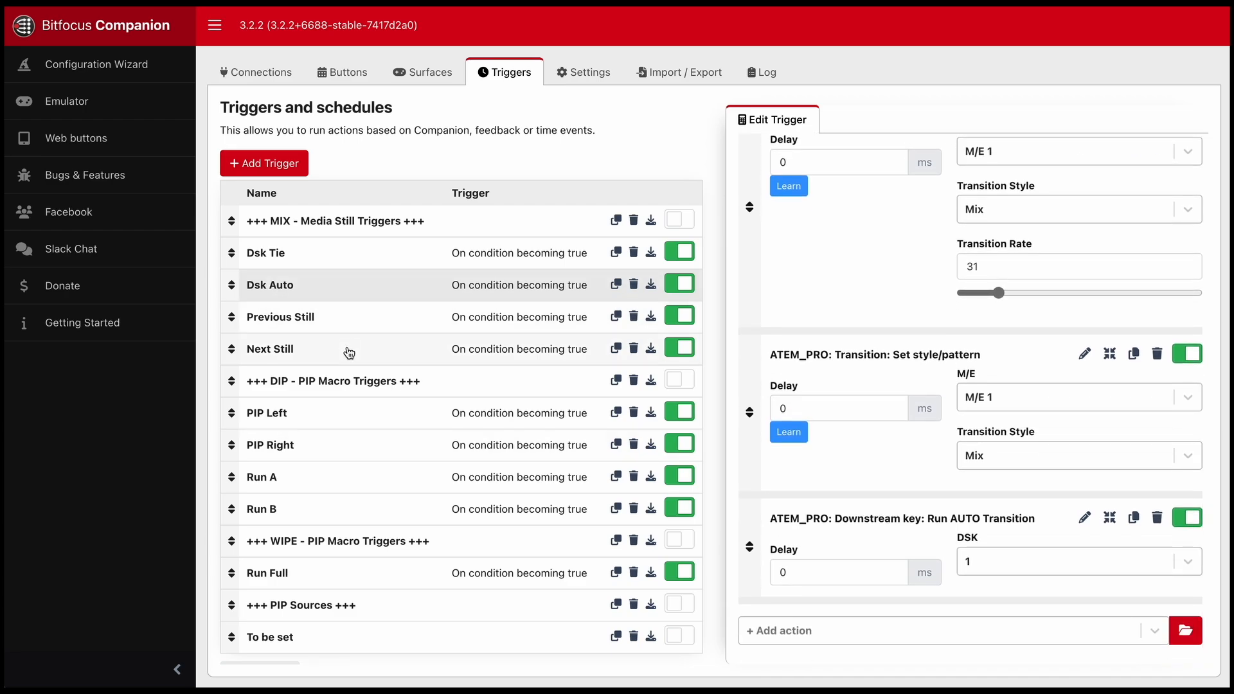
Load the Next Still trigger and set its Change rate action's Transition Rate to 31
{"action": "left_click", "coordinate": [270, 349]}
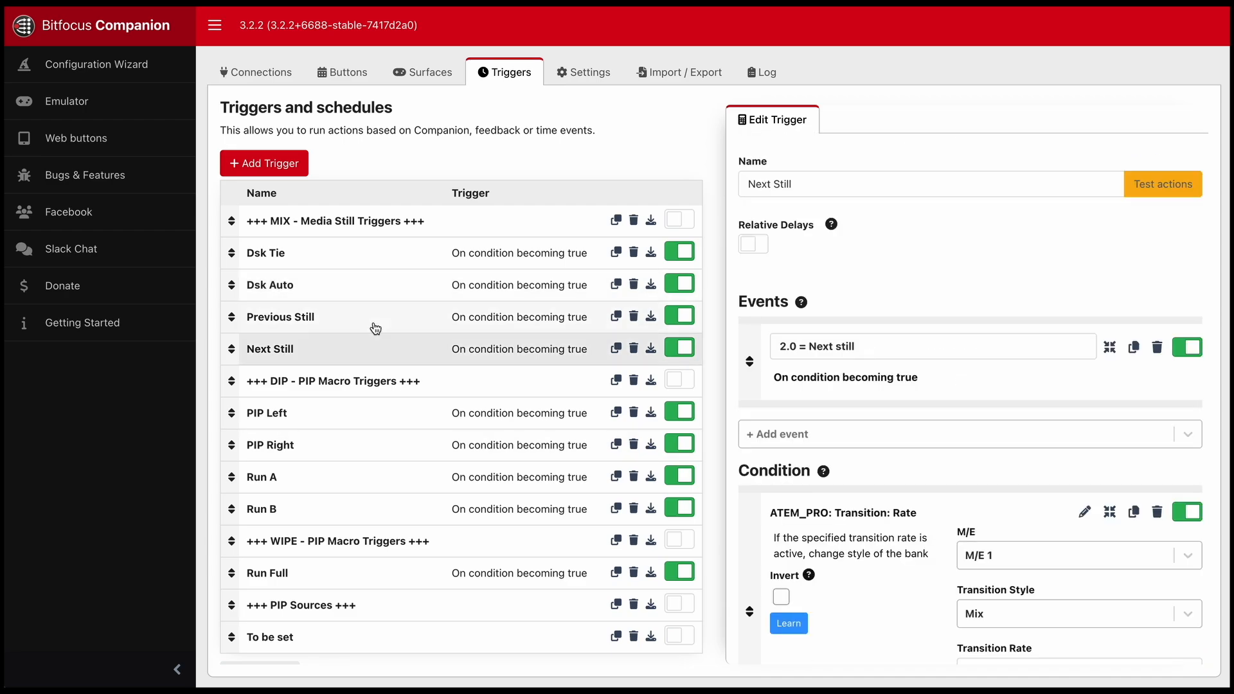
{"action": "mouse_move", "coordinate": [369, 358]}
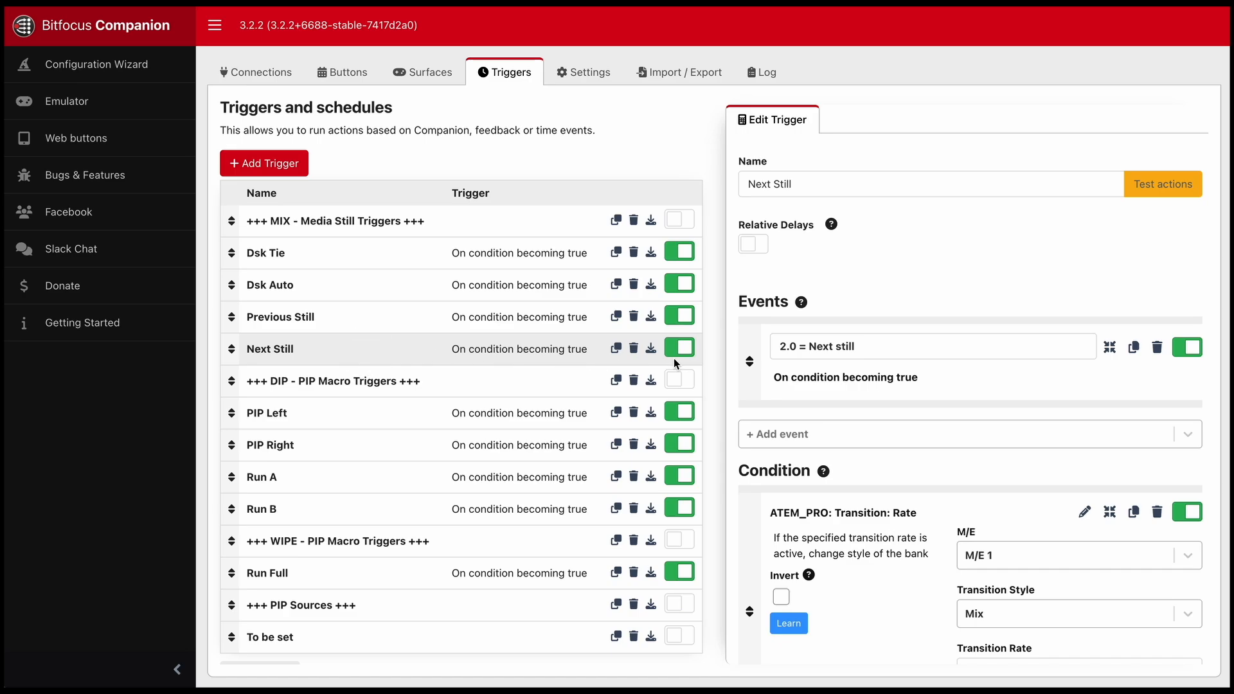
{"action": "scroll", "scroll_direction": "down", "scroll_amount": 3}
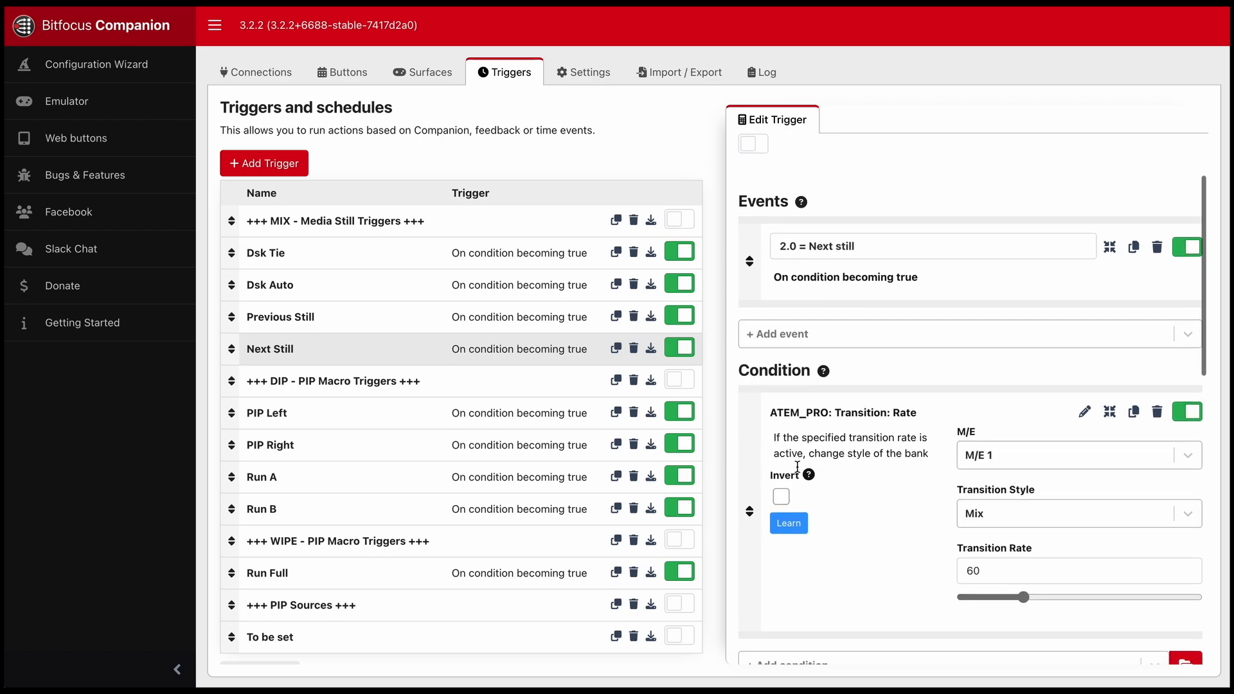
{"action": "mouse_move", "coordinate": [1015, 502]}
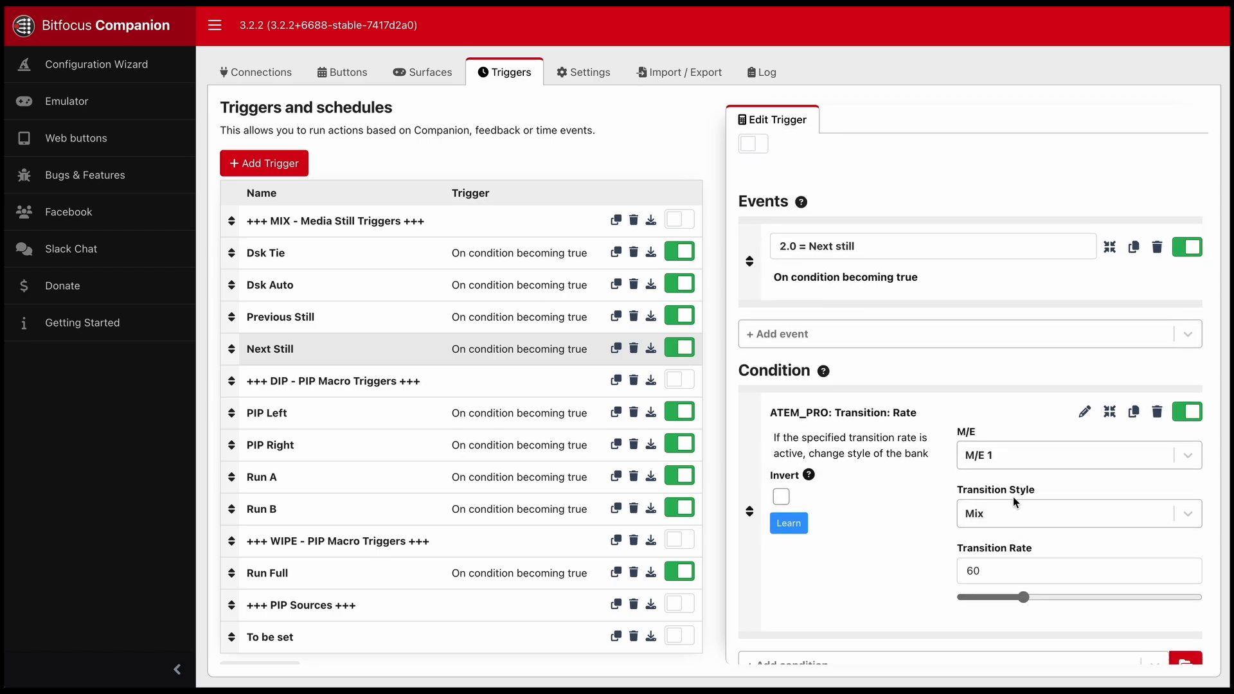
{"action": "mouse_move", "coordinate": [966, 538]}
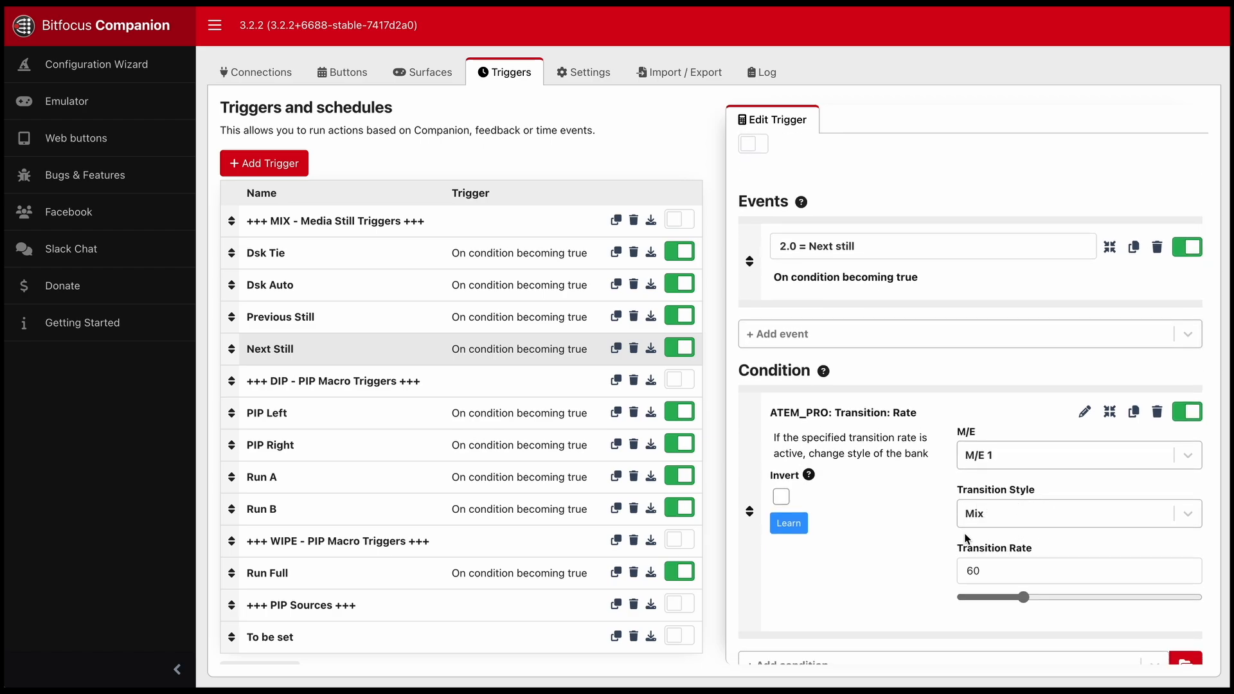
{"action": "mouse_move", "coordinate": [1022, 504]}
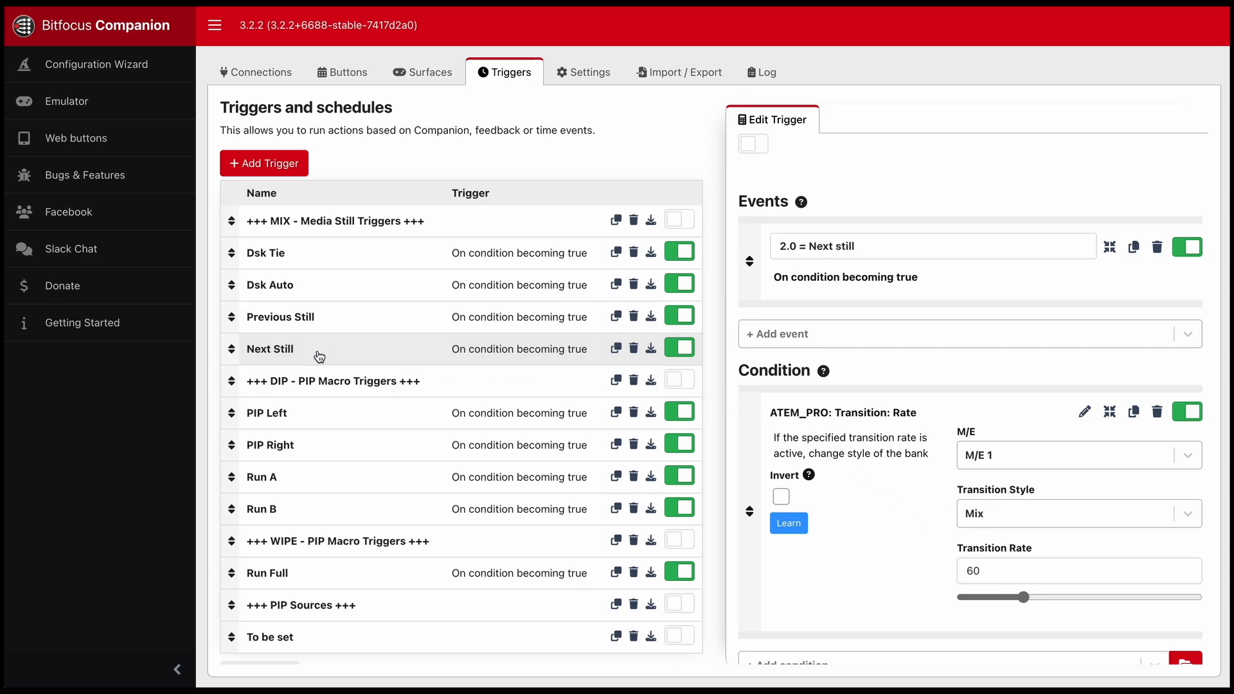
{"action": "mouse_move", "coordinate": [368, 328]}
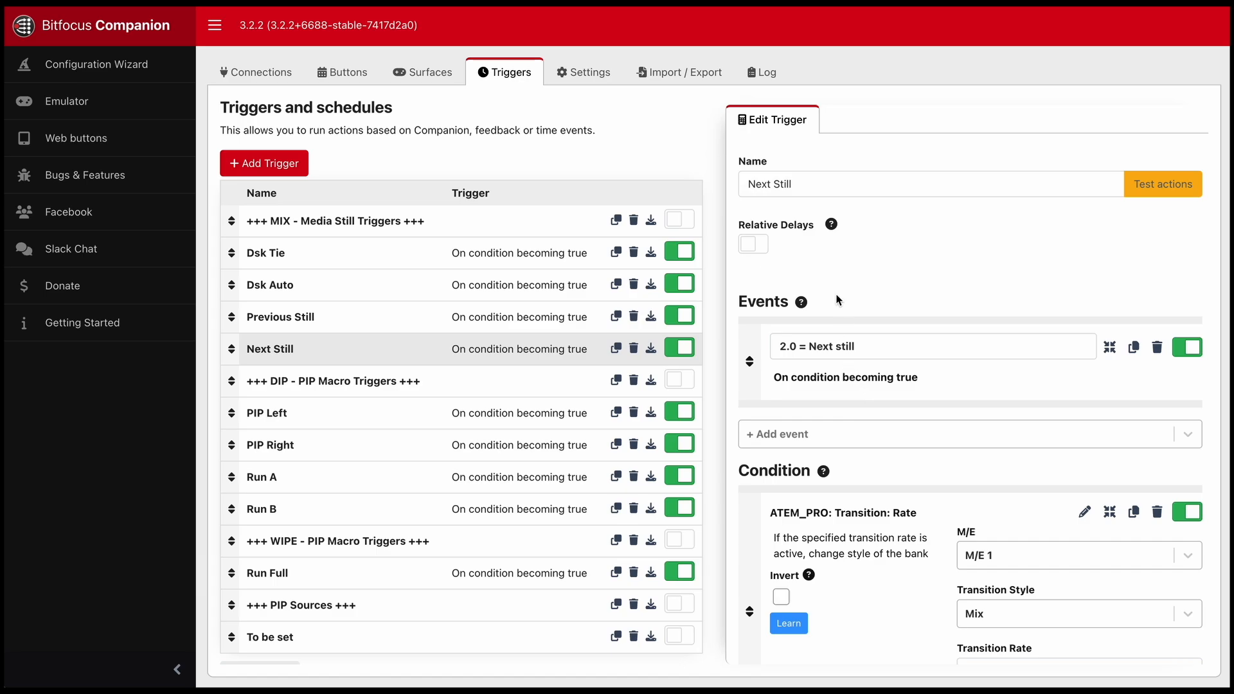
{"action": "mouse_move", "coordinate": [967, 425]}
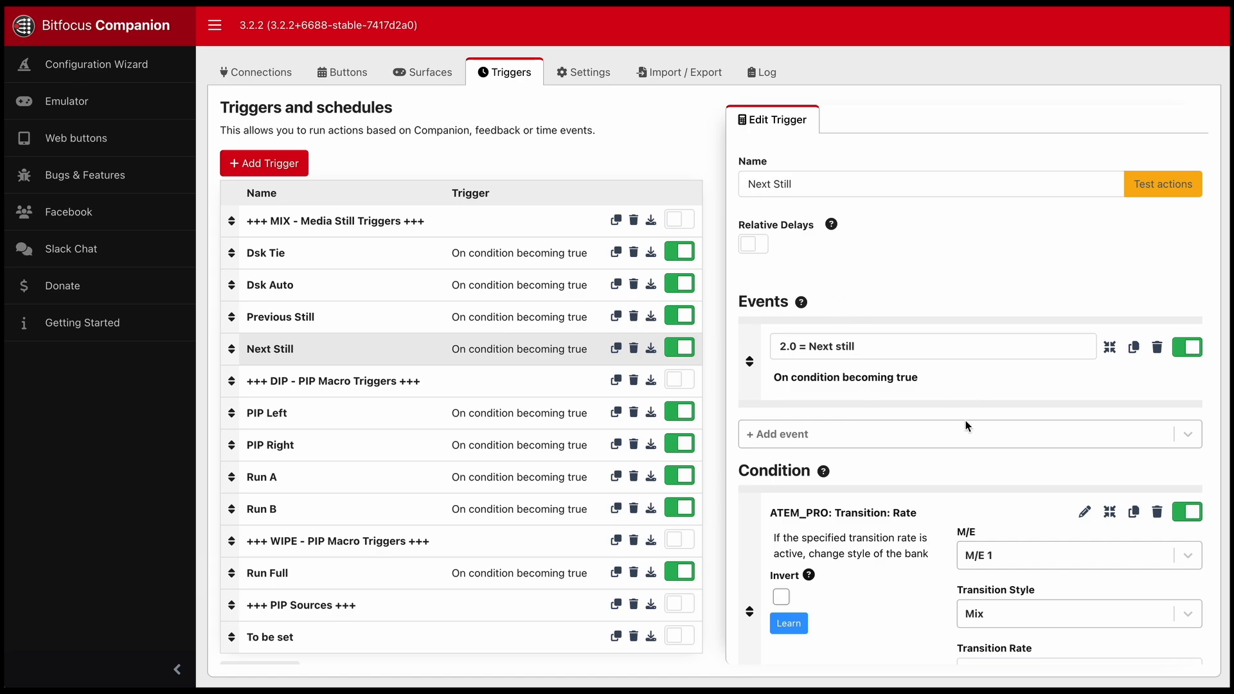
{"action": "scroll", "scroll_direction": "down", "scroll_amount": 3}
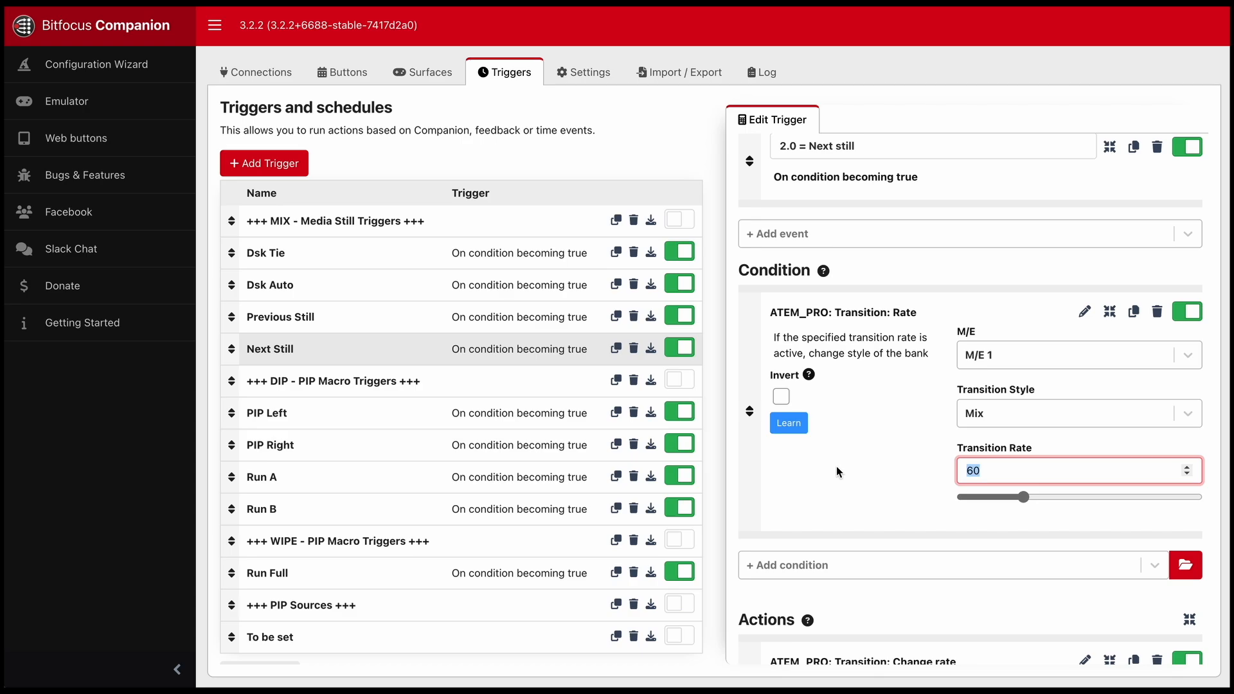
{"action": "mouse_move", "coordinate": [904, 463]}
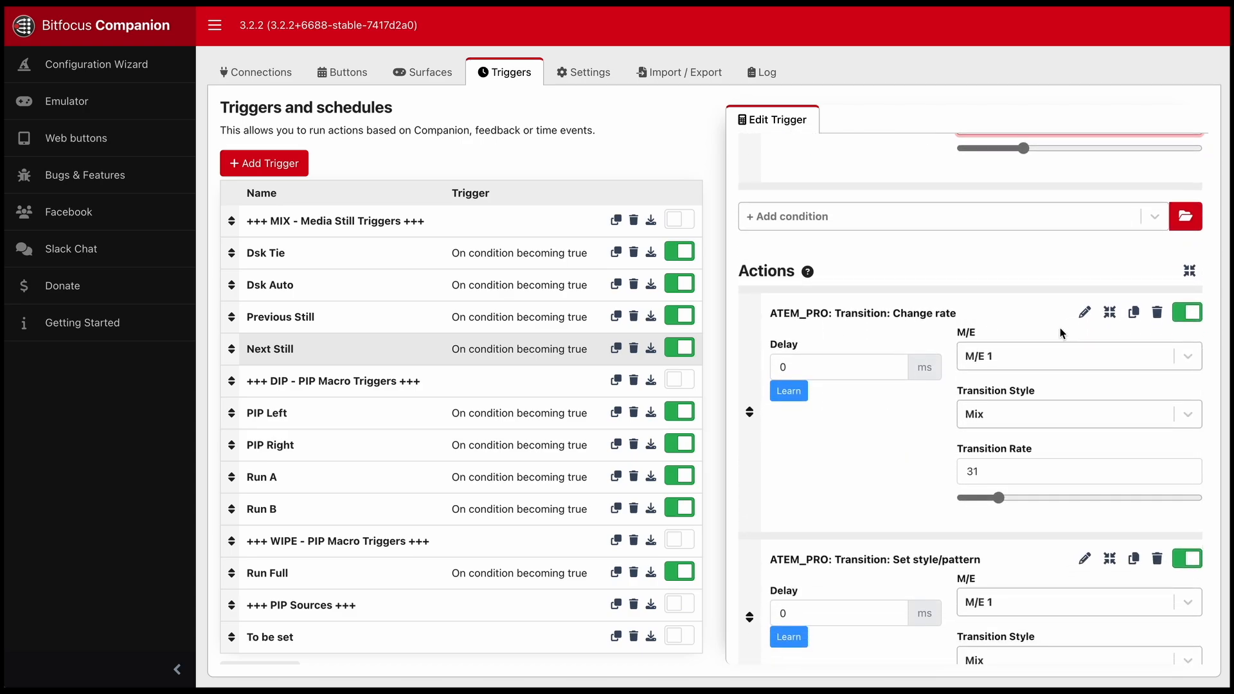
{"action": "mouse_move", "coordinate": [986, 516]}
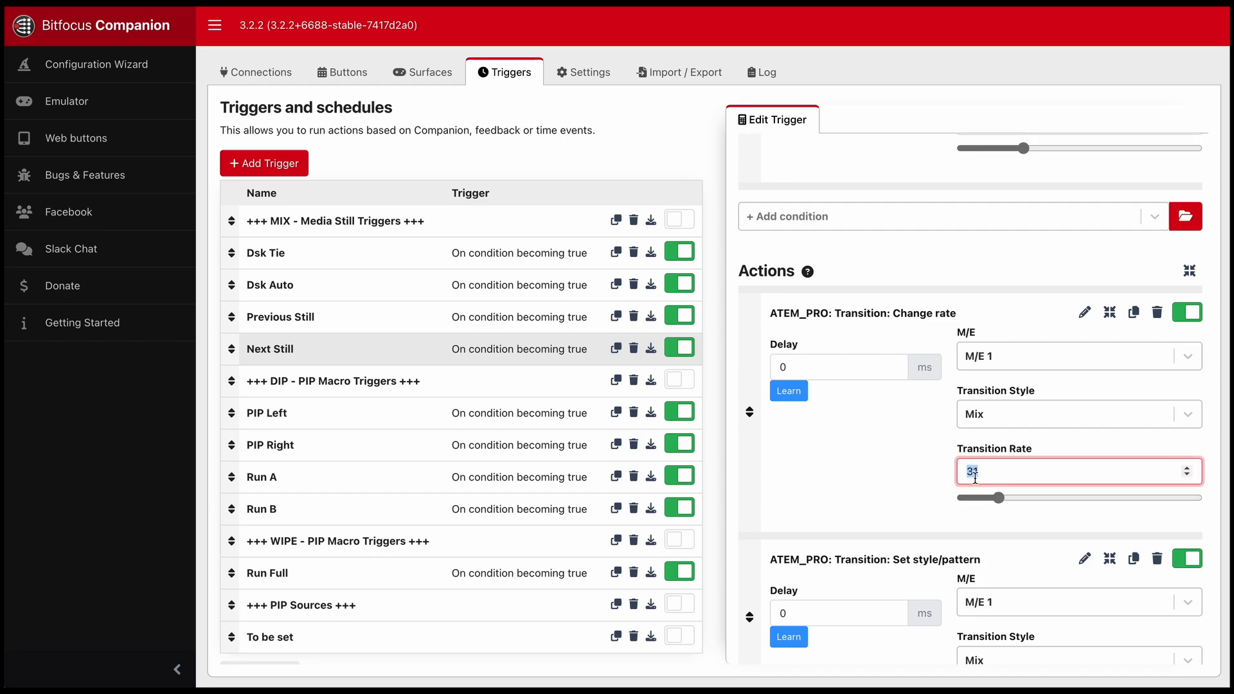
{"action": "type", "text": "31"}
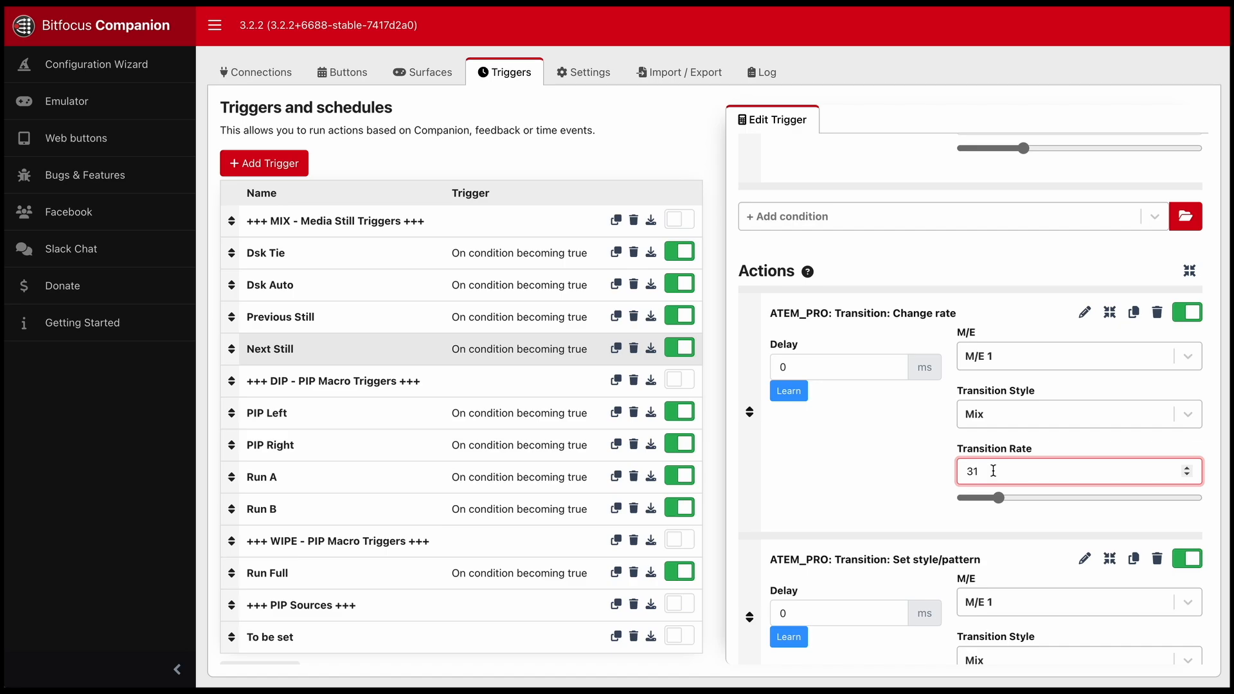
{"action": "mouse_move", "coordinate": [887, 459]}
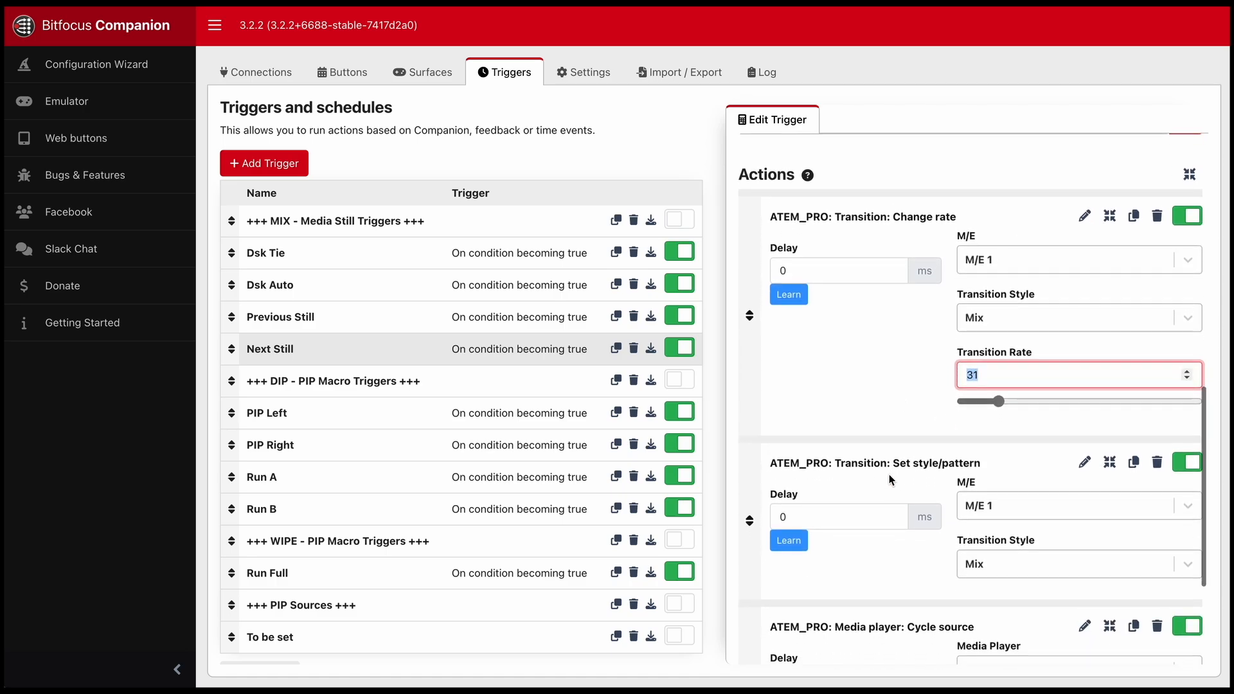
{"action": "scroll", "scroll_direction": "down", "scroll_amount": 3}
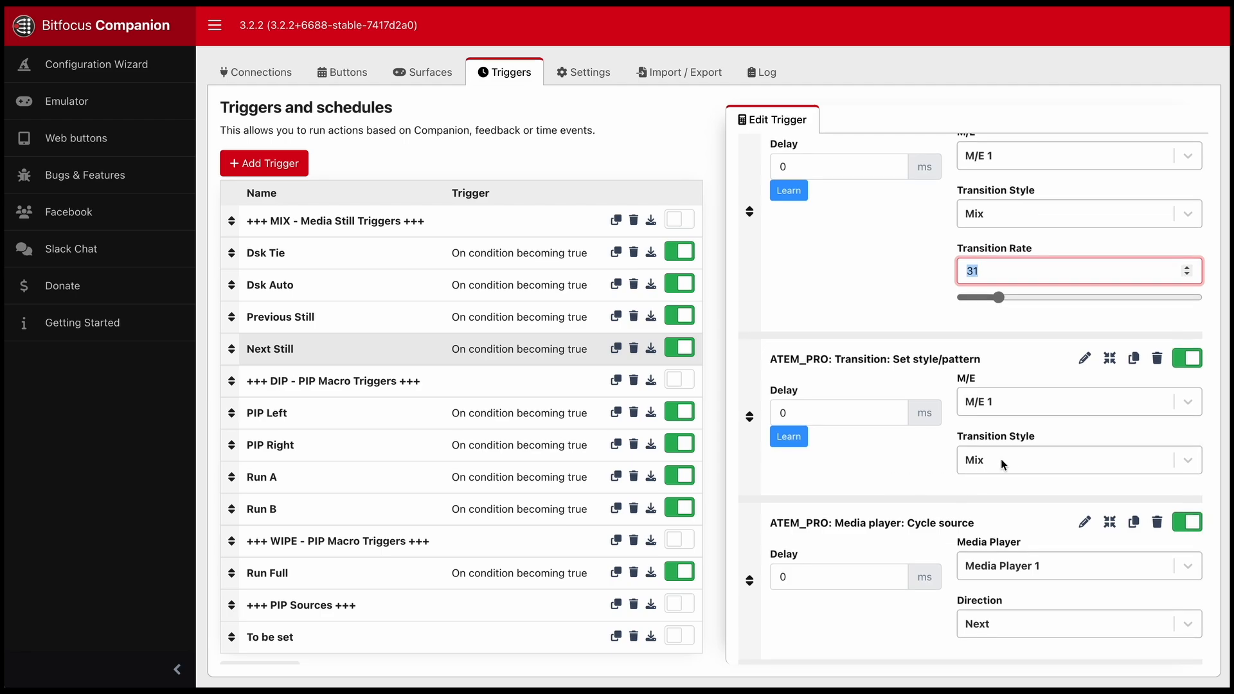
{"action": "left_click", "coordinate": [1078, 460]}
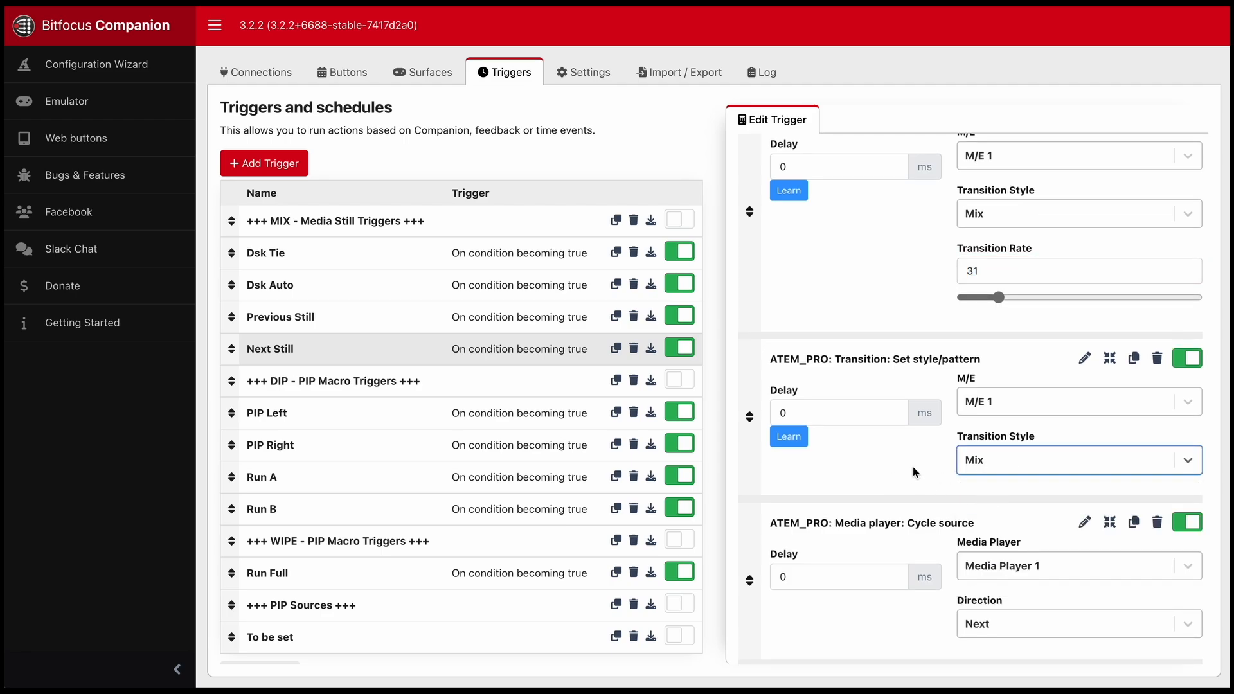
{"action": "scroll", "scroll_direction": "down", "scroll_amount": 3}
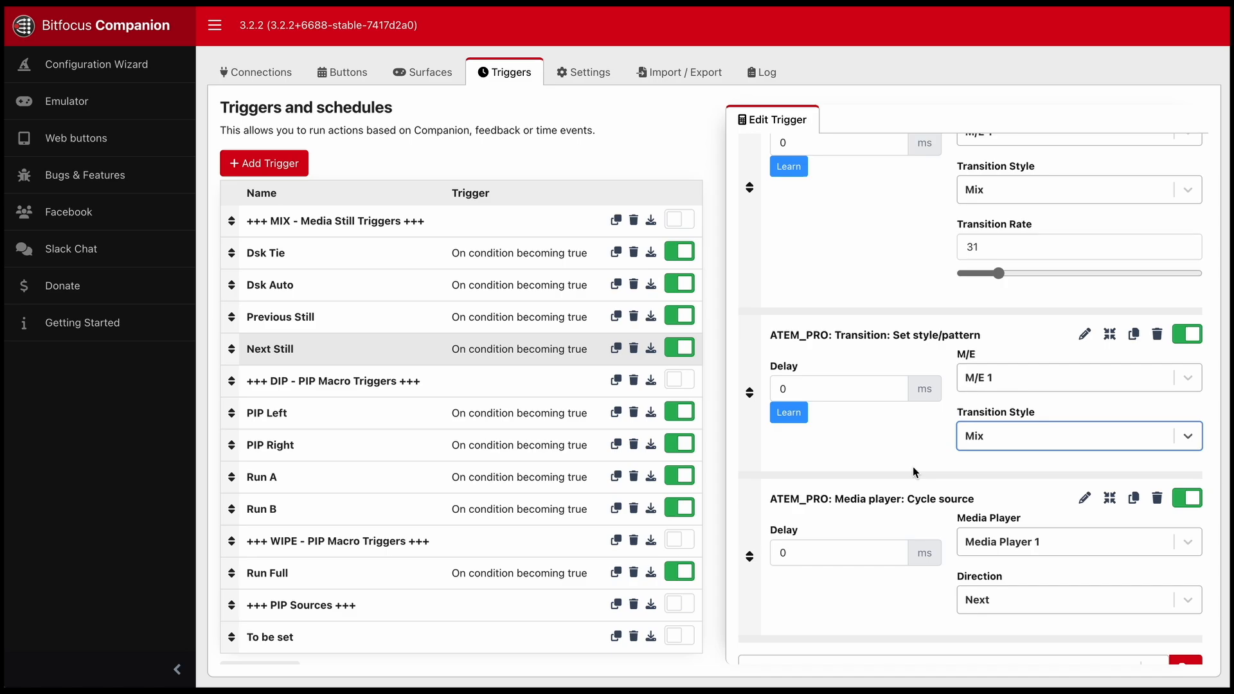
{"action": "mouse_move", "coordinate": [286, 248]}
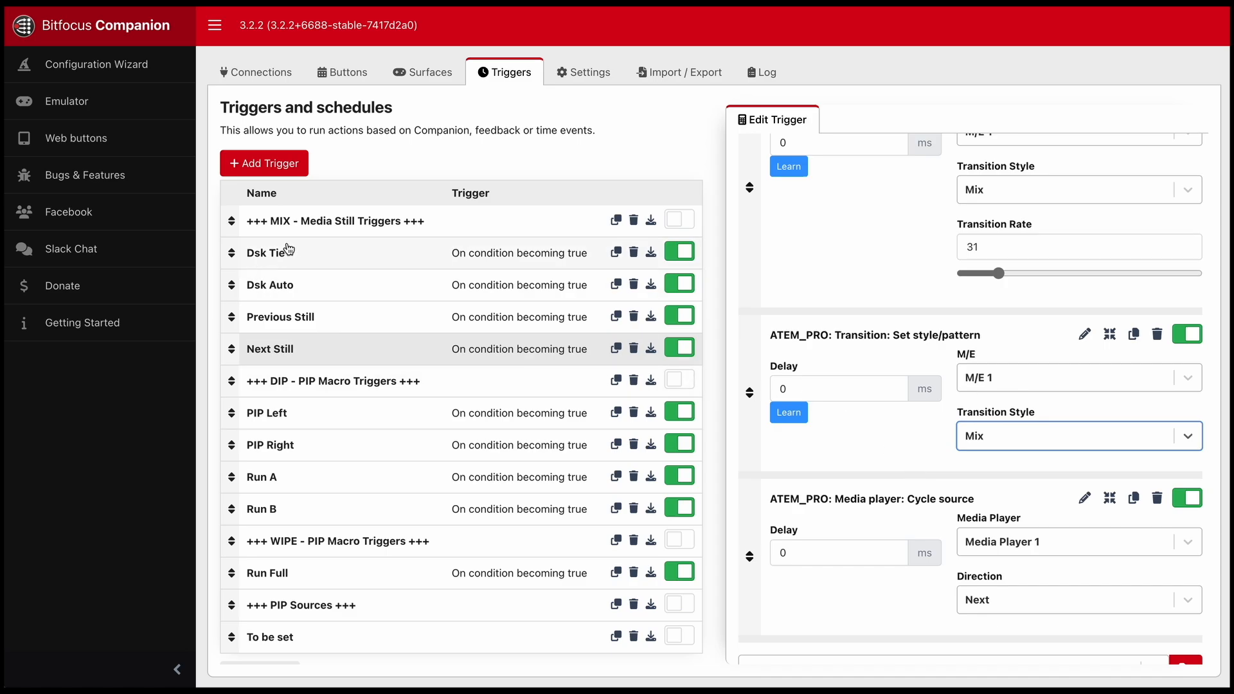
{"action": "mouse_move", "coordinate": [241, 257]}
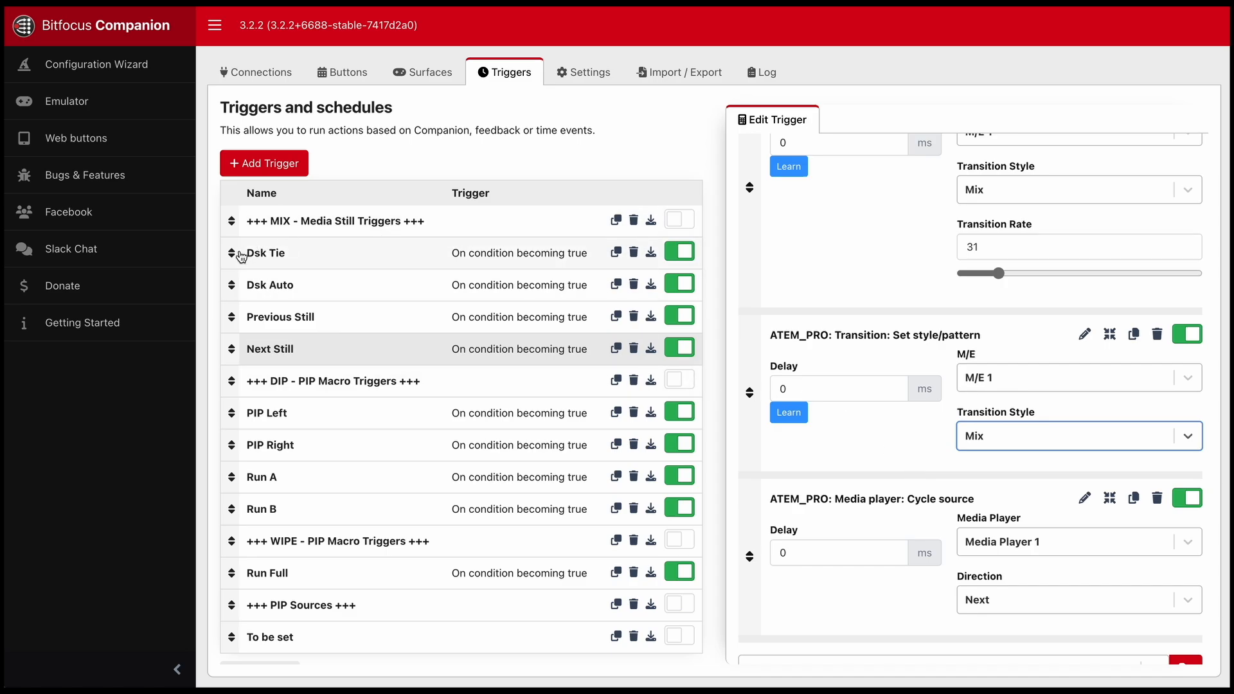
{"action": "mouse_move", "coordinate": [307, 338]}
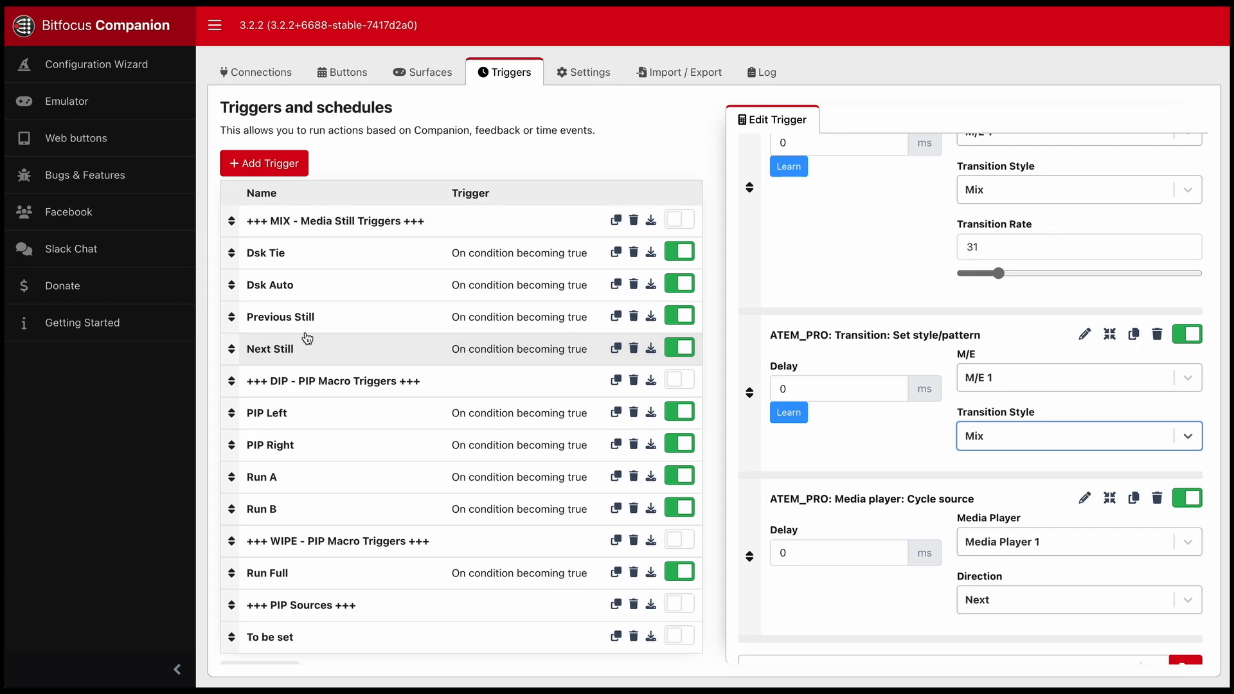
{"action": "mouse_move", "coordinate": [956, 435]}
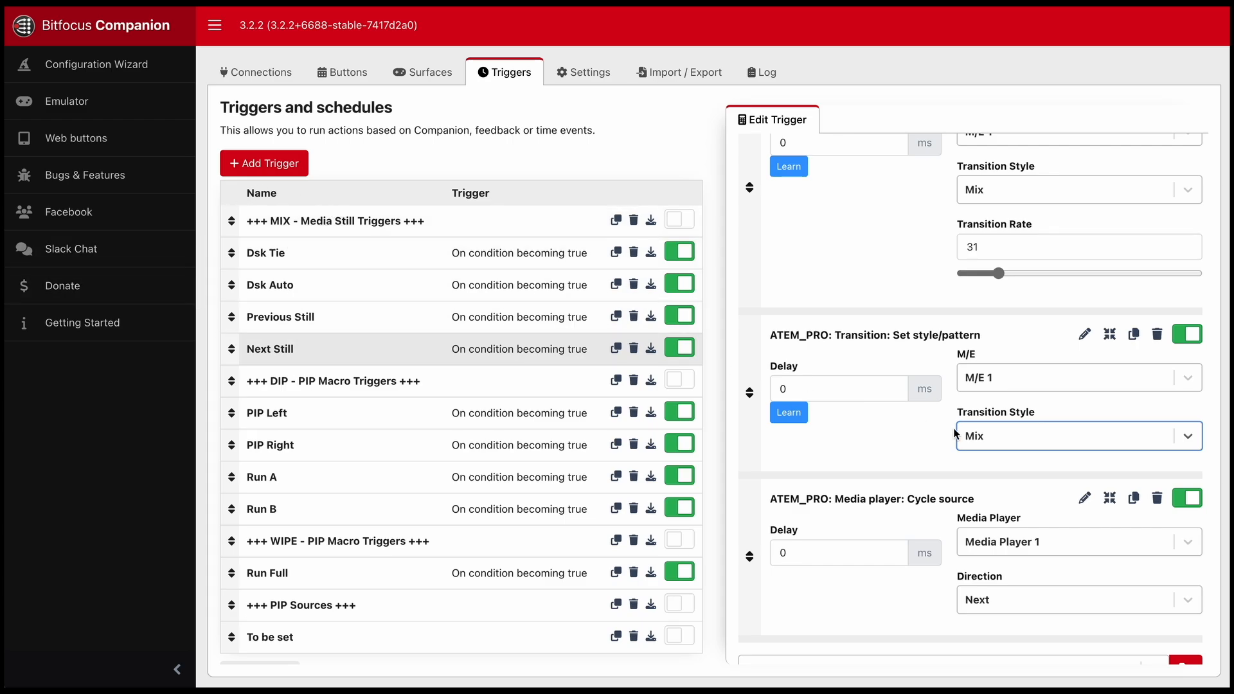
{"action": "scroll", "scroll_direction": "down", "scroll_amount": 3}
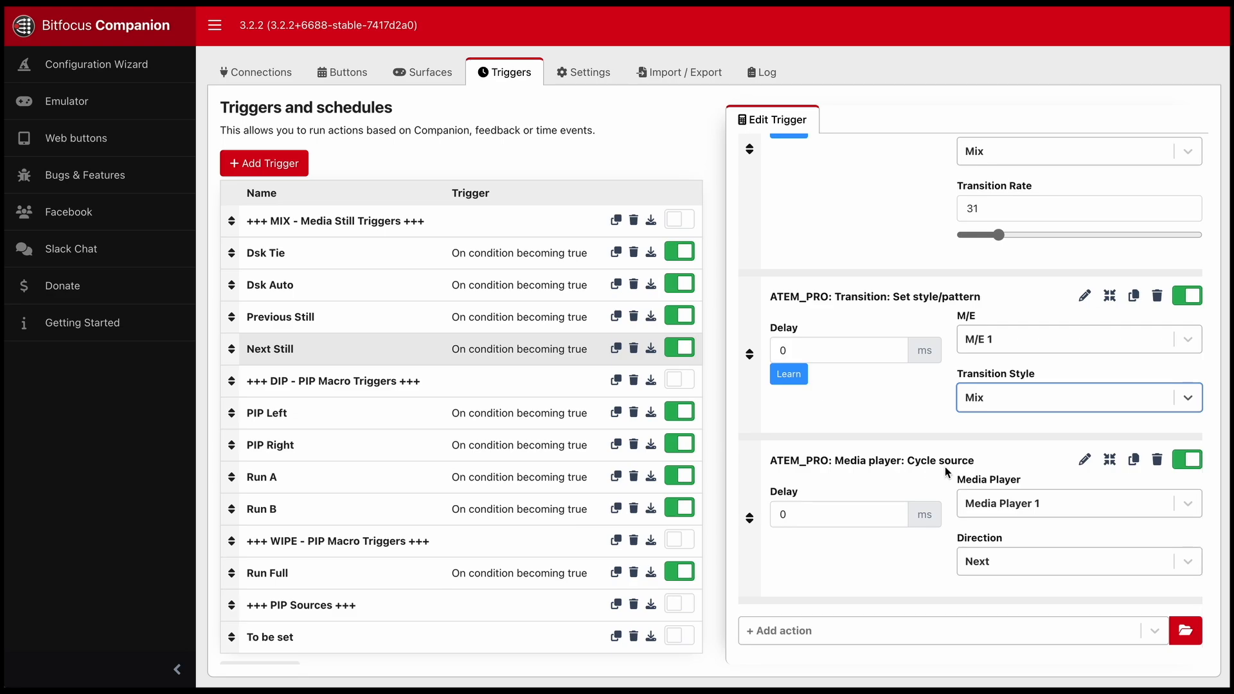
{"action": "mouse_move", "coordinate": [1007, 508]}
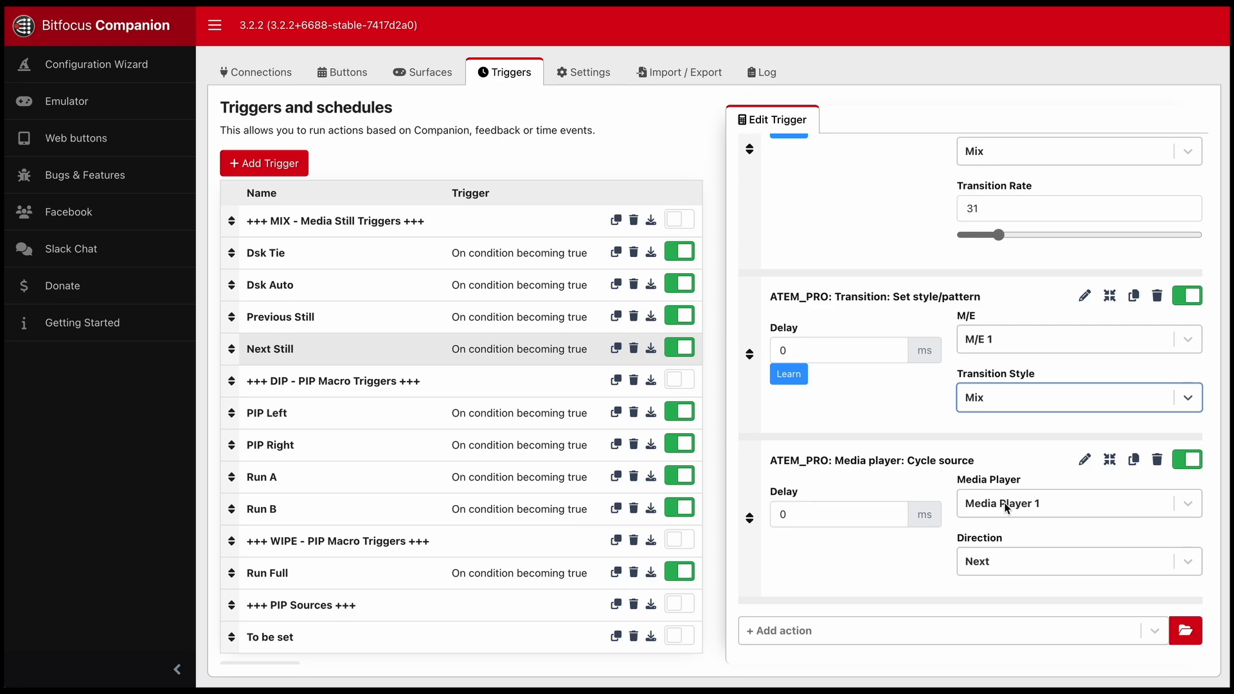
{"action": "left_click", "coordinate": [1075, 562]}
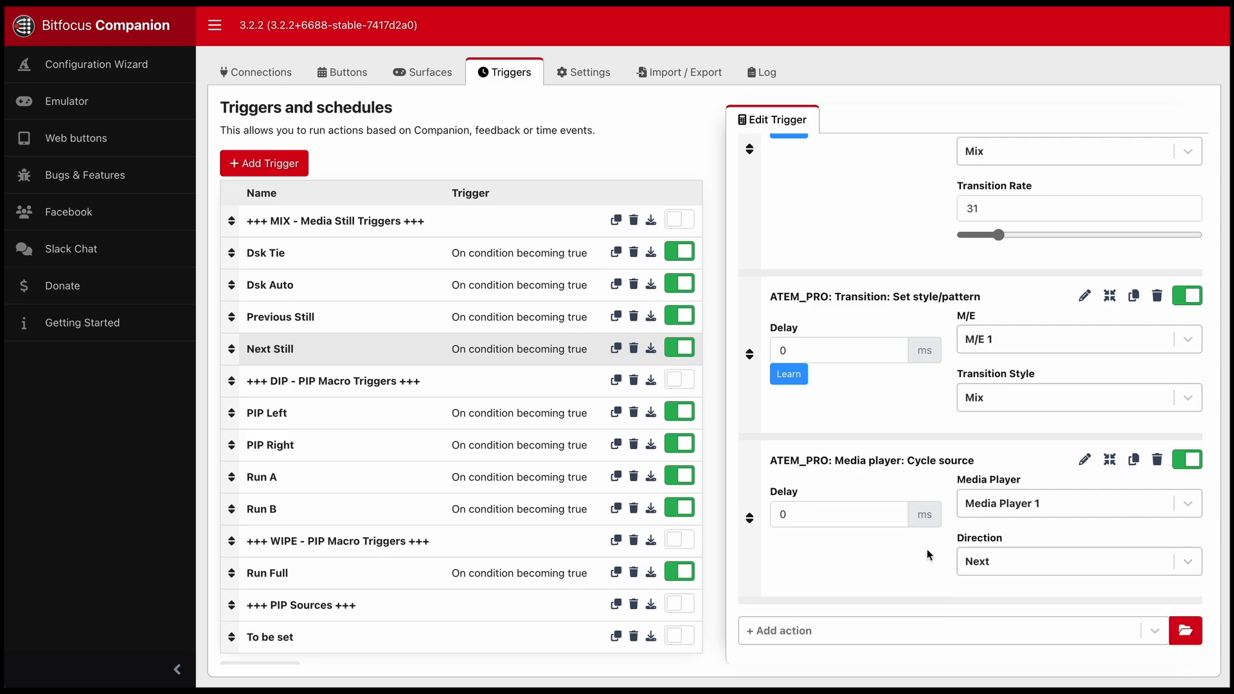
{"action": "left_click", "coordinate": [1079, 562]}
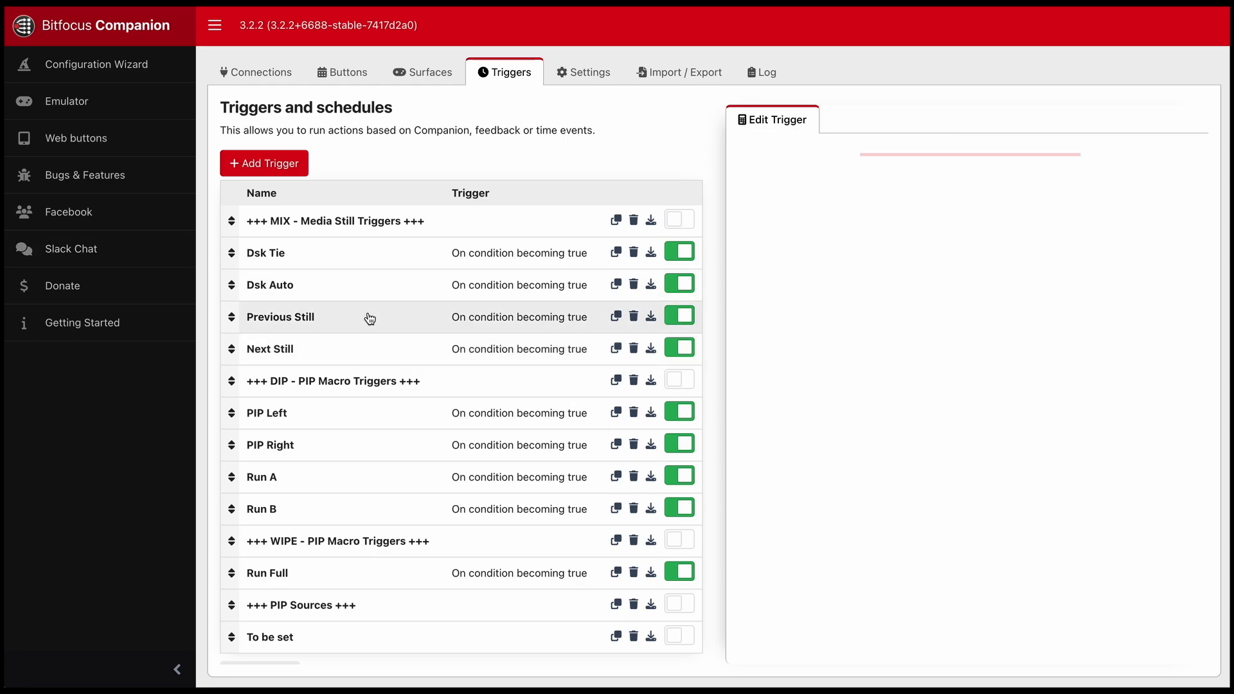
Load the trigger row into the Edit Trigger panel for review
{"action": "left_click", "coordinate": [281, 317]}
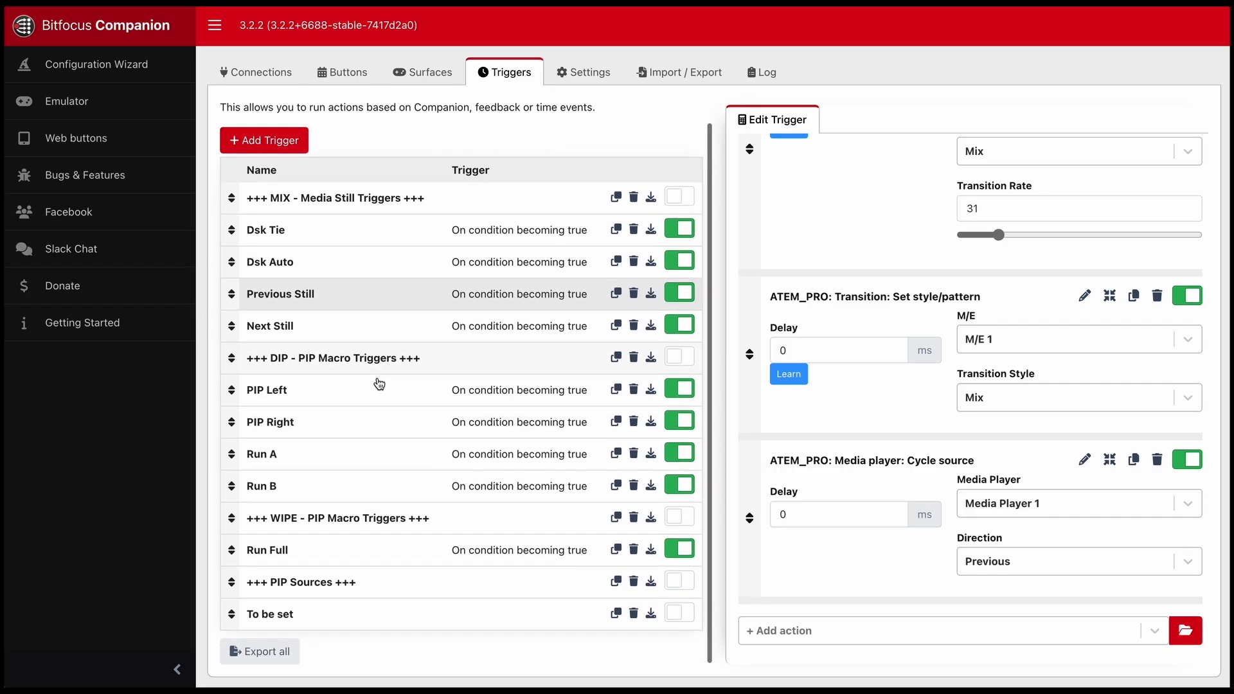
{"action": "mouse_move", "coordinate": [307, 393]}
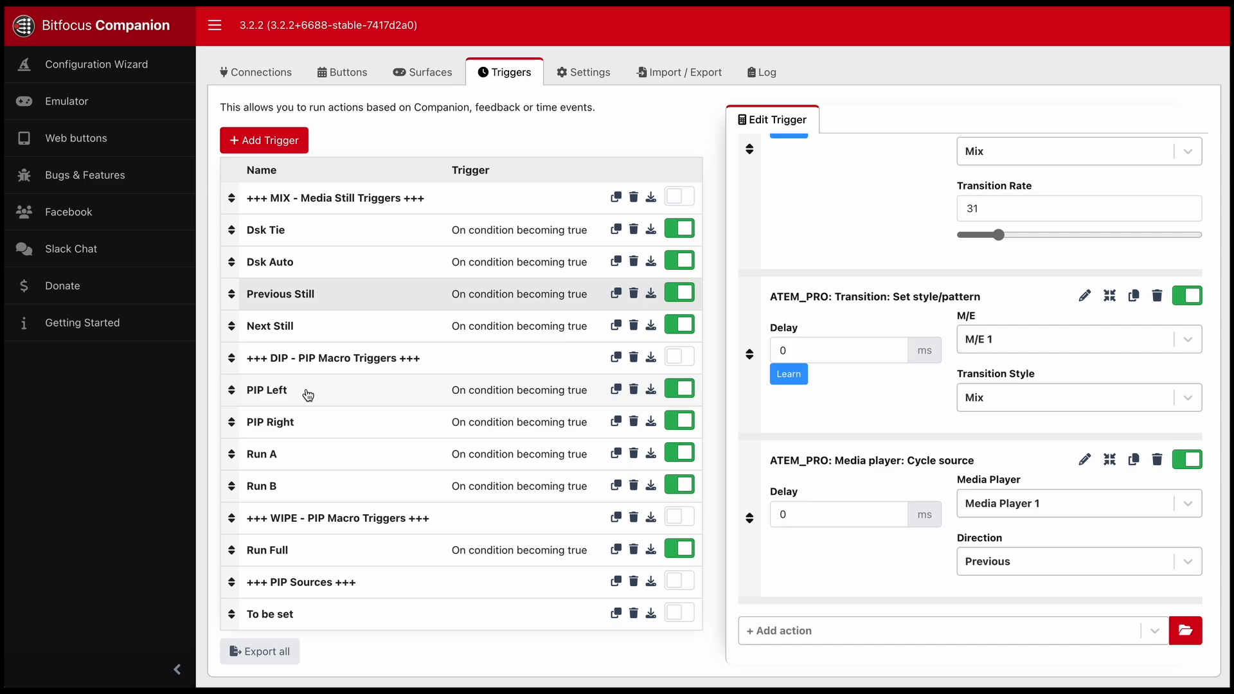
{"action": "mouse_move", "coordinate": [293, 364]}
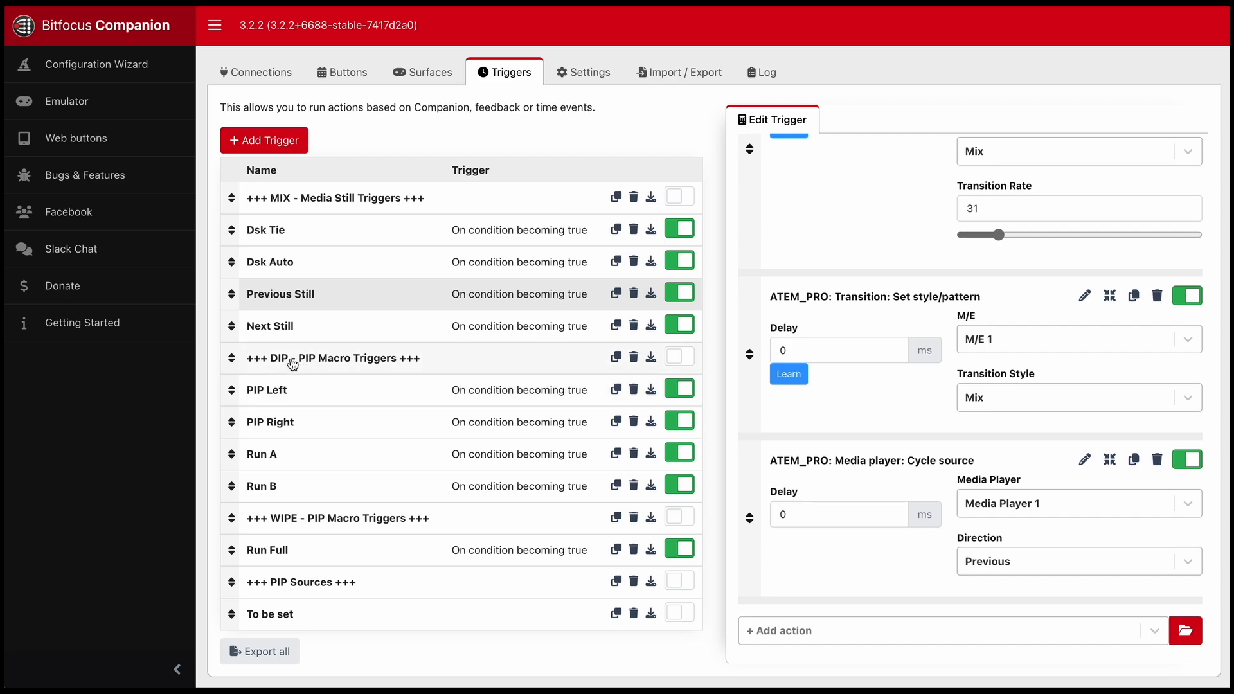
{"action": "mouse_move", "coordinate": [253, 391]}
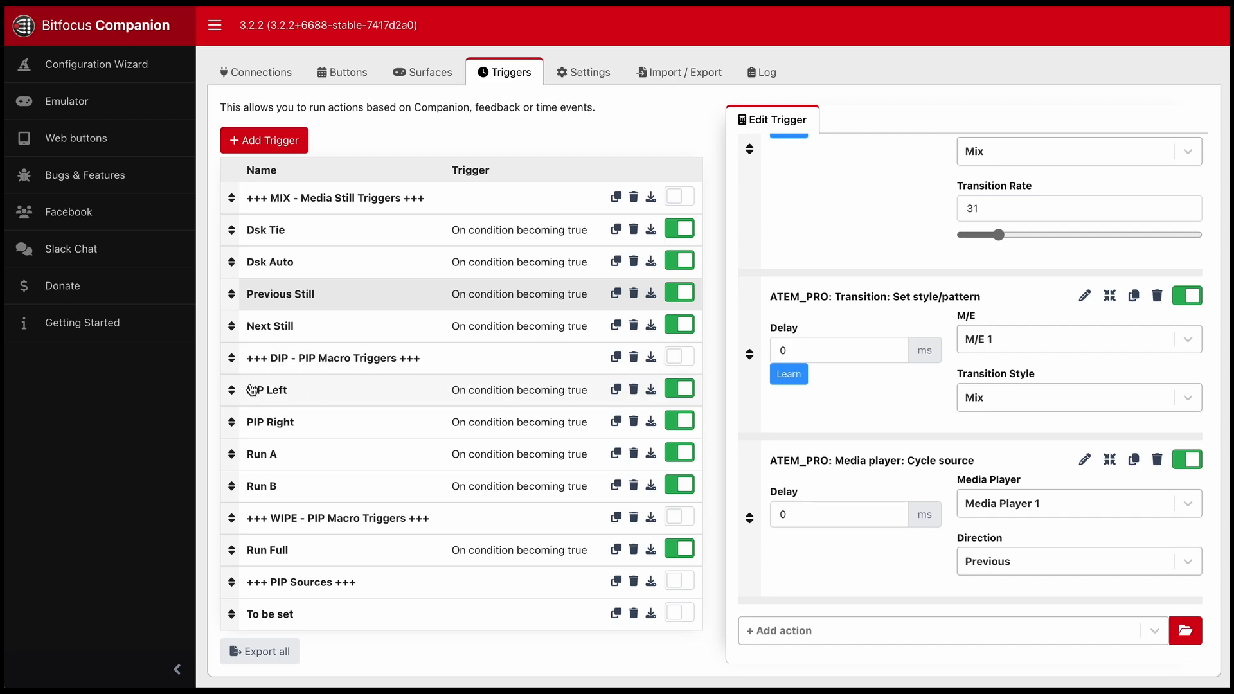
{"action": "mouse_move", "coordinate": [495, 511]}
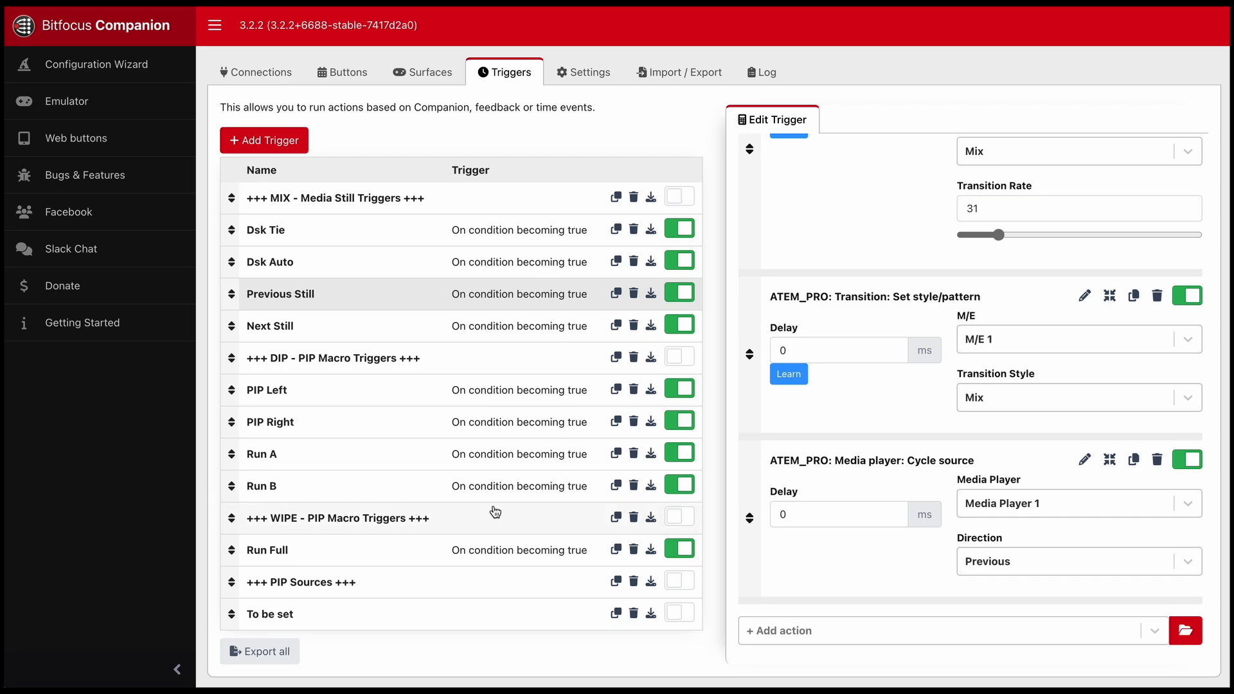
{"action": "mouse_move", "coordinate": [748, 496]}
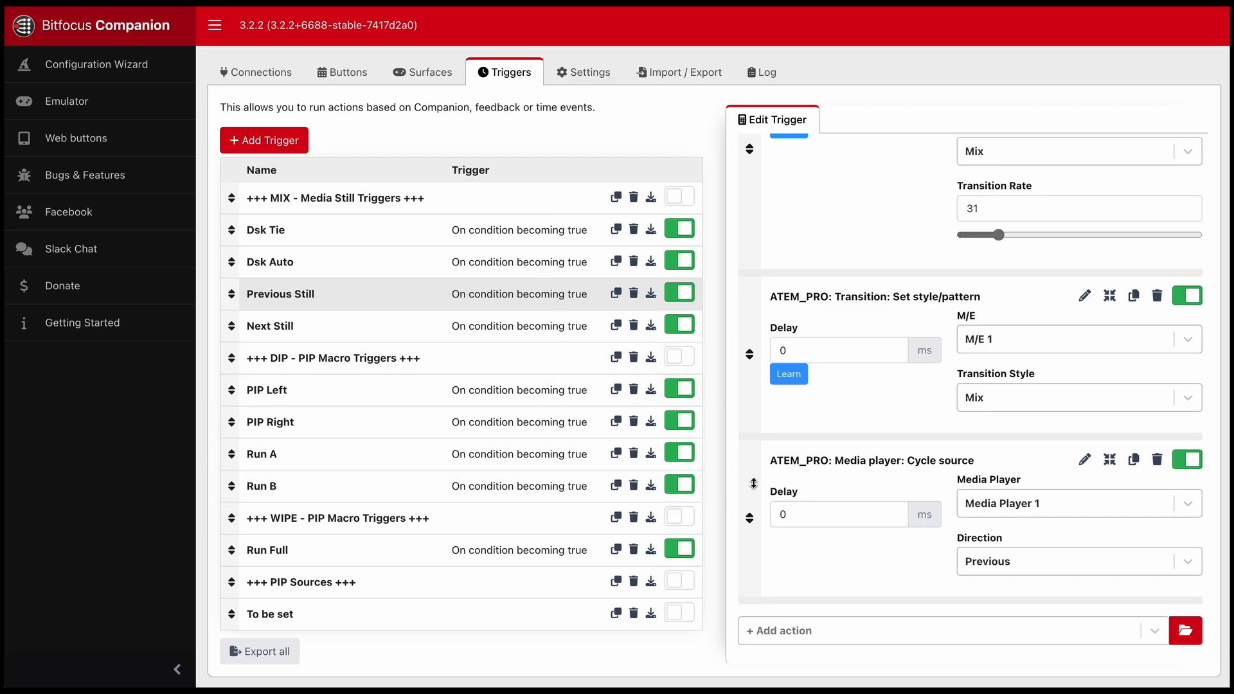
{"action": "mouse_move", "coordinate": [356, 382]}
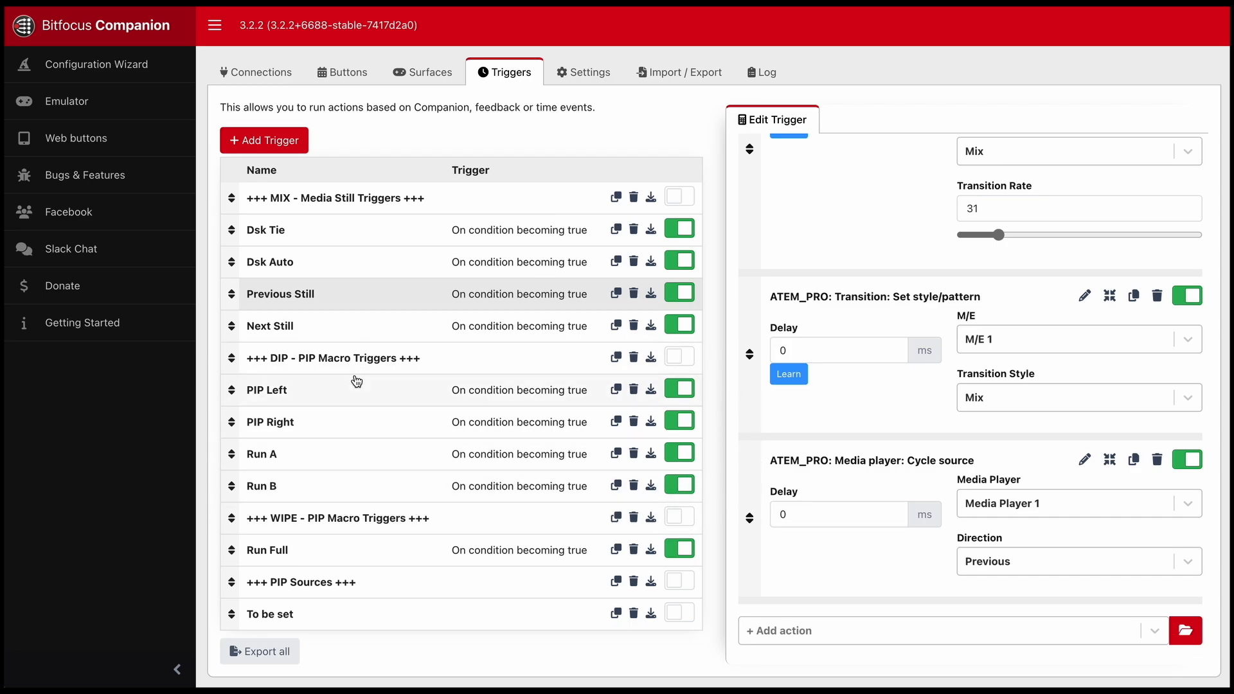
{"action": "mouse_move", "coordinate": [355, 394]}
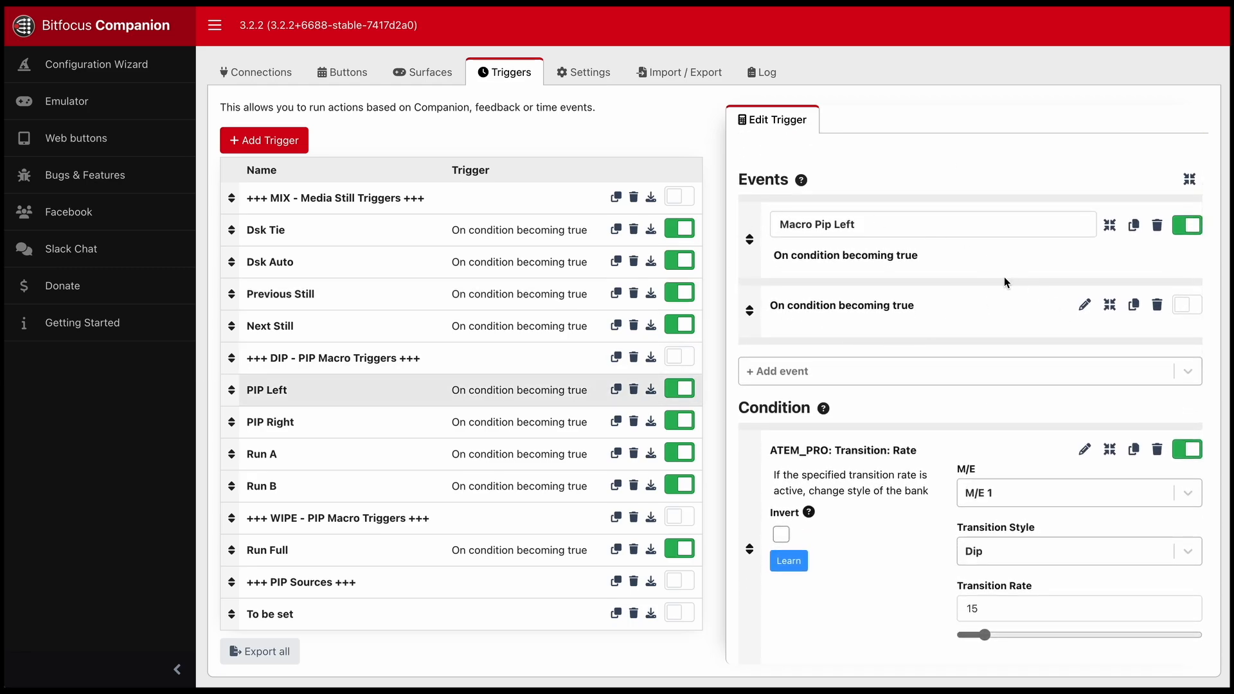
Review PIP Left's transition rate condition and keep Run as its macro action
{"action": "scroll", "scroll_direction": "down", "scroll_amount": 3}
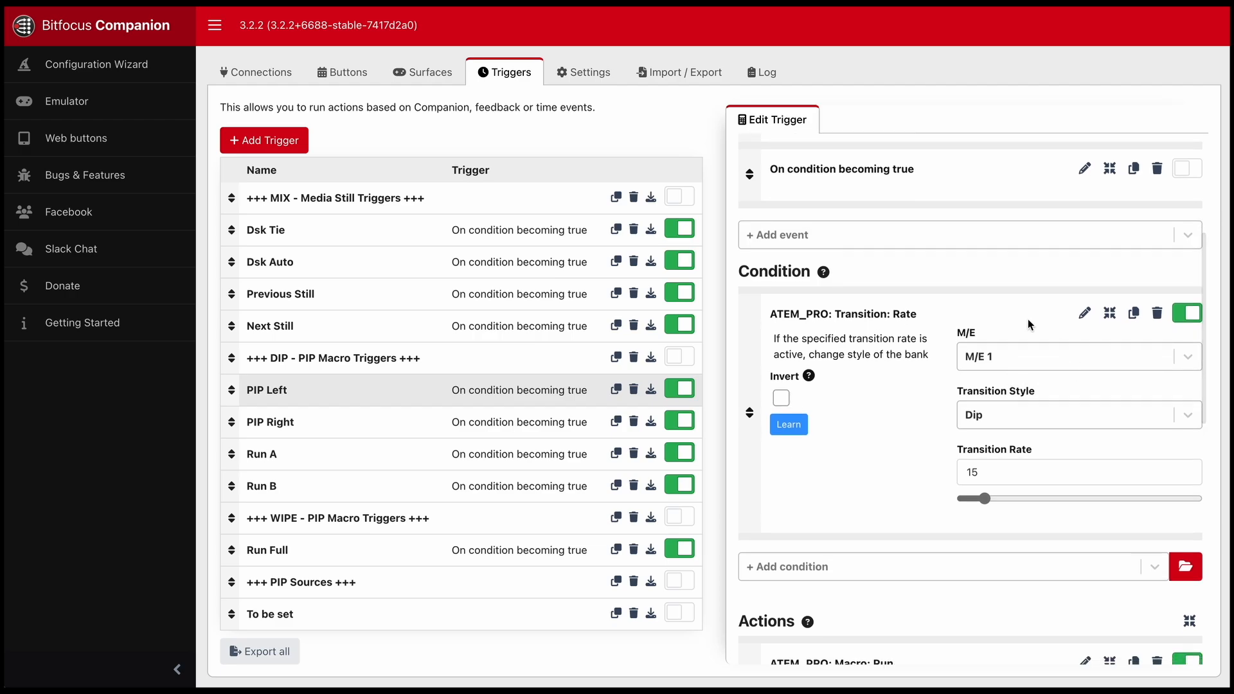
{"action": "left_click", "coordinate": [1070, 471]}
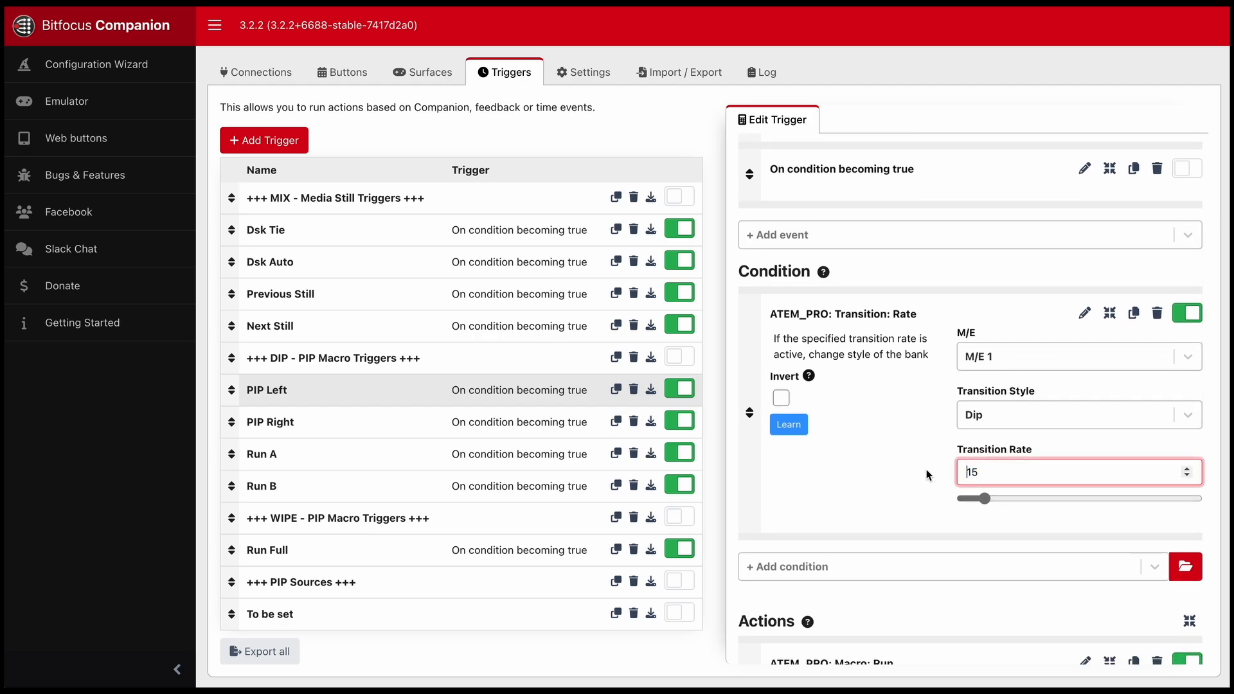
{"action": "scroll", "scroll_direction": "down", "scroll_amount": 3}
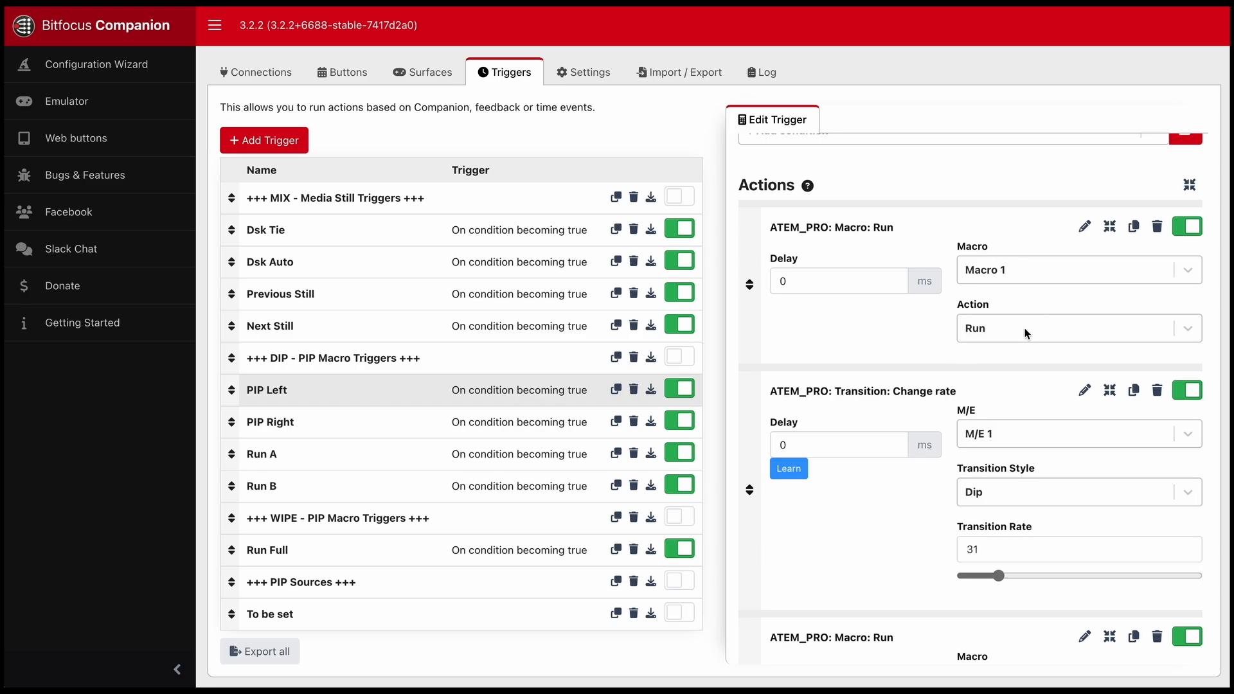
{"action": "left_click", "coordinate": [1078, 328]}
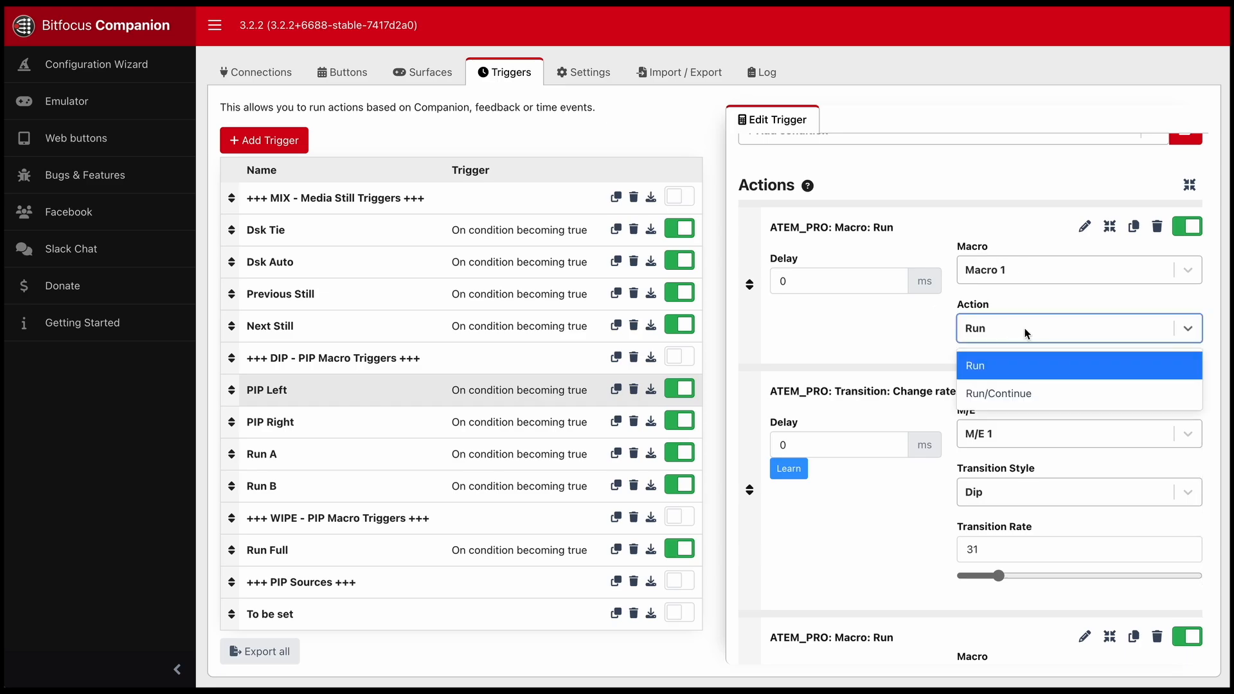
{"action": "left_click", "coordinate": [1079, 365]}
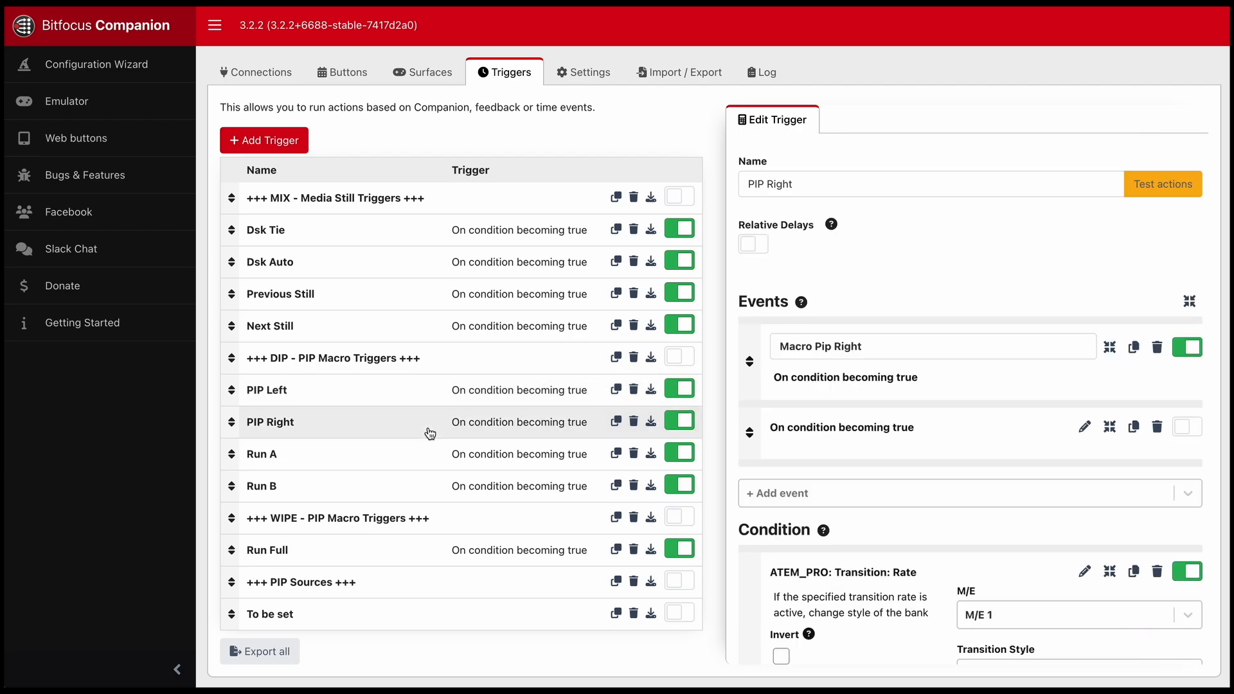
Review PIP Right's condition and actions, then load the Run Full trigger
{"action": "scroll", "scroll_direction": "down", "scroll_amount": 3}
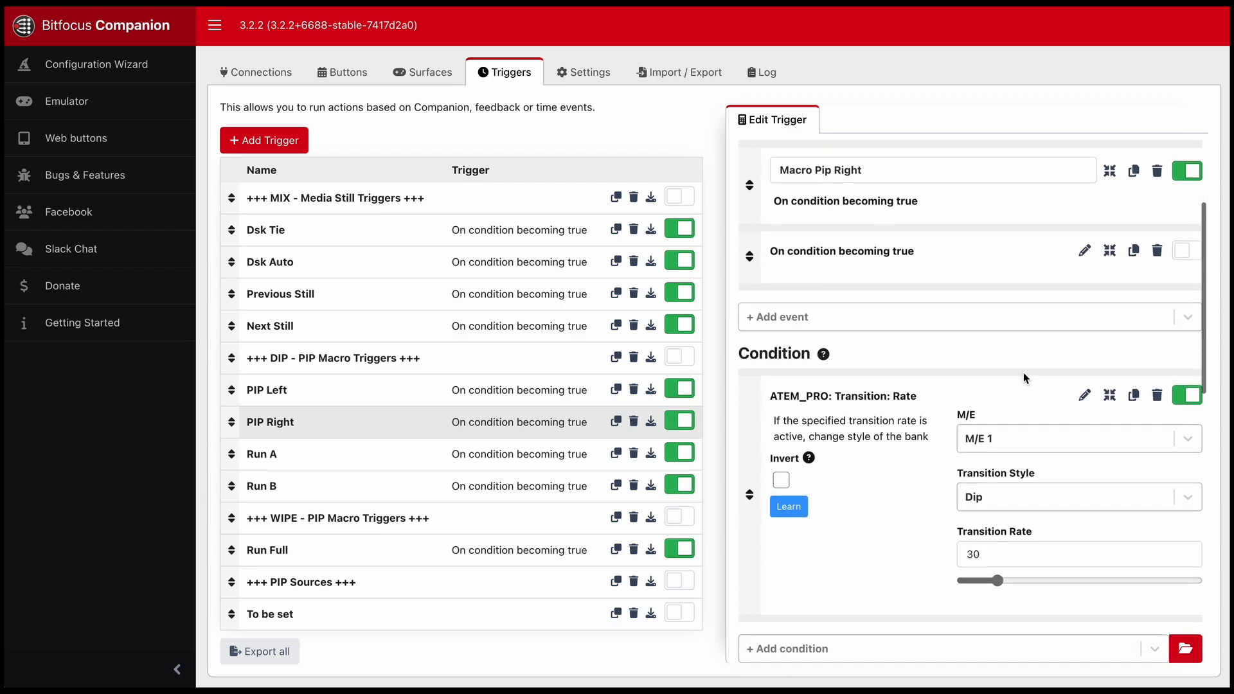
{"action": "scroll", "scroll_direction": "down", "scroll_amount": 3}
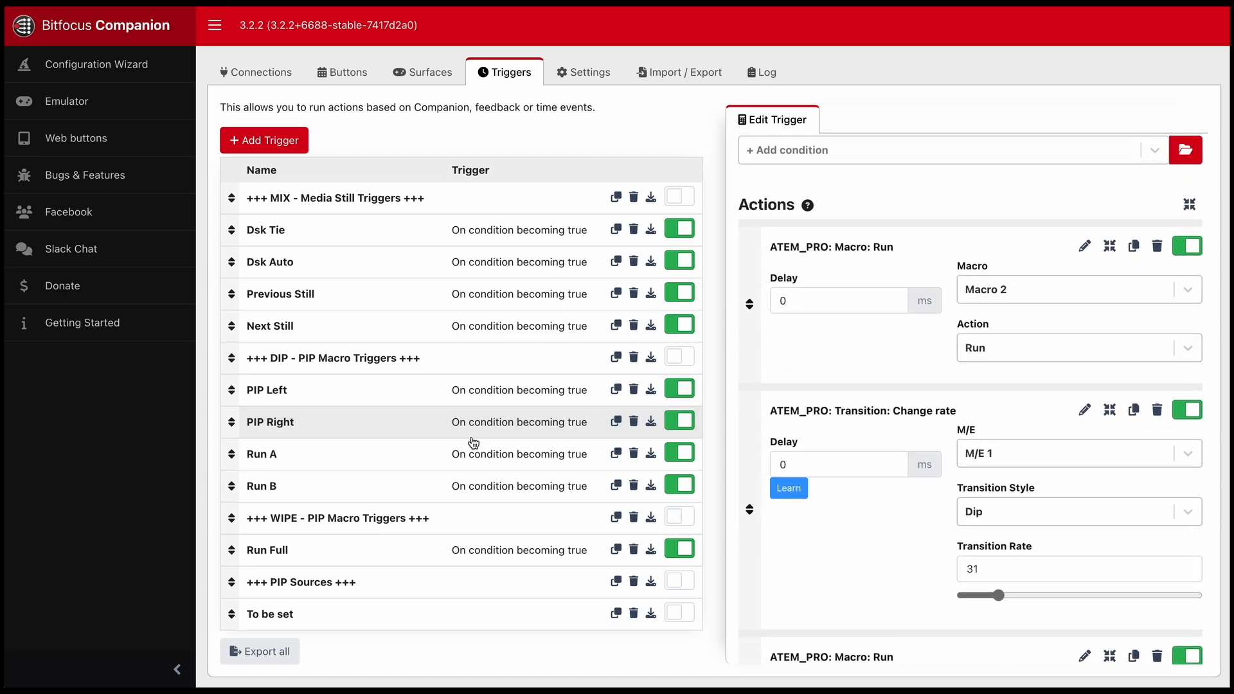
{"action": "mouse_move", "coordinate": [359, 453]}
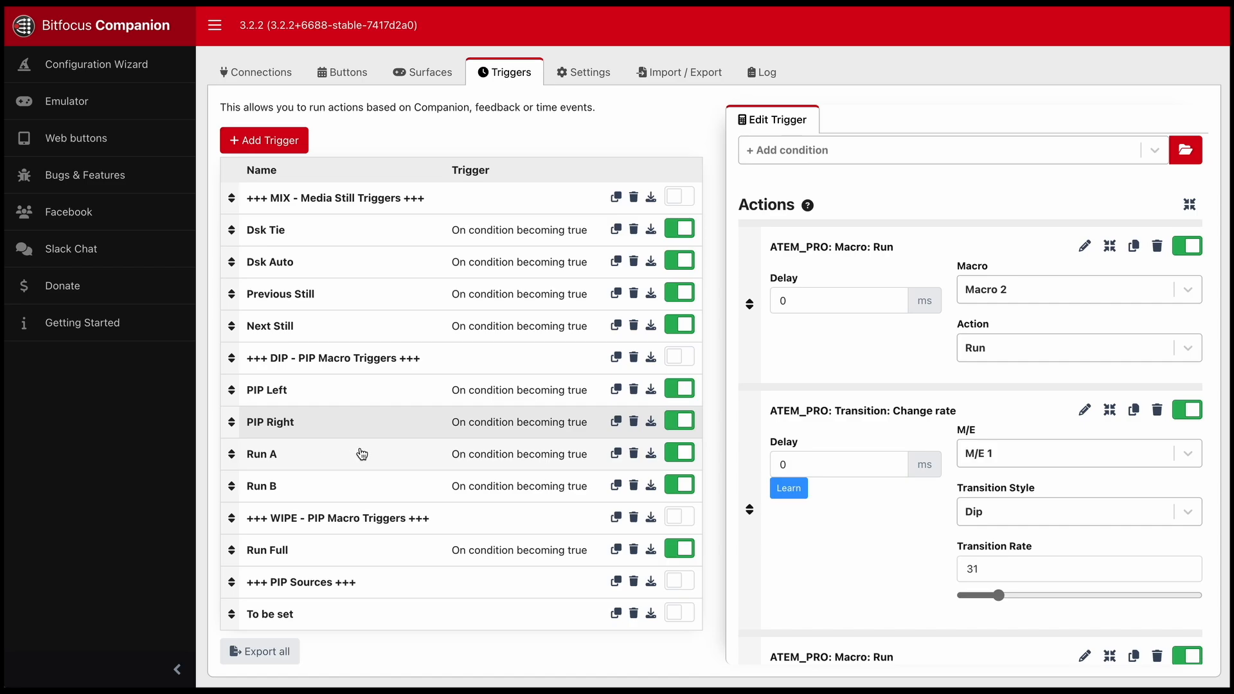
{"action": "mouse_move", "coordinate": [378, 509]}
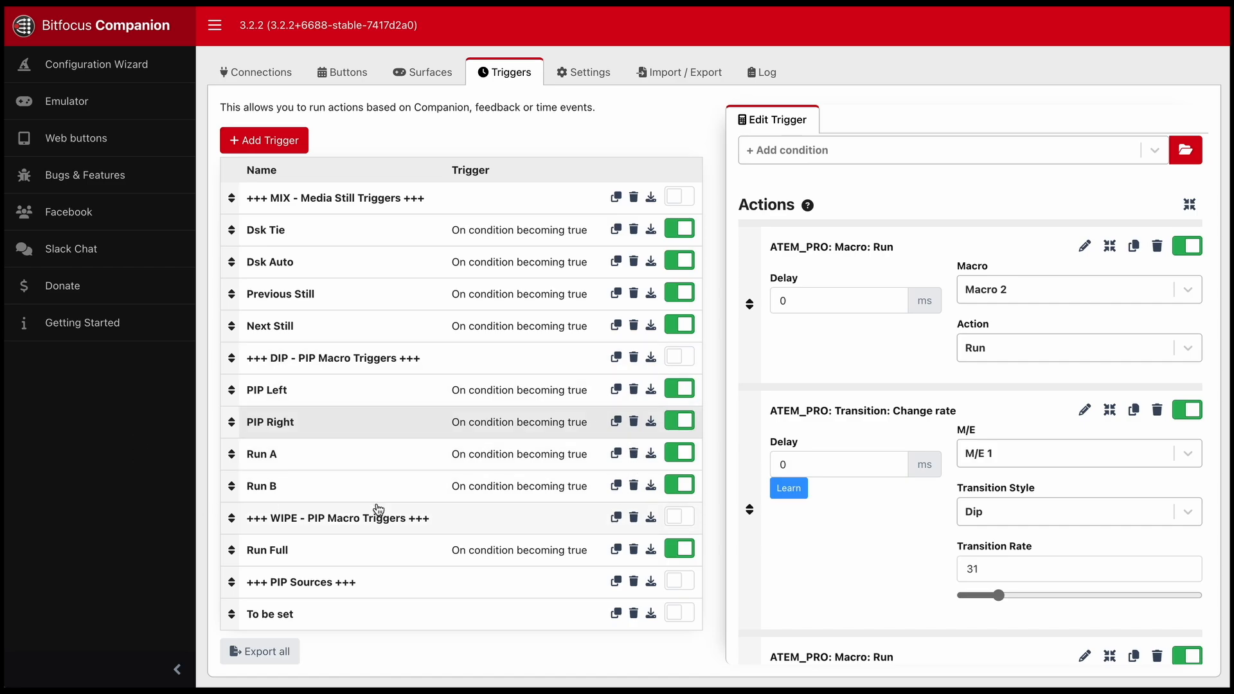
{"action": "mouse_move", "coordinate": [330, 559]}
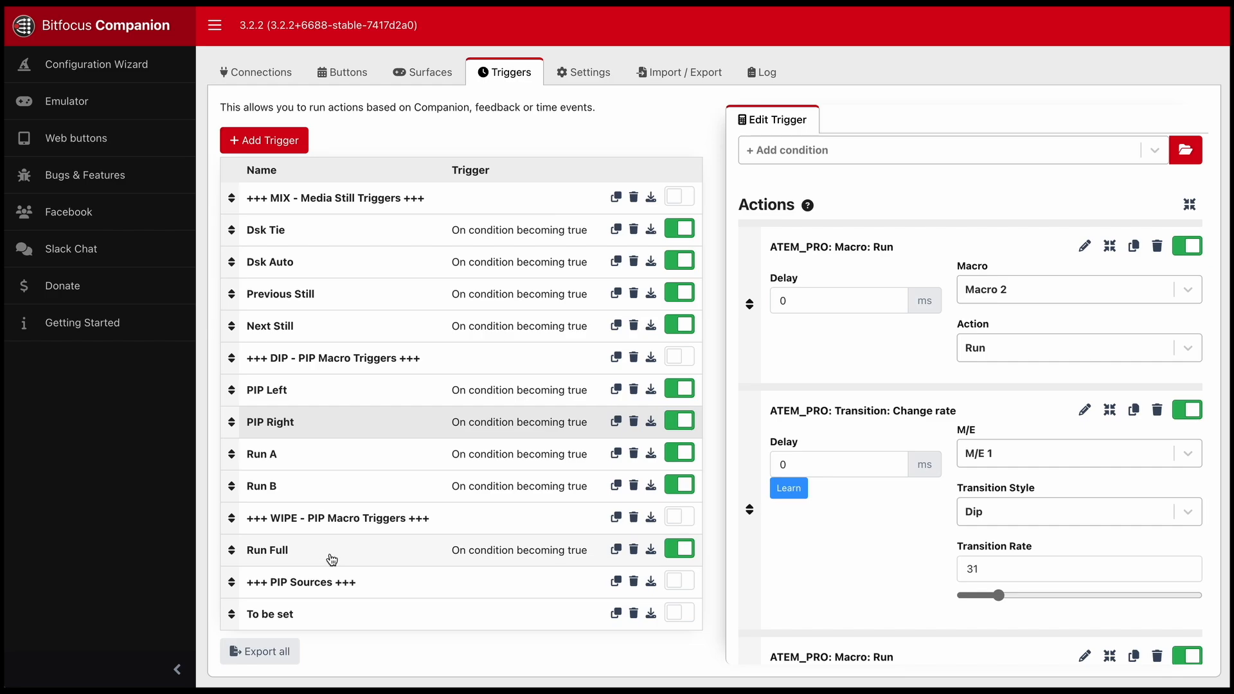
{"action": "left_click", "coordinate": [268, 550]}
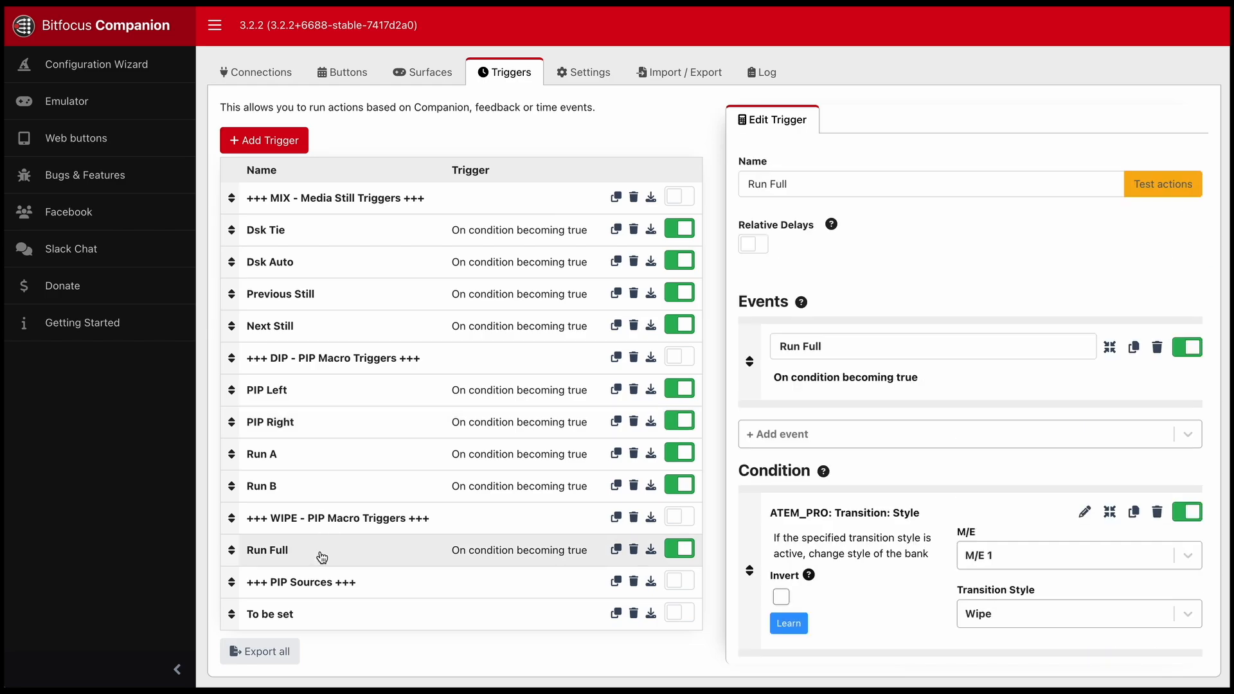
{"action": "scroll", "scroll_direction": "down", "scroll_amount": 3}
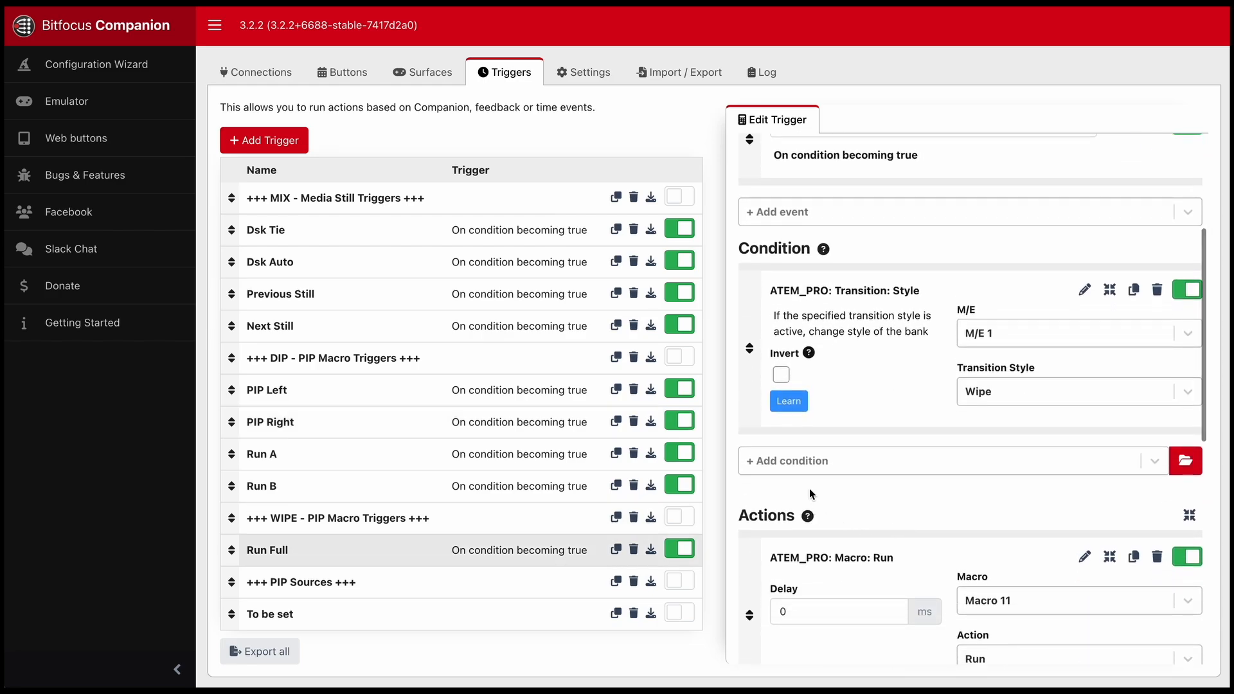
{"action": "scroll", "scroll_direction": "down", "scroll_amount": 3}
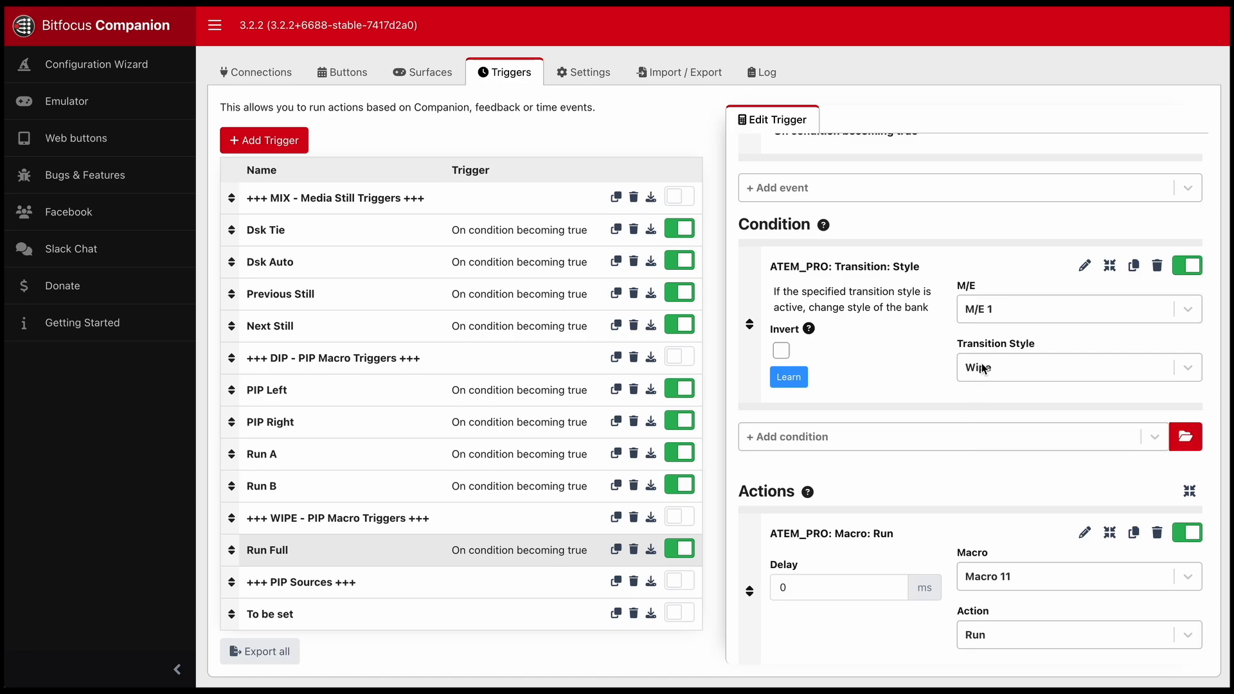
{"action": "left_click", "coordinate": [1074, 367]}
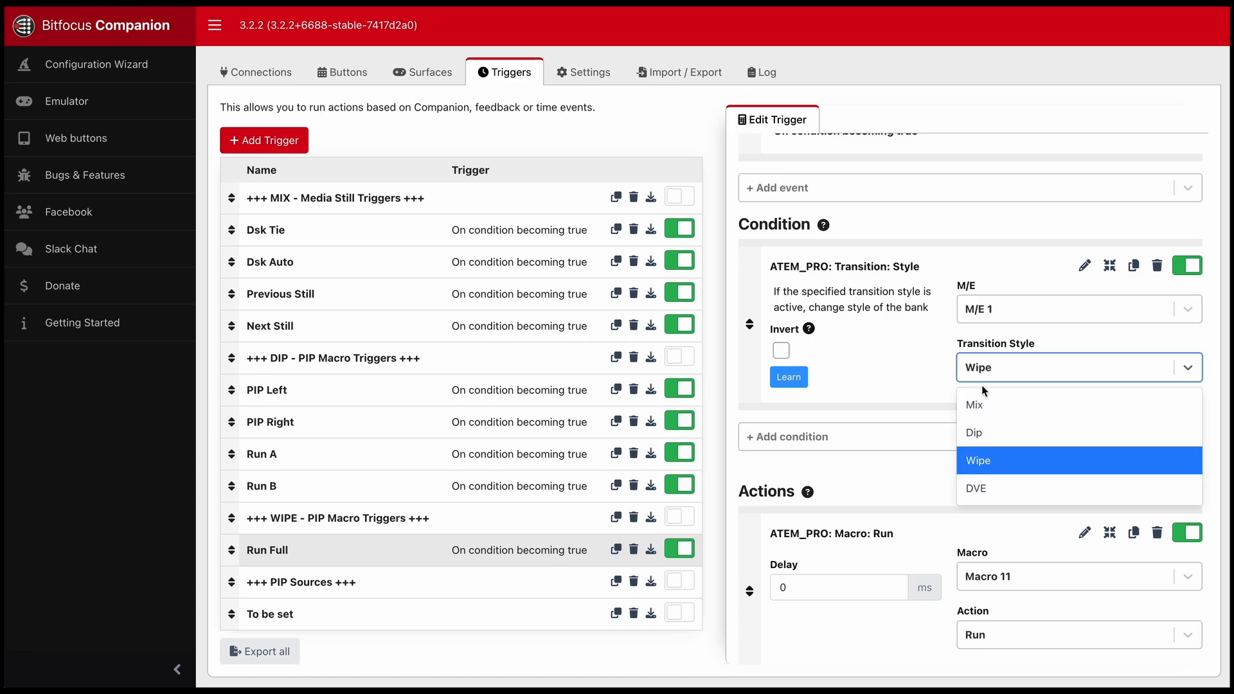
{"action": "mouse_move", "coordinate": [987, 487]}
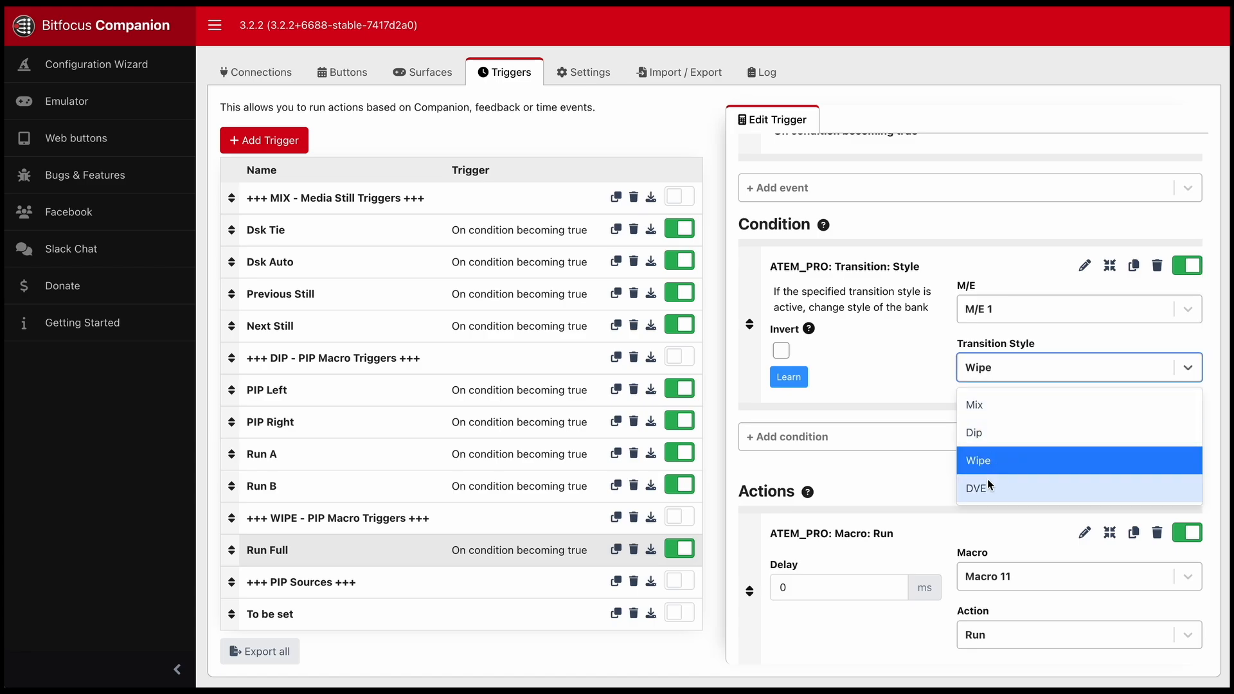
{"action": "mouse_move", "coordinate": [941, 485]}
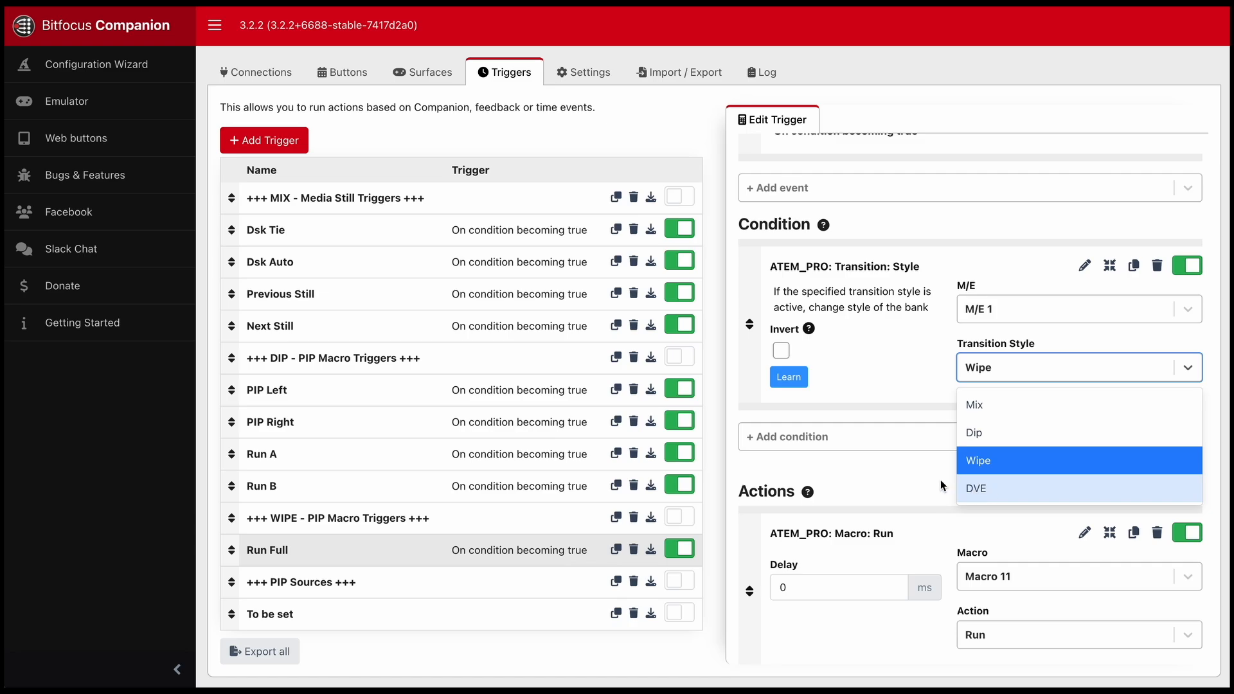
{"action": "left_click", "coordinate": [978, 460]}
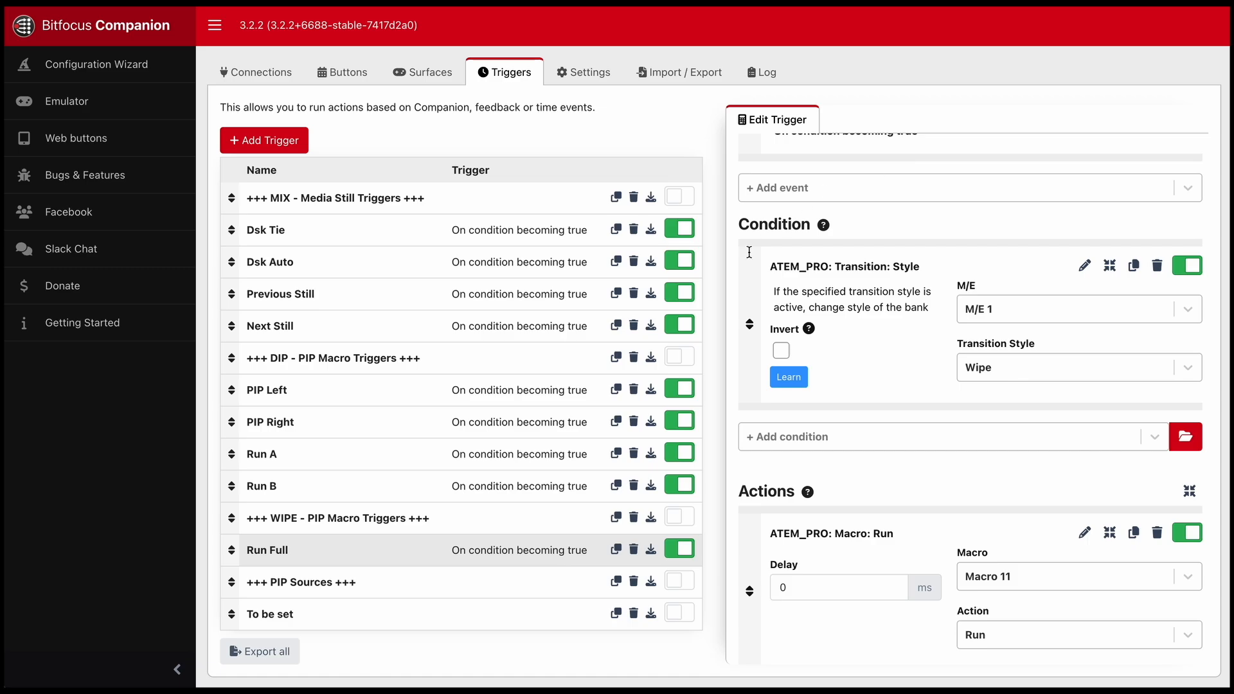
{"action": "mouse_move", "coordinate": [1014, 374]}
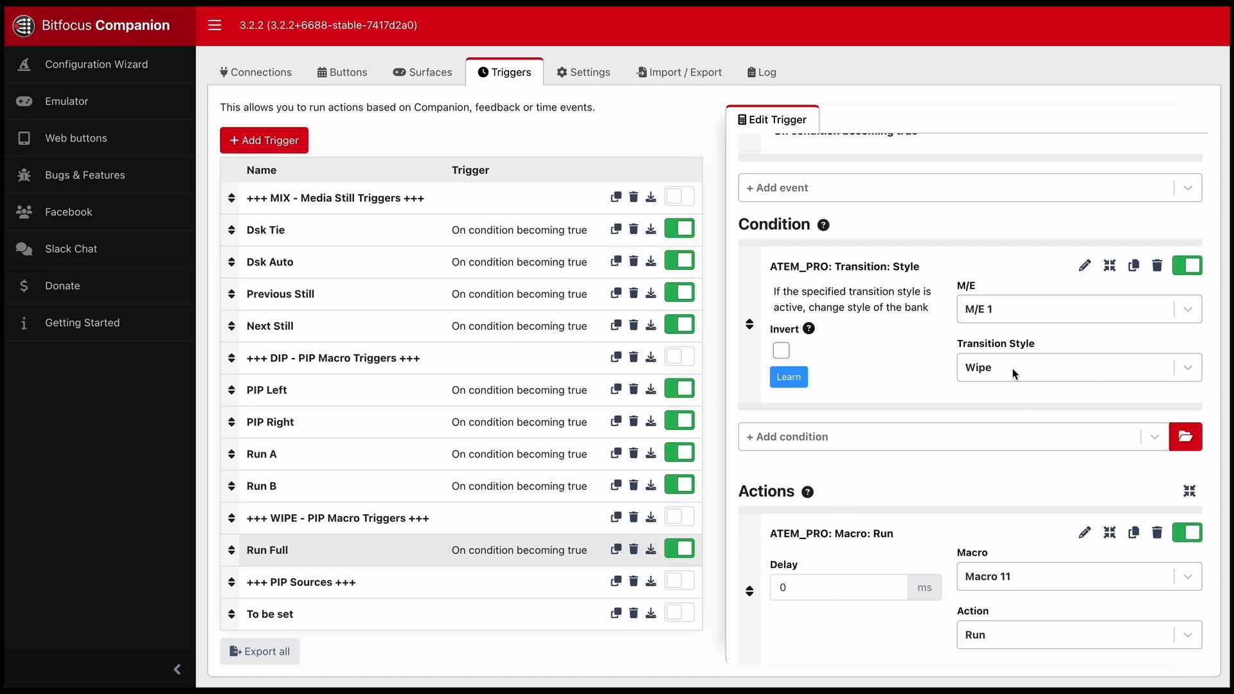
{"action": "left_click", "coordinate": [1077, 367]}
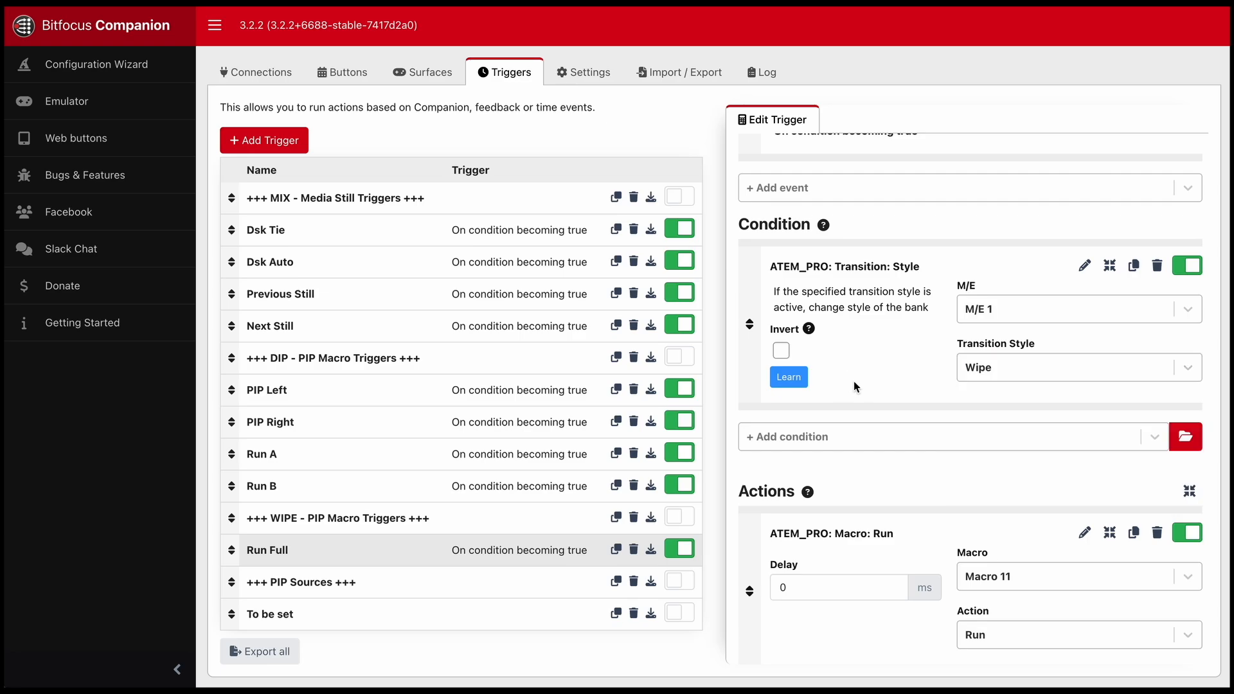
{"action": "mouse_move", "coordinate": [1047, 404]}
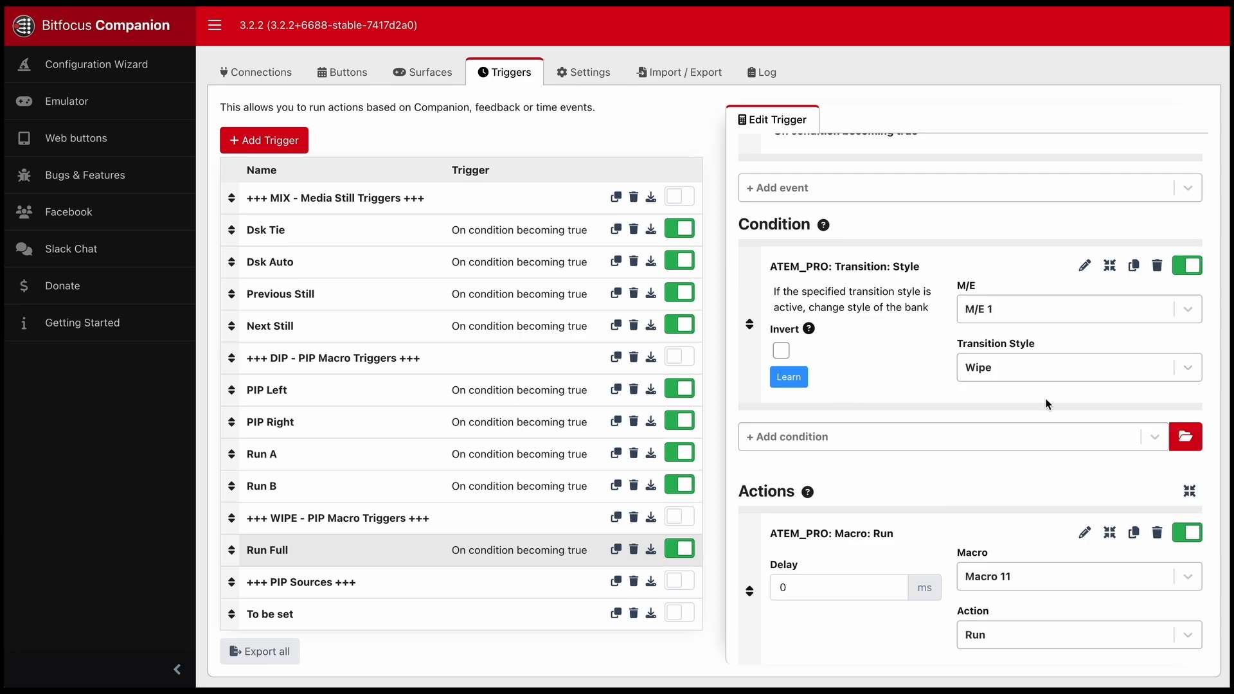
{"action": "mouse_move", "coordinate": [908, 456]}
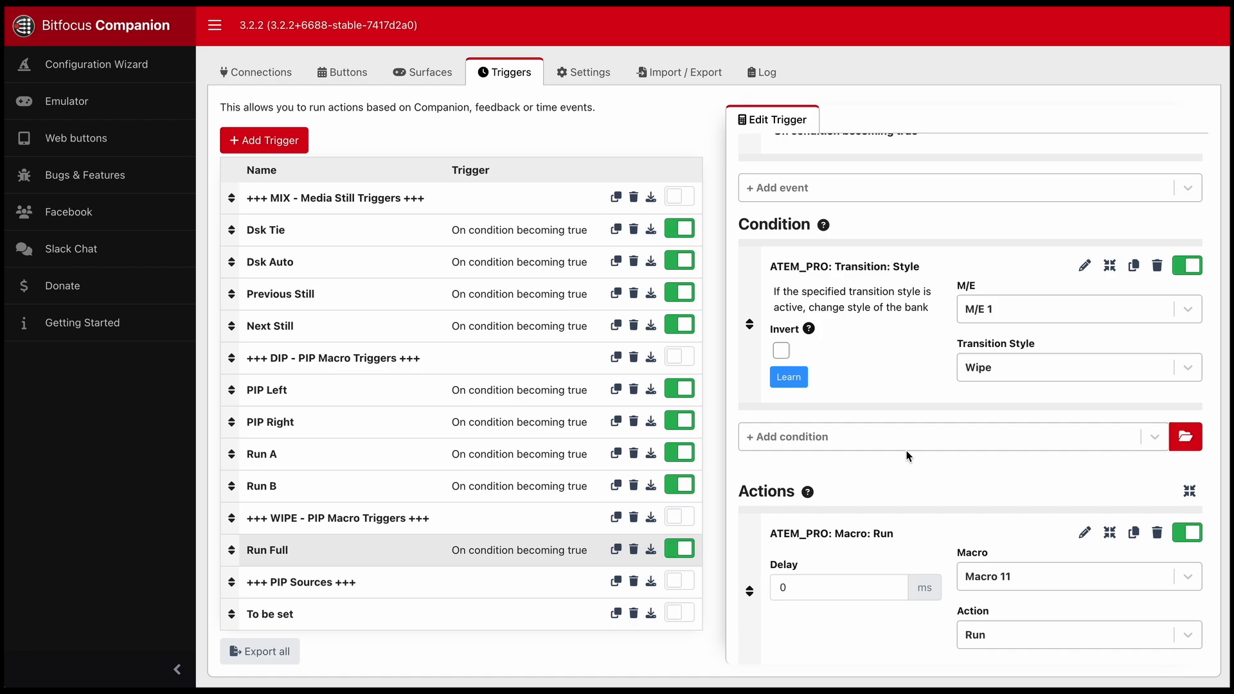
{"action": "mouse_move", "coordinate": [828, 456]}
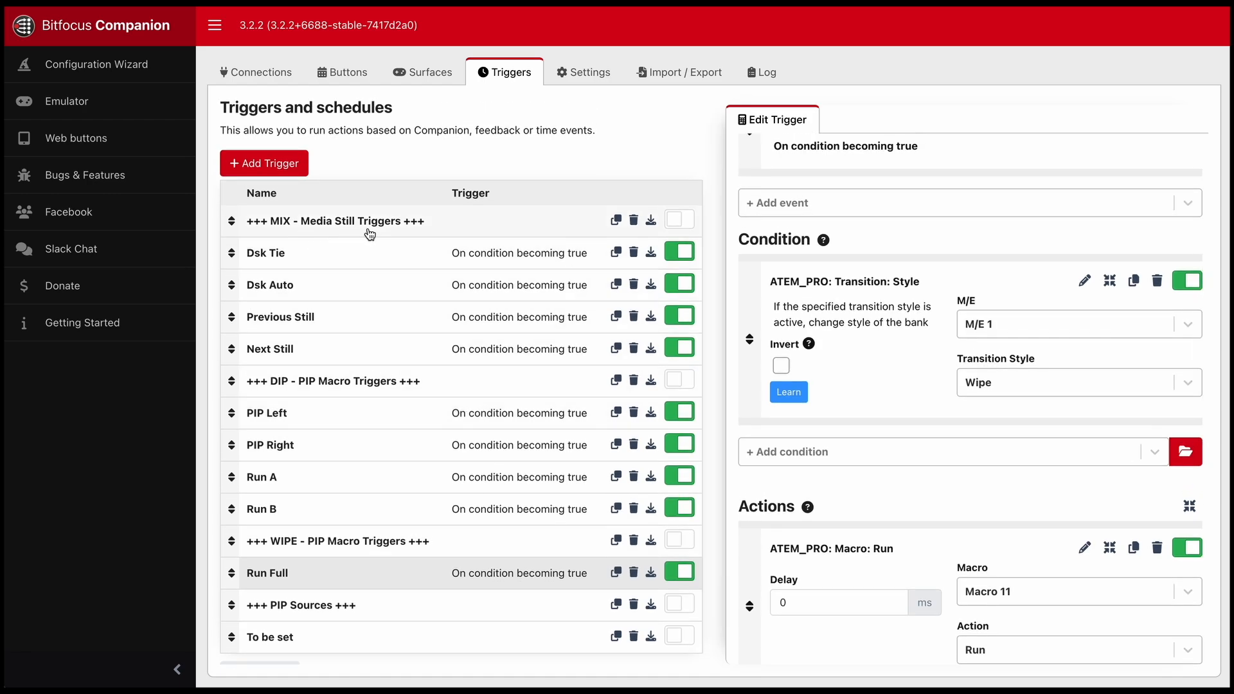
{"action": "mouse_move", "coordinate": [376, 233]}
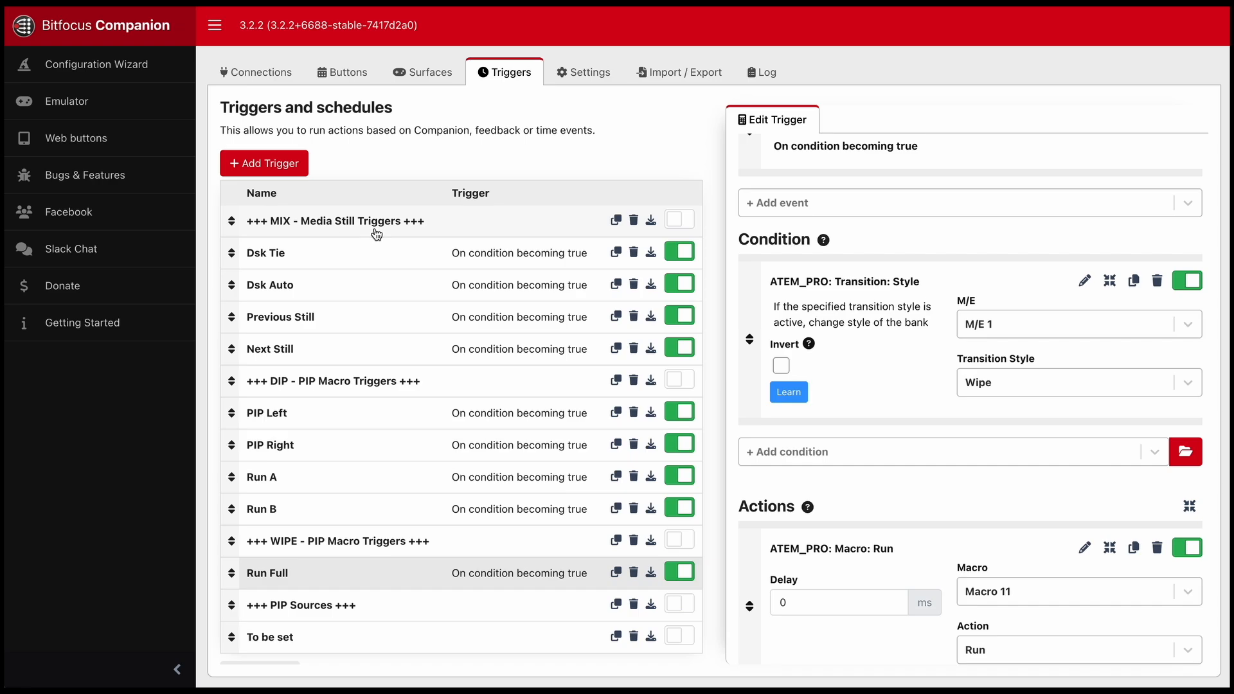
{"action": "mouse_move", "coordinate": [318, 289]}
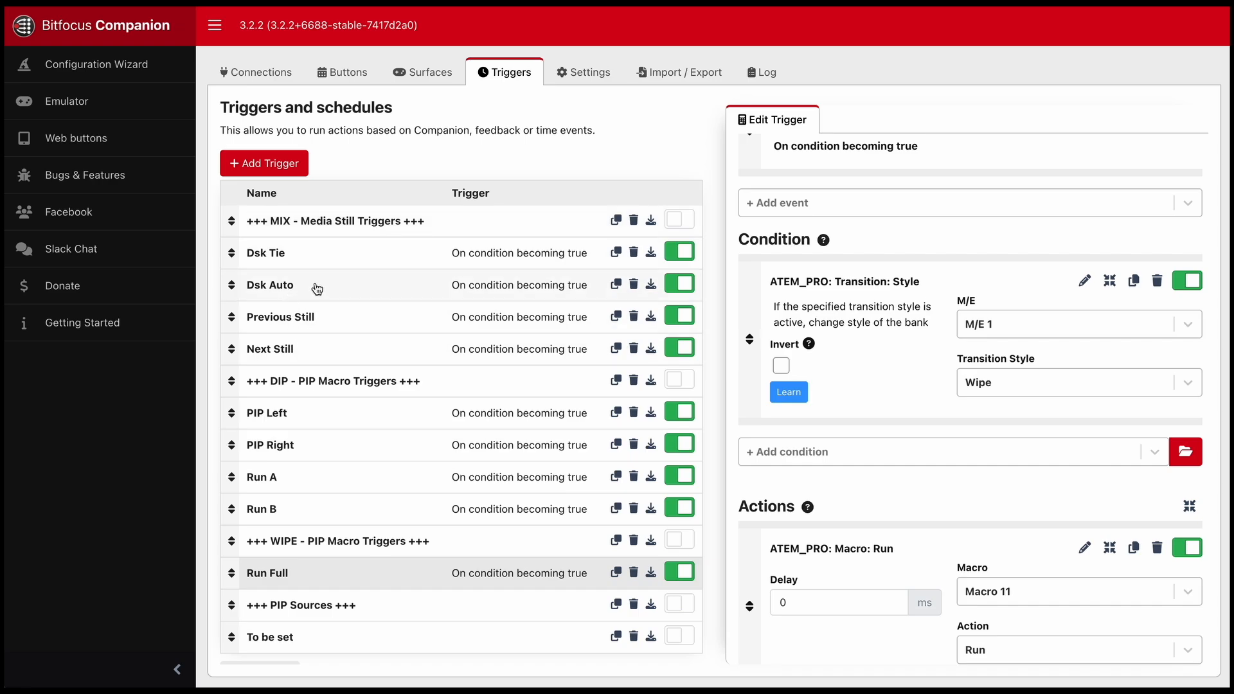
{"action": "mouse_move", "coordinate": [250, 276]}
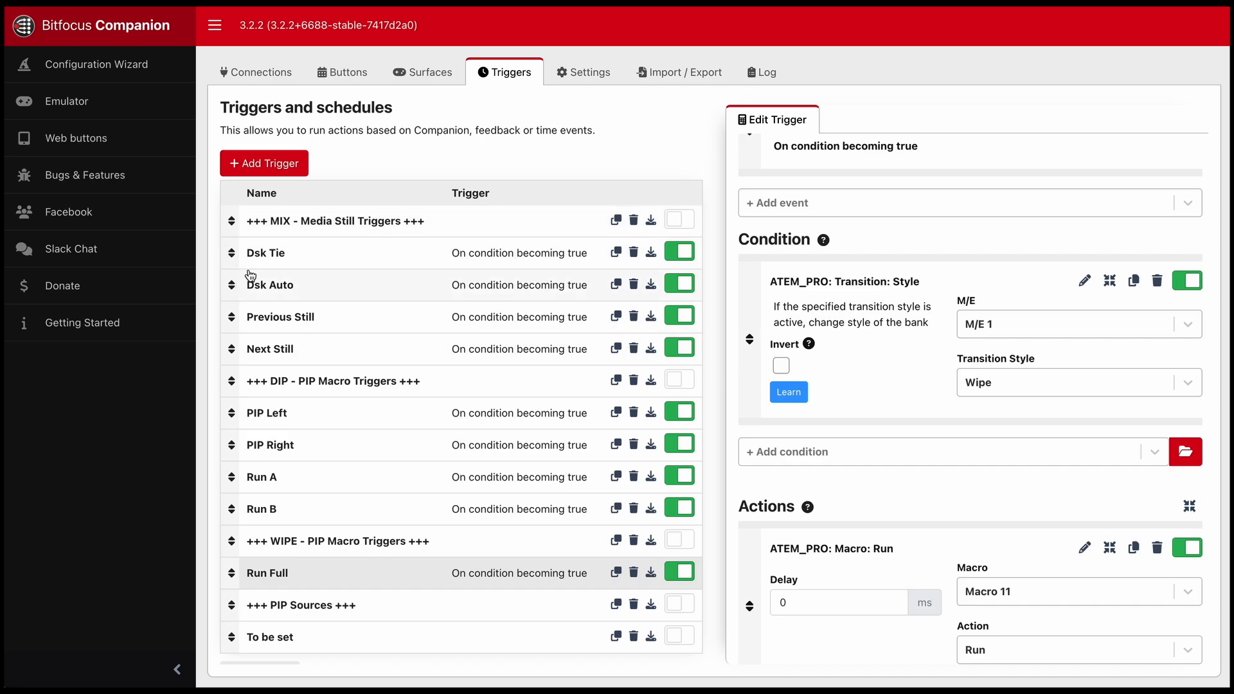
{"action": "mouse_move", "coordinate": [319, 257]}
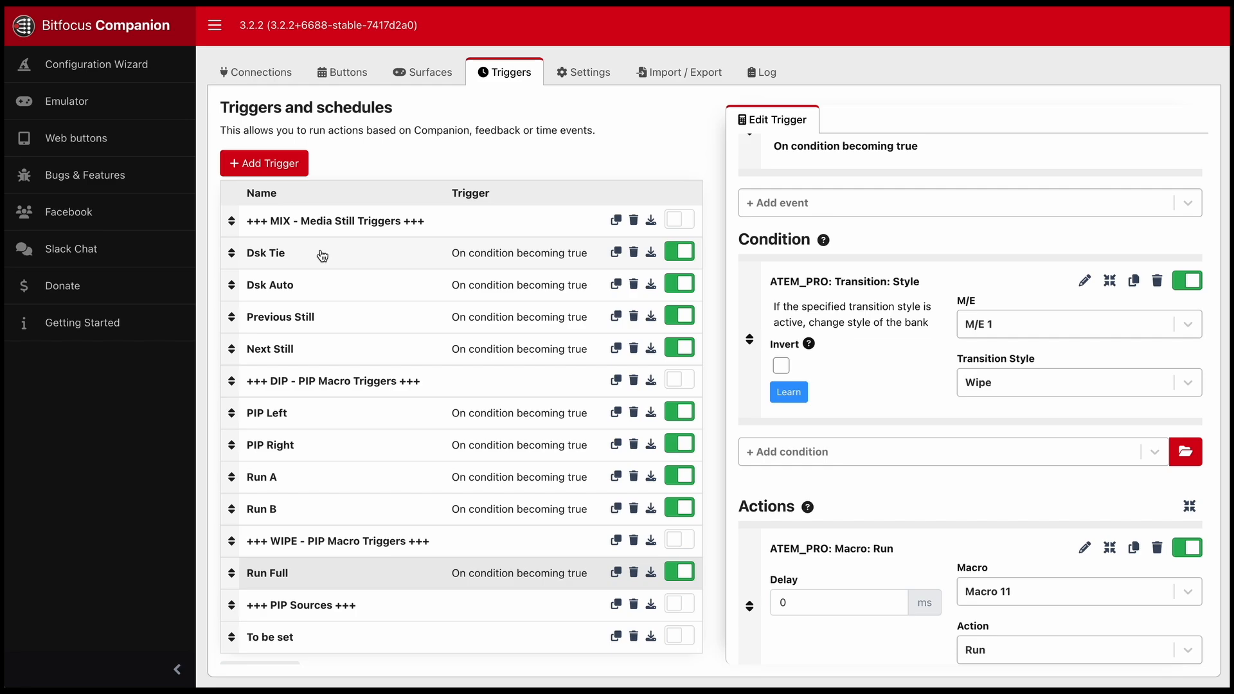
{"action": "mouse_move", "coordinate": [195, 443]}
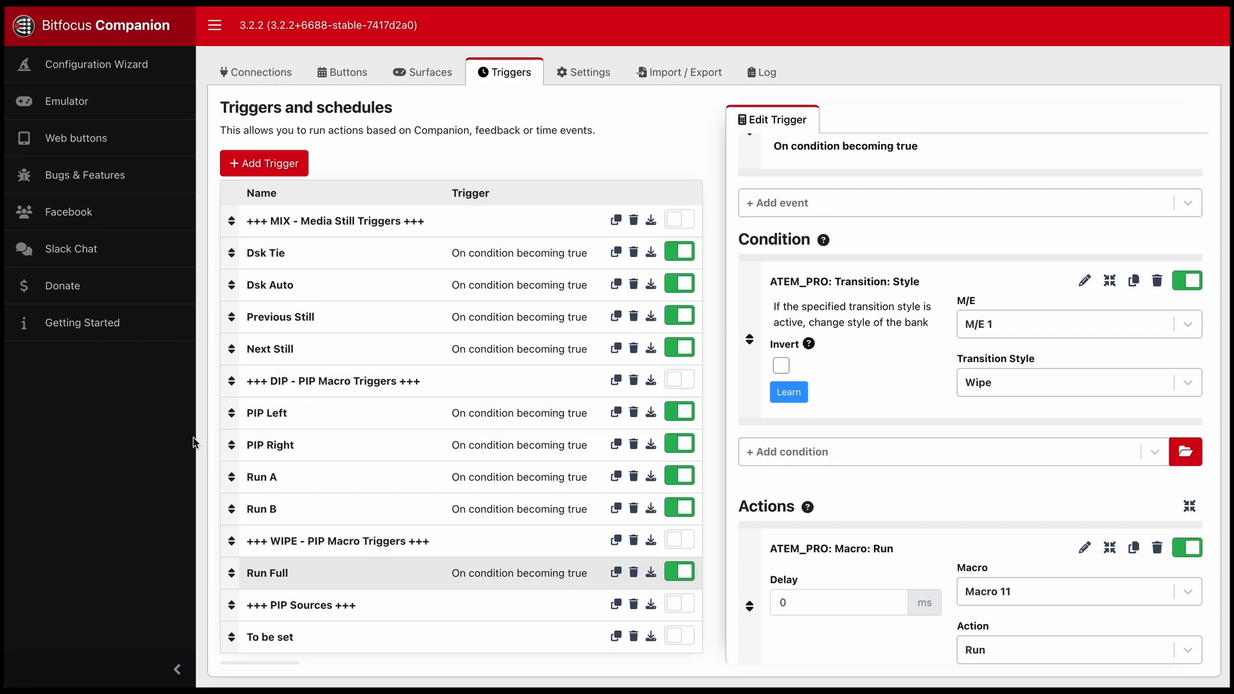
{"action": "mouse_move", "coordinate": [293, 449]}
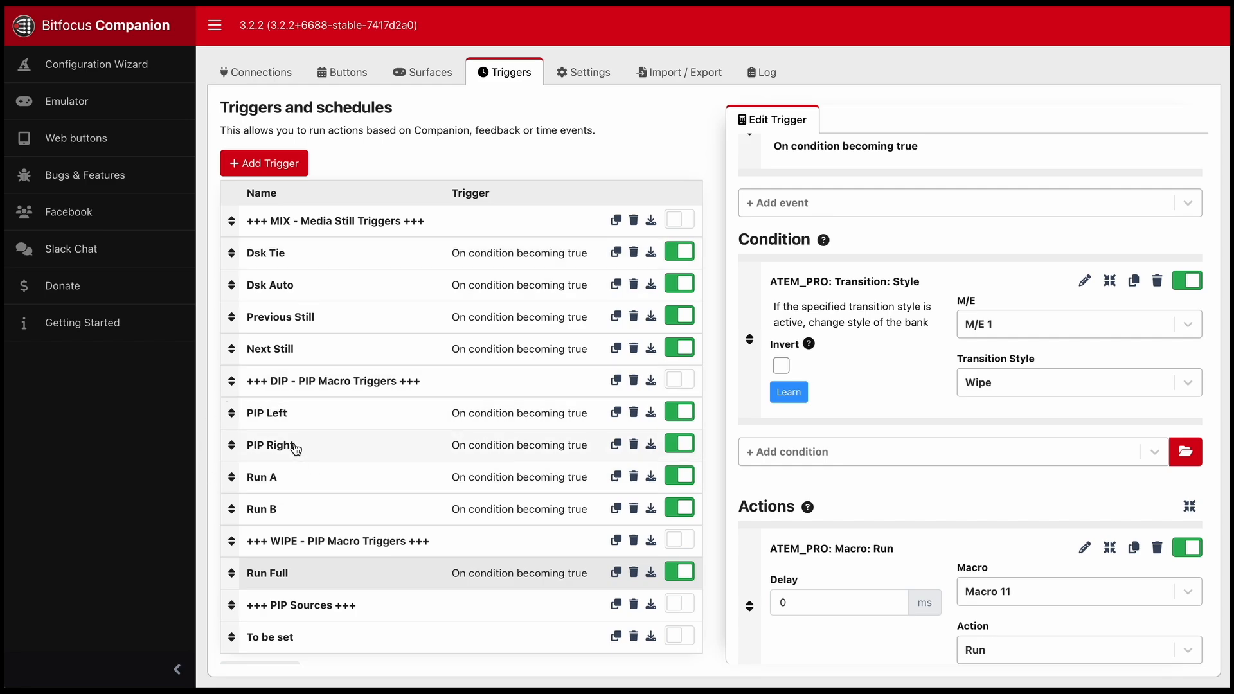
{"action": "mouse_move", "coordinate": [296, 492]}
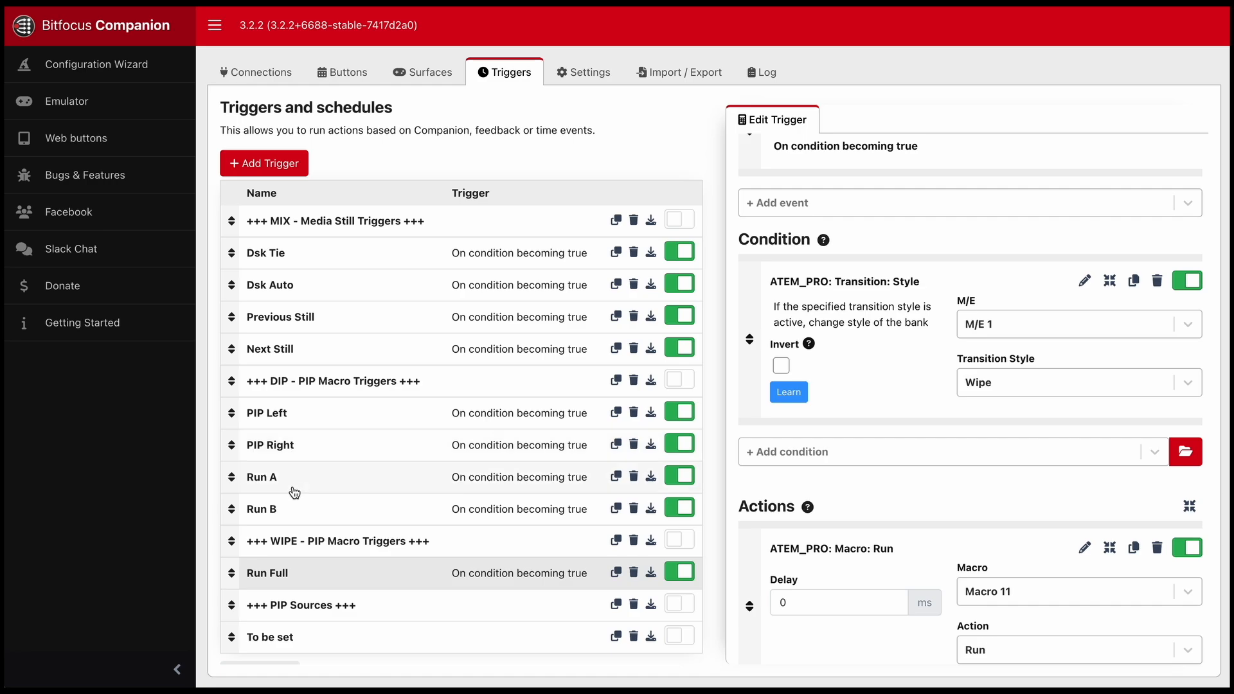
{"action": "mouse_move", "coordinate": [338, 581]}
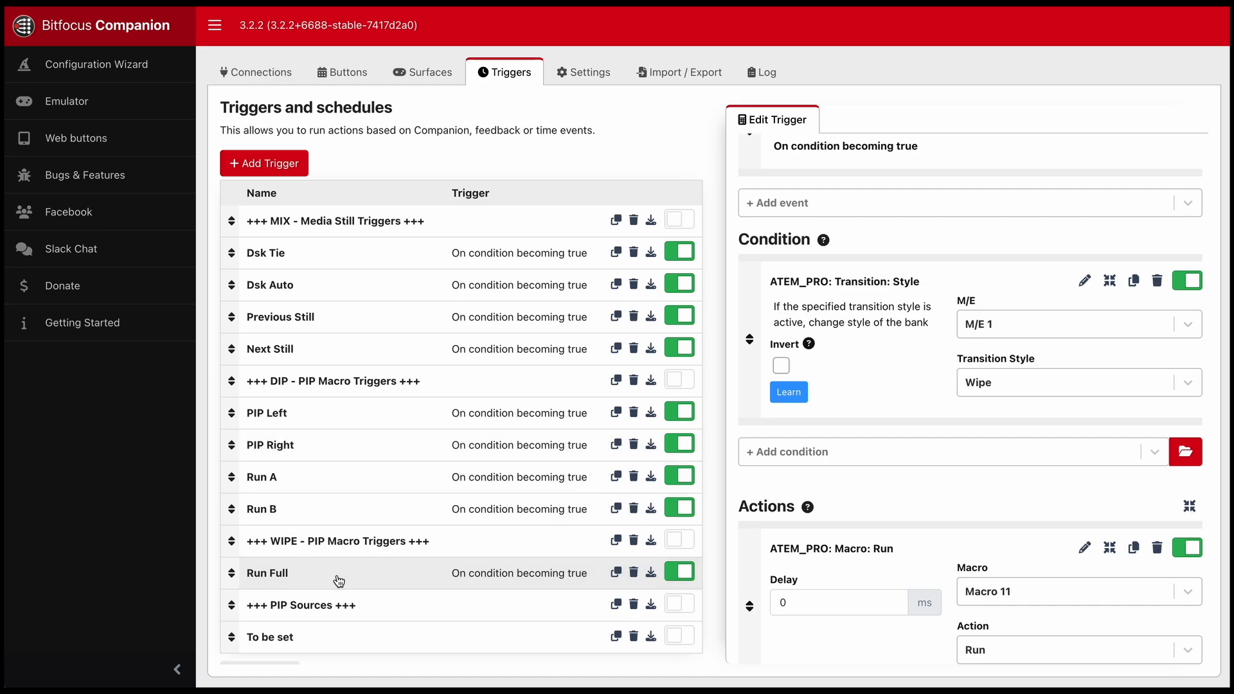
{"action": "mouse_move", "coordinate": [399, 543]}
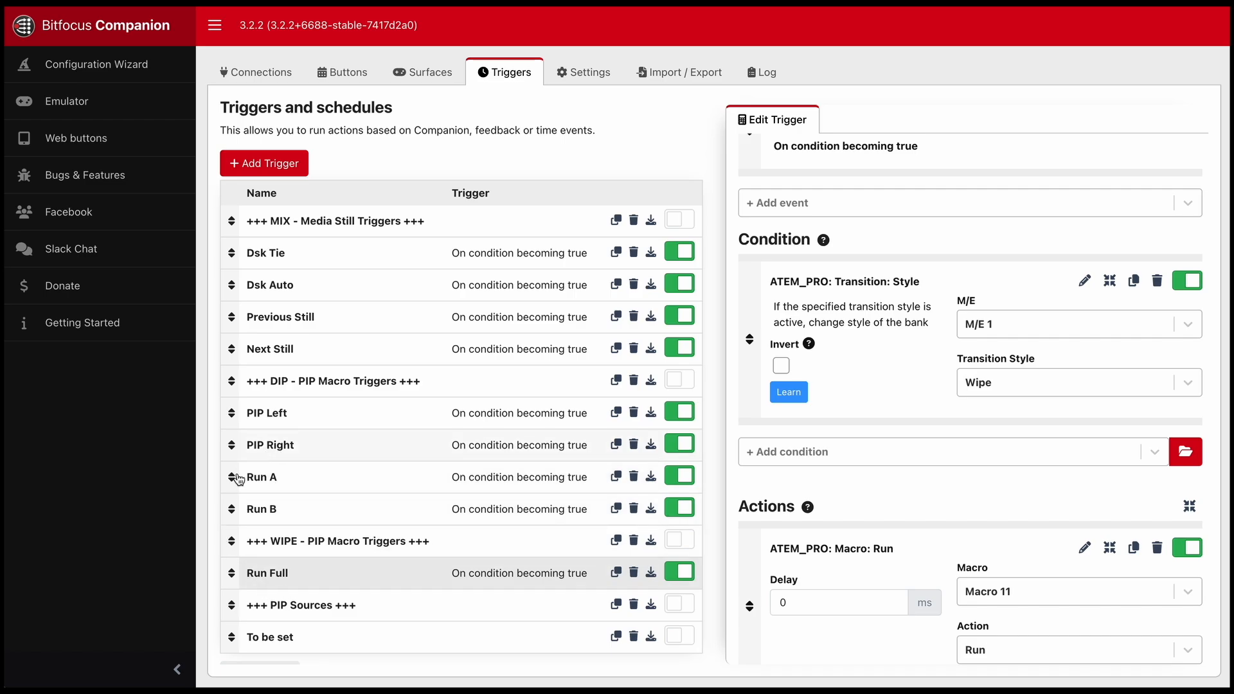
{"action": "mouse_move", "coordinate": [285, 417]}
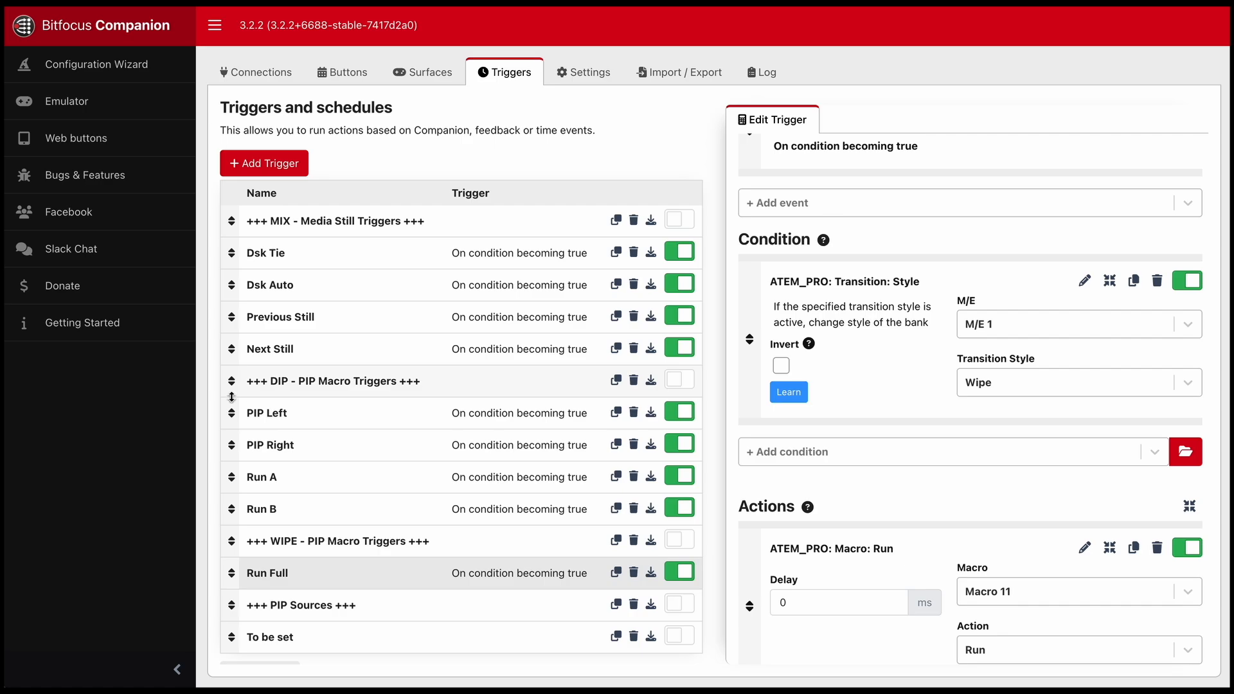
{"action": "mouse_move", "coordinate": [485, 429]}
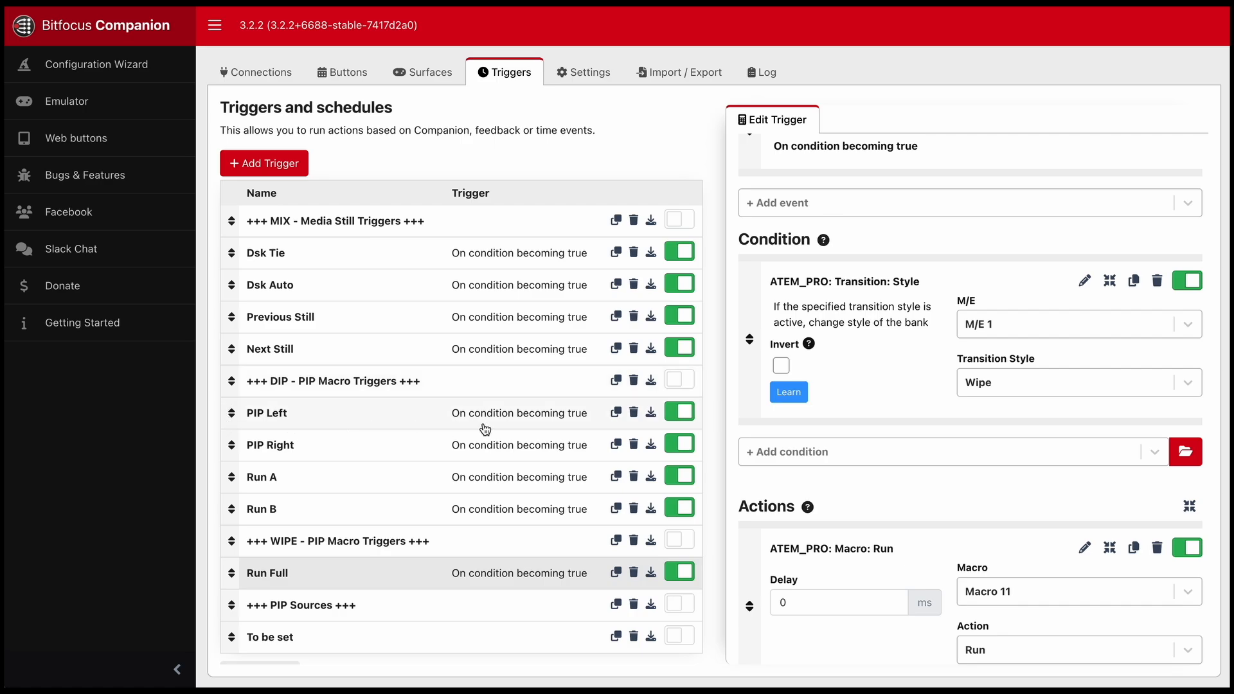
{"action": "mouse_move", "coordinate": [627, 399]}
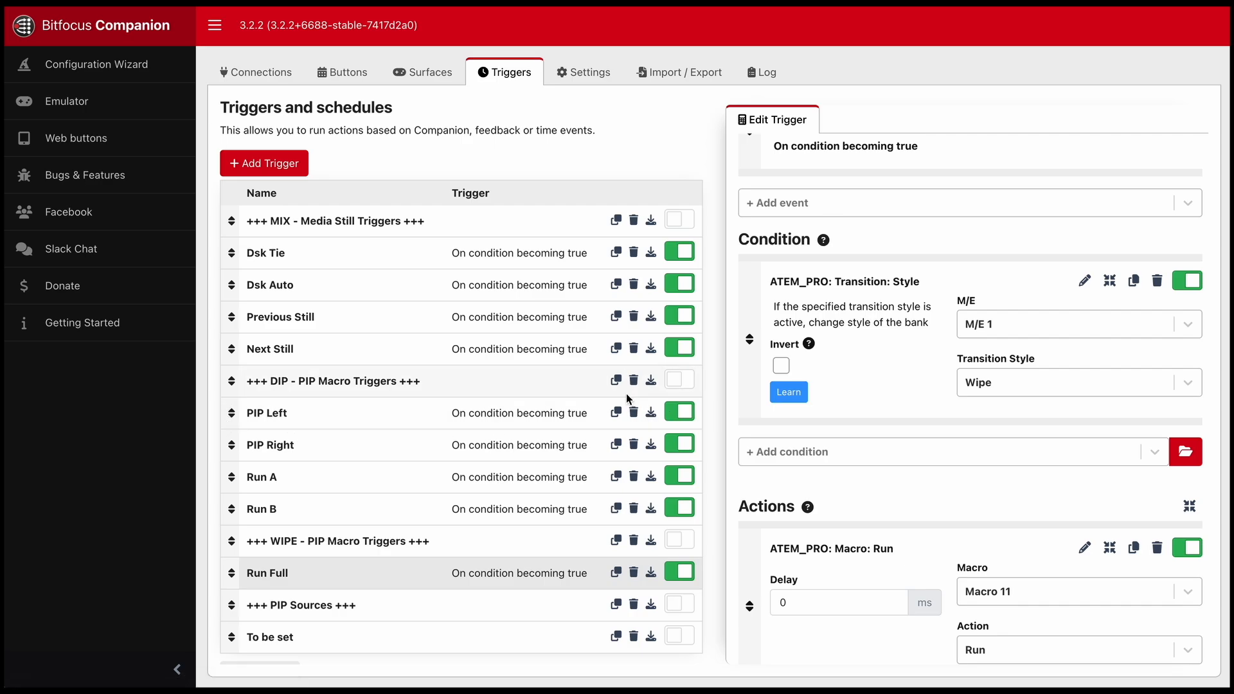
{"action": "mouse_move", "coordinate": [507, 431]}
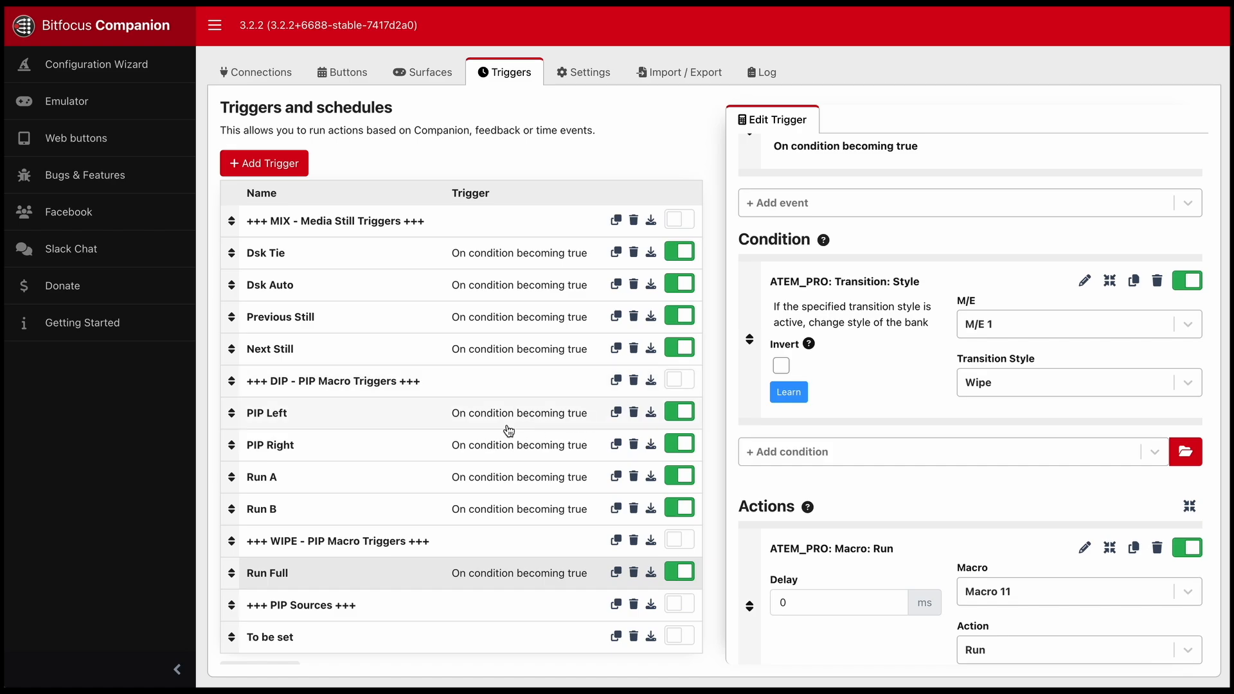
{"action": "mouse_move", "coordinate": [302, 417]}
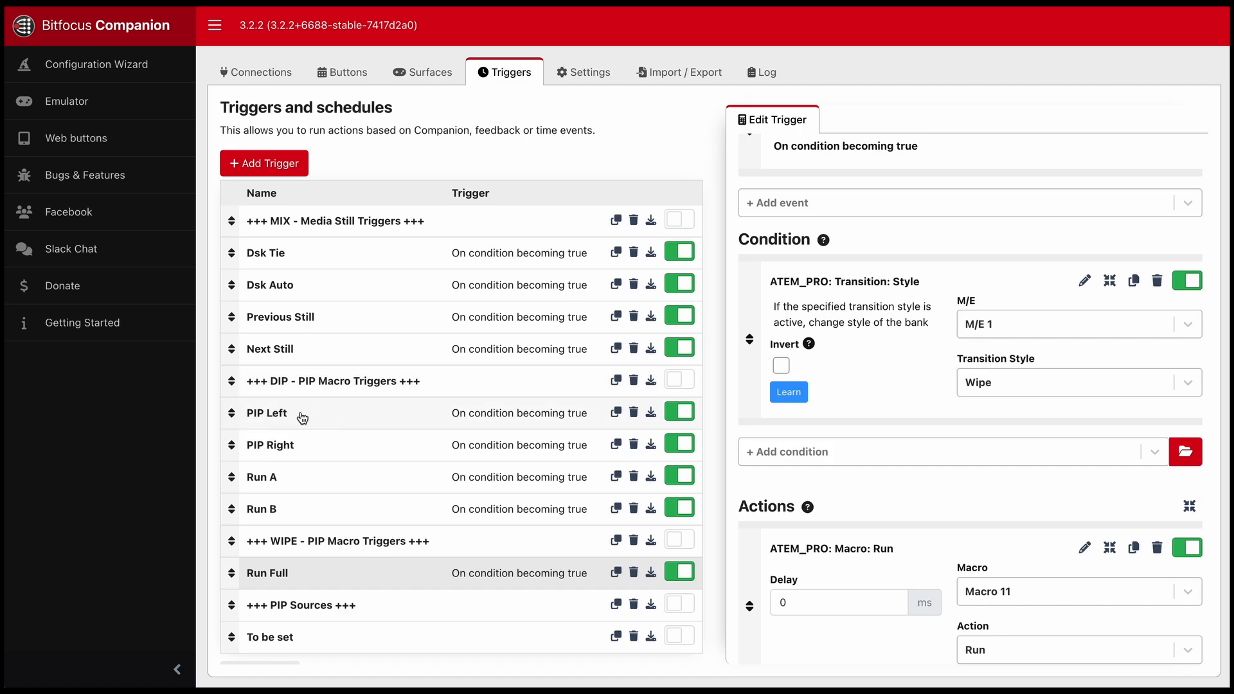
{"action": "mouse_move", "coordinate": [259, 490]}
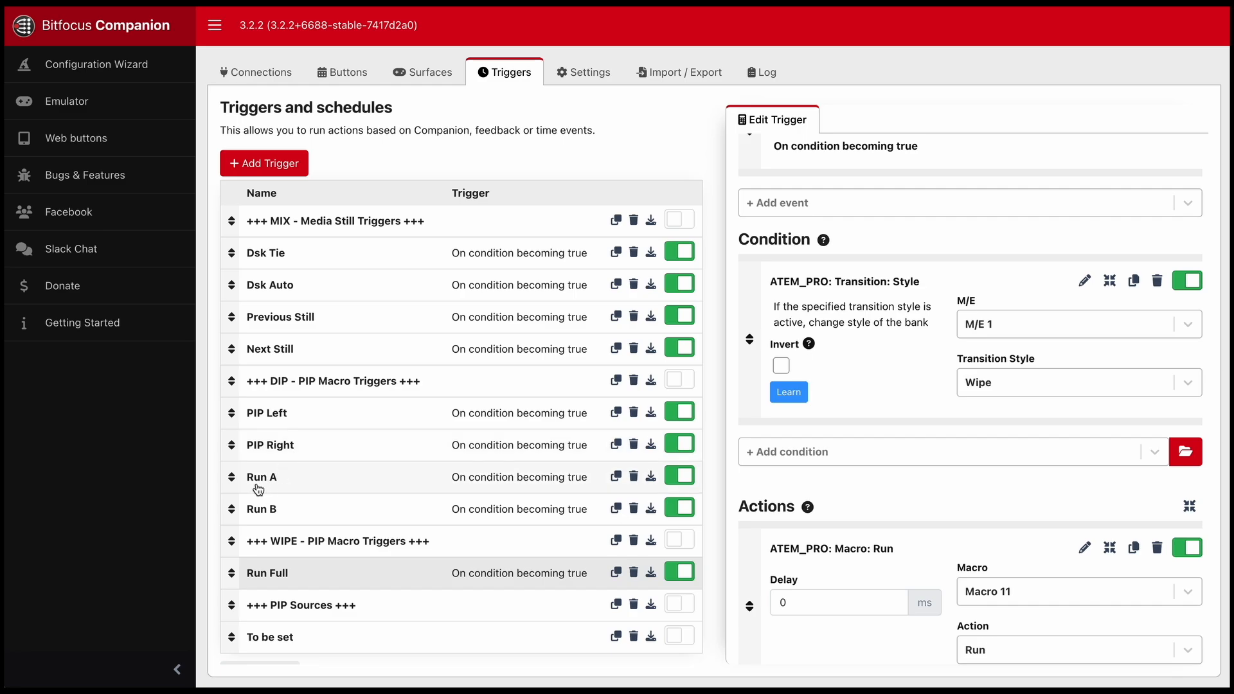
{"action": "mouse_move", "coordinate": [273, 488]}
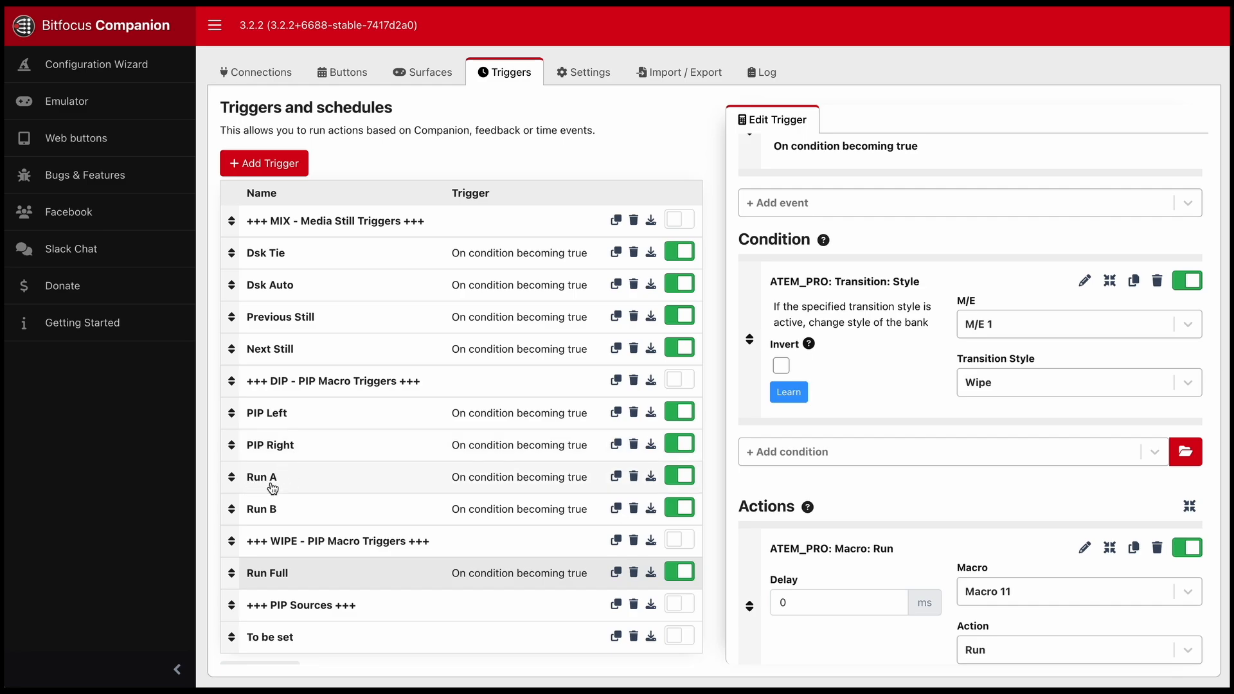
{"action": "mouse_move", "coordinate": [297, 445]}
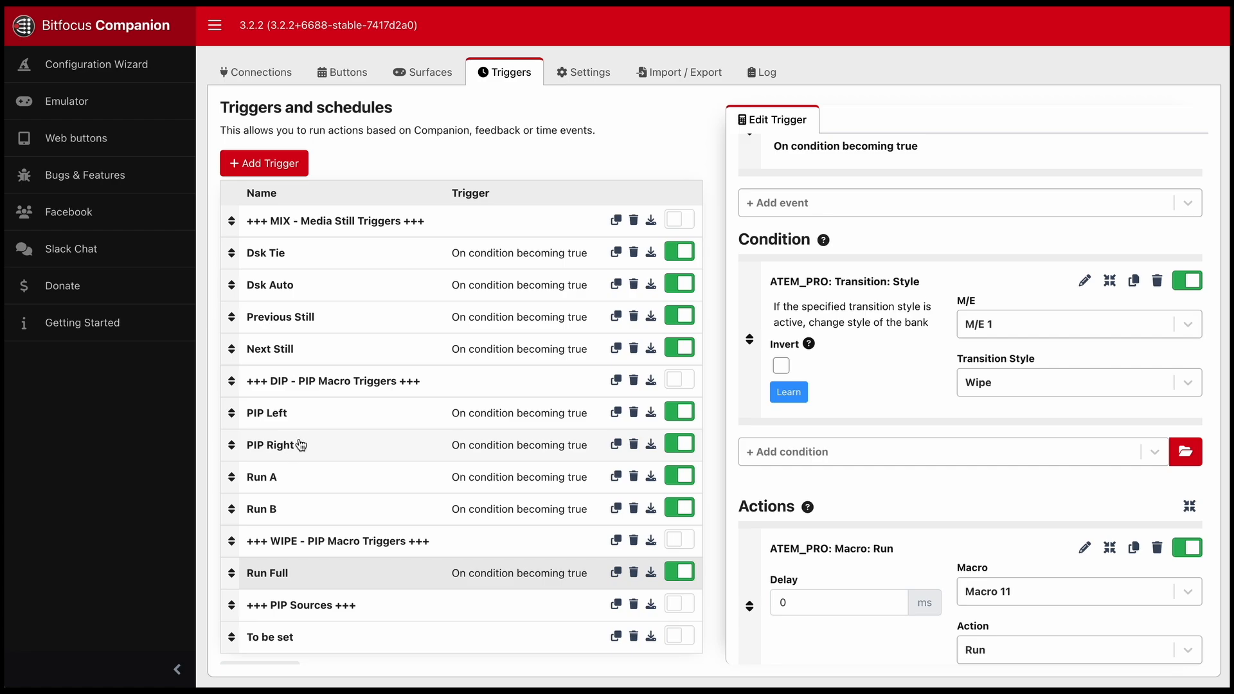
{"action": "mouse_move", "coordinate": [278, 446]}
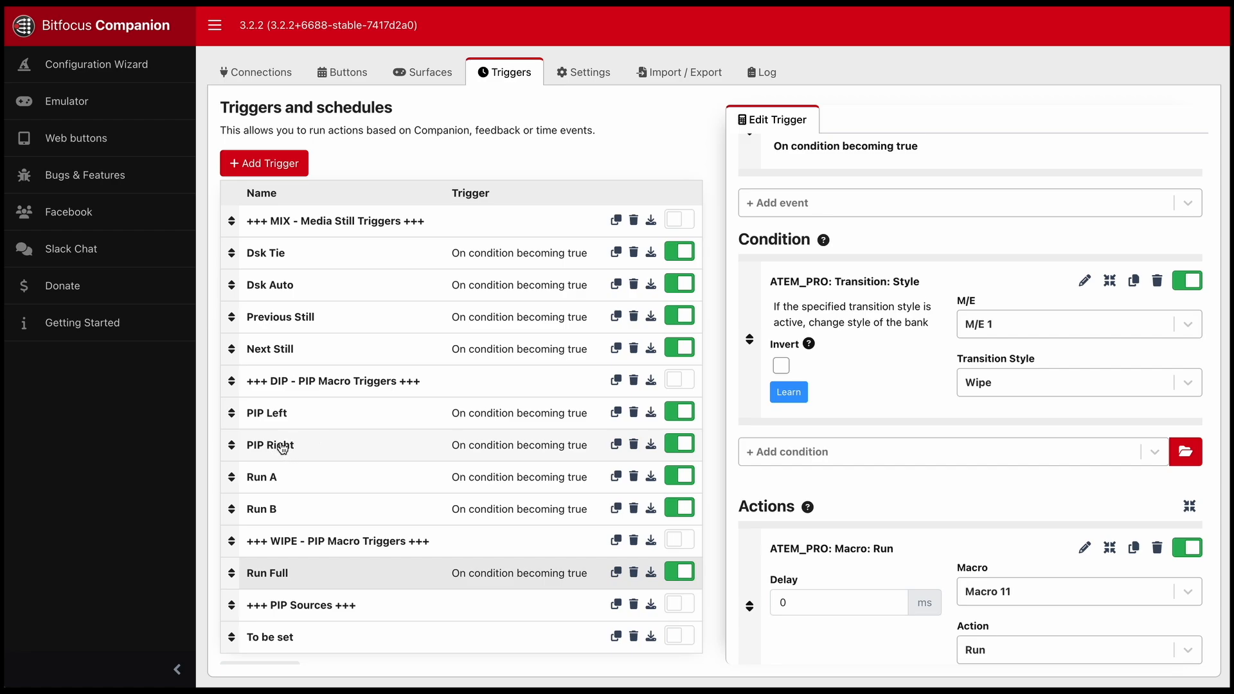
{"action": "mouse_move", "coordinate": [535, 449]}
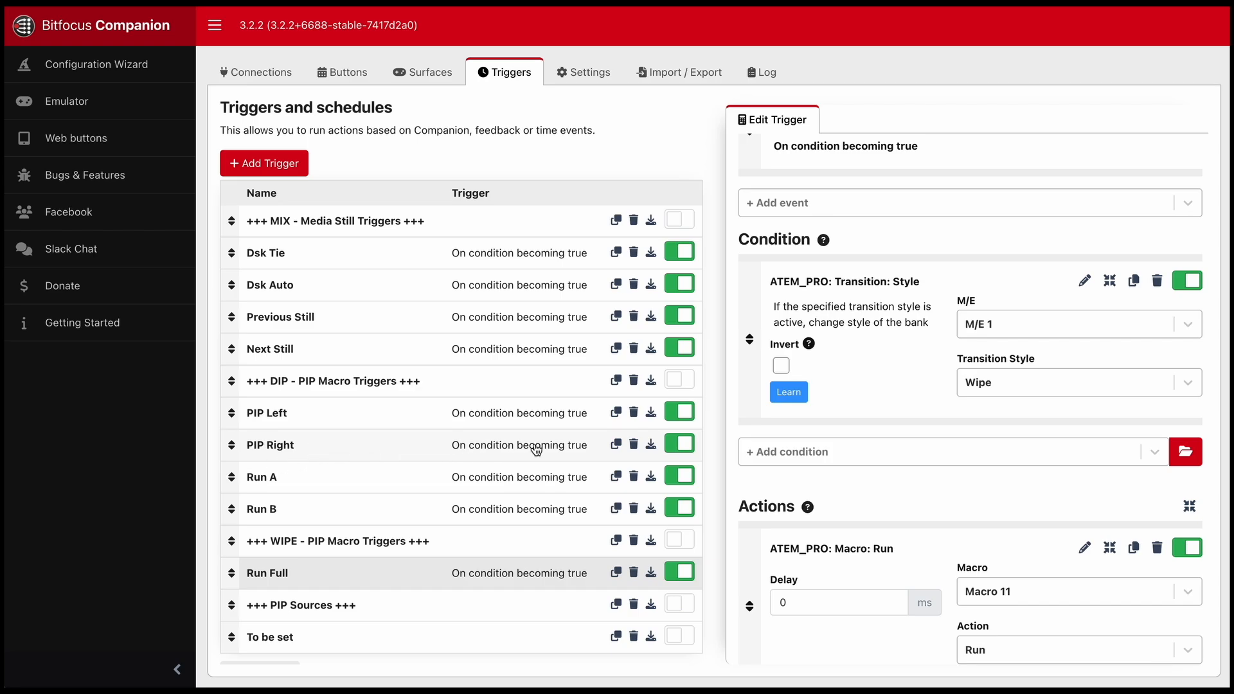
{"action": "mouse_move", "coordinate": [267, 479]}
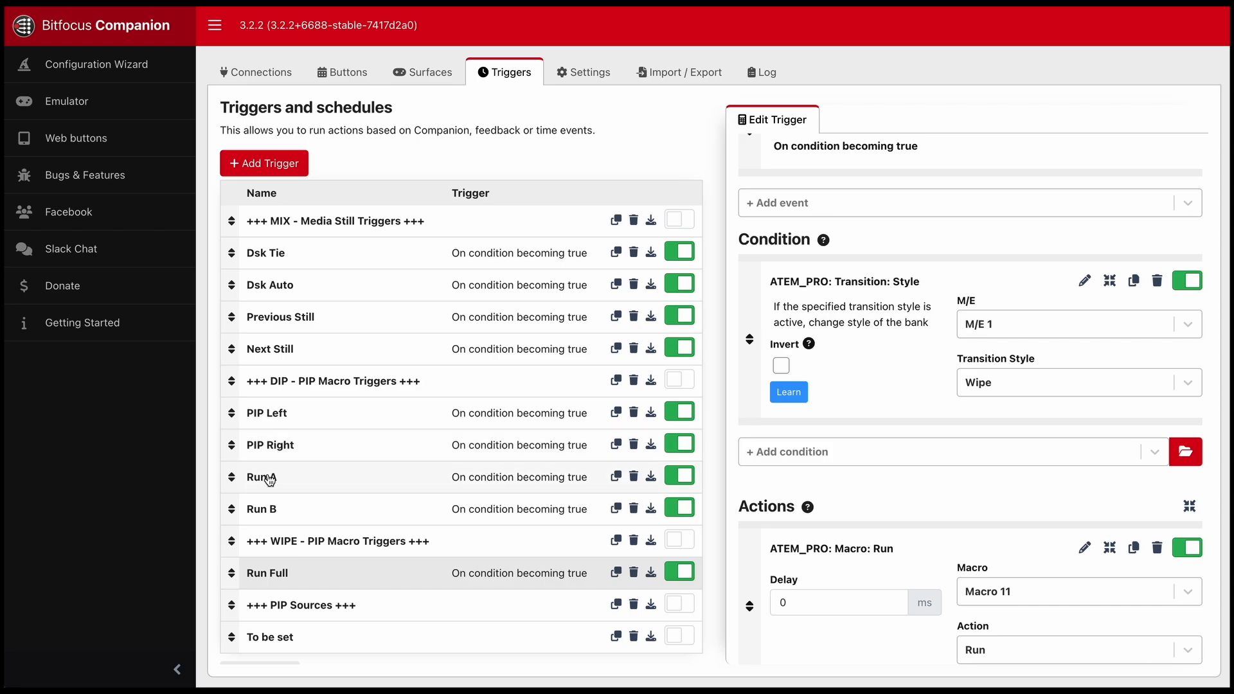
{"action": "mouse_move", "coordinate": [268, 527]}
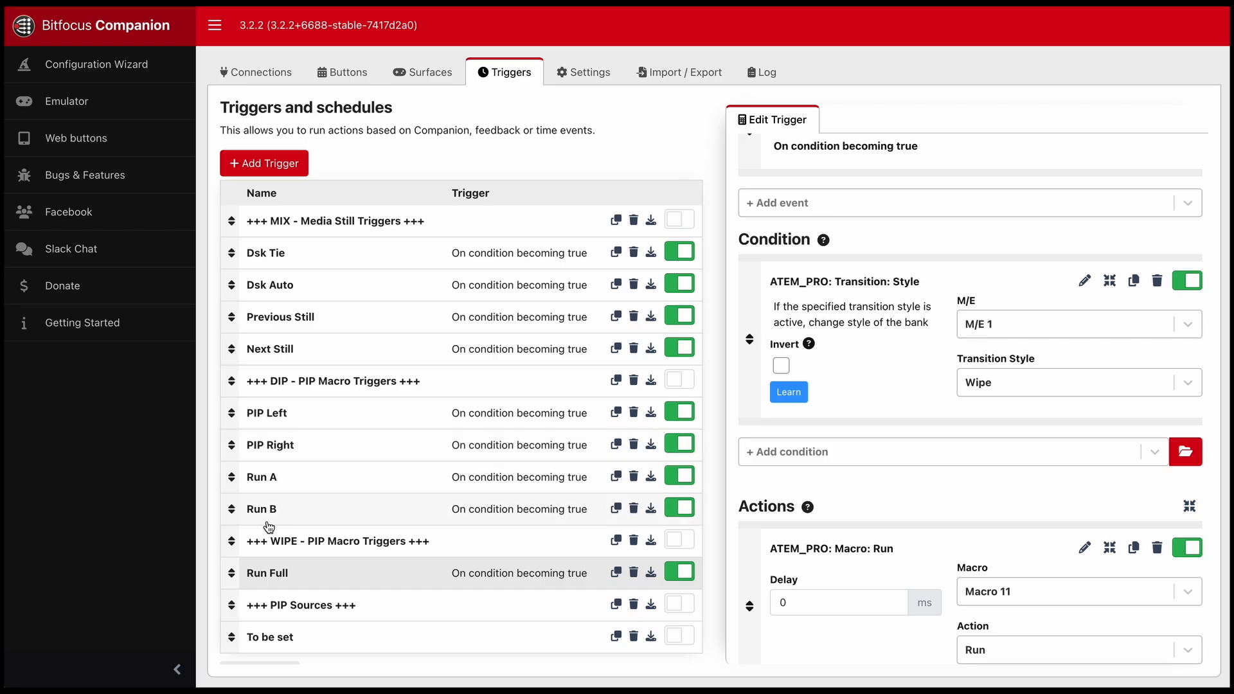
{"action": "mouse_move", "coordinate": [269, 479]}
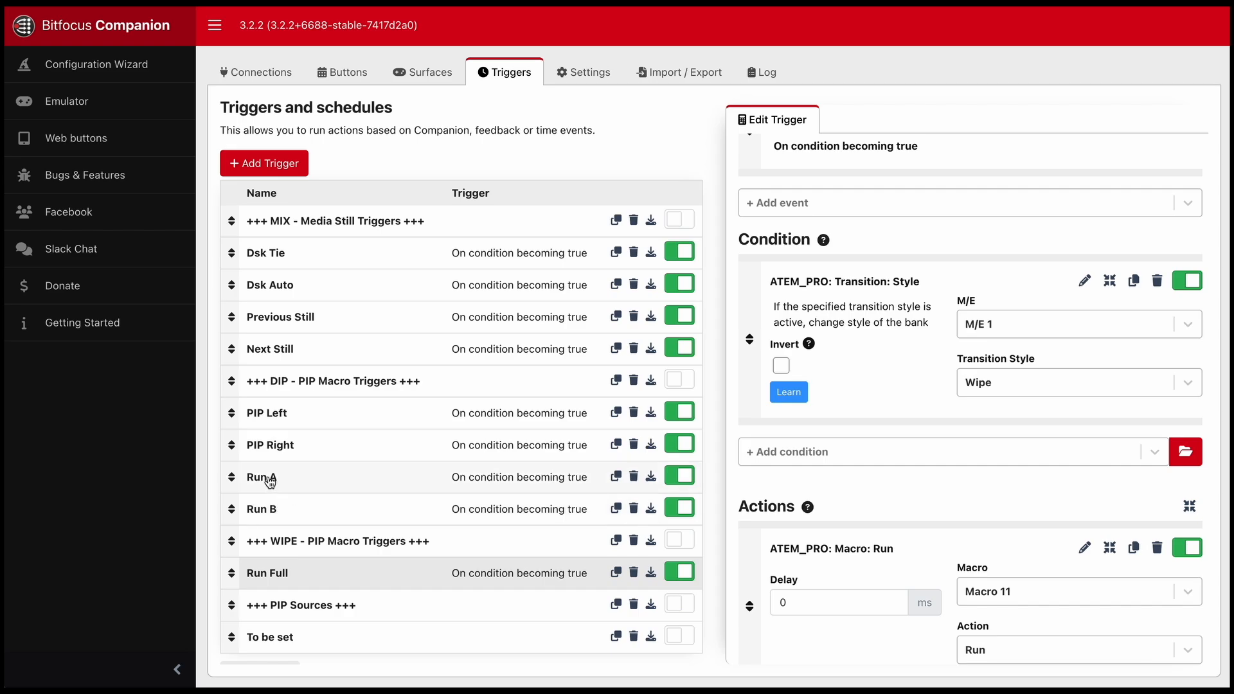
{"action": "mouse_move", "coordinate": [516, 494]}
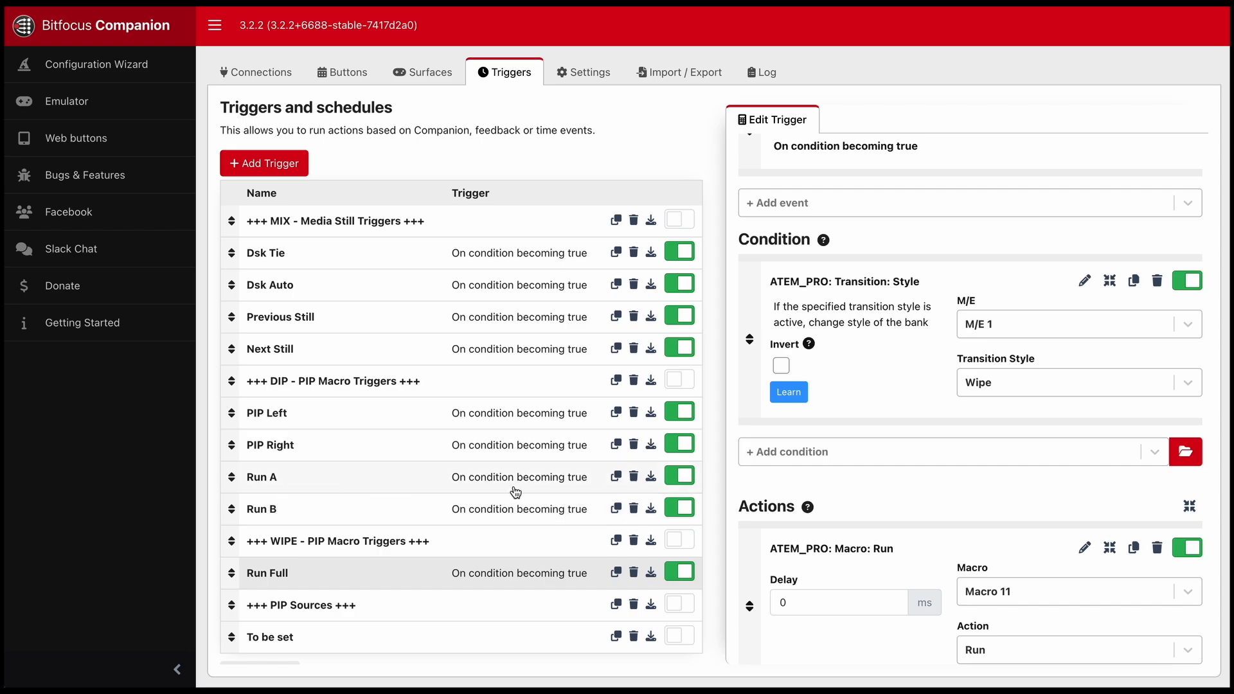
{"action": "mouse_move", "coordinate": [307, 581]}
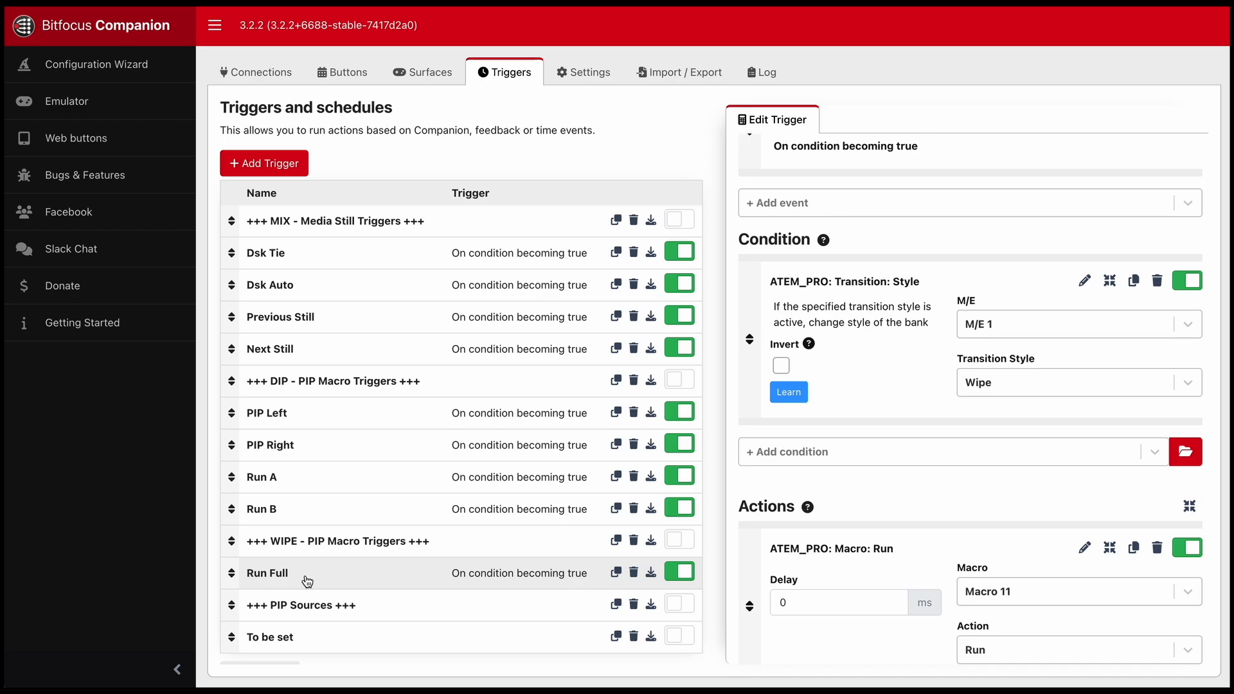
{"action": "mouse_move", "coordinate": [326, 579]}
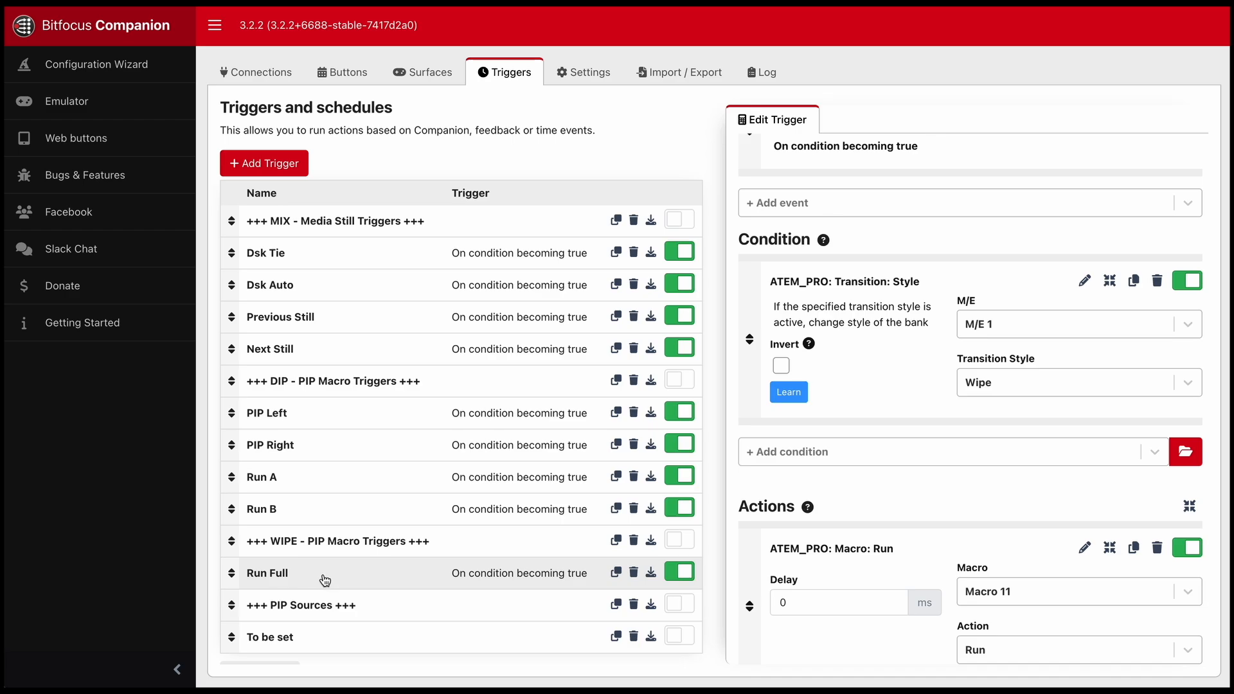
{"action": "mouse_move", "coordinate": [342, 393]}
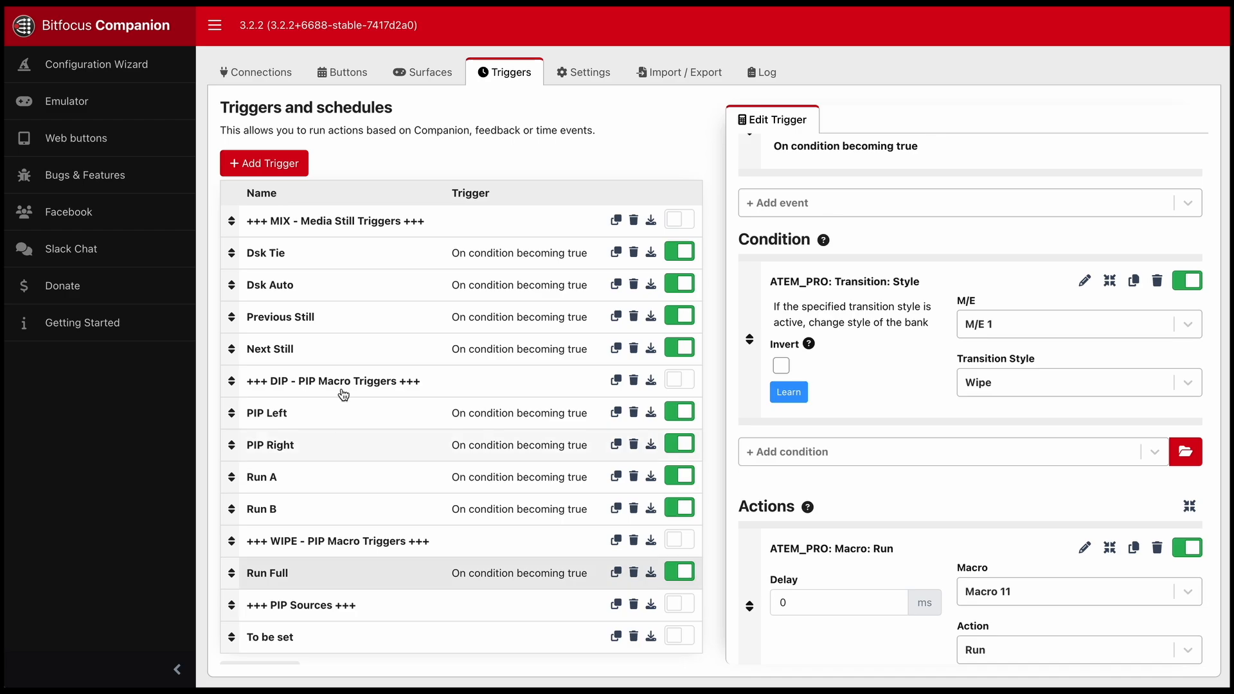
{"action": "scroll", "scroll_direction": "down", "scroll_amount": 3}
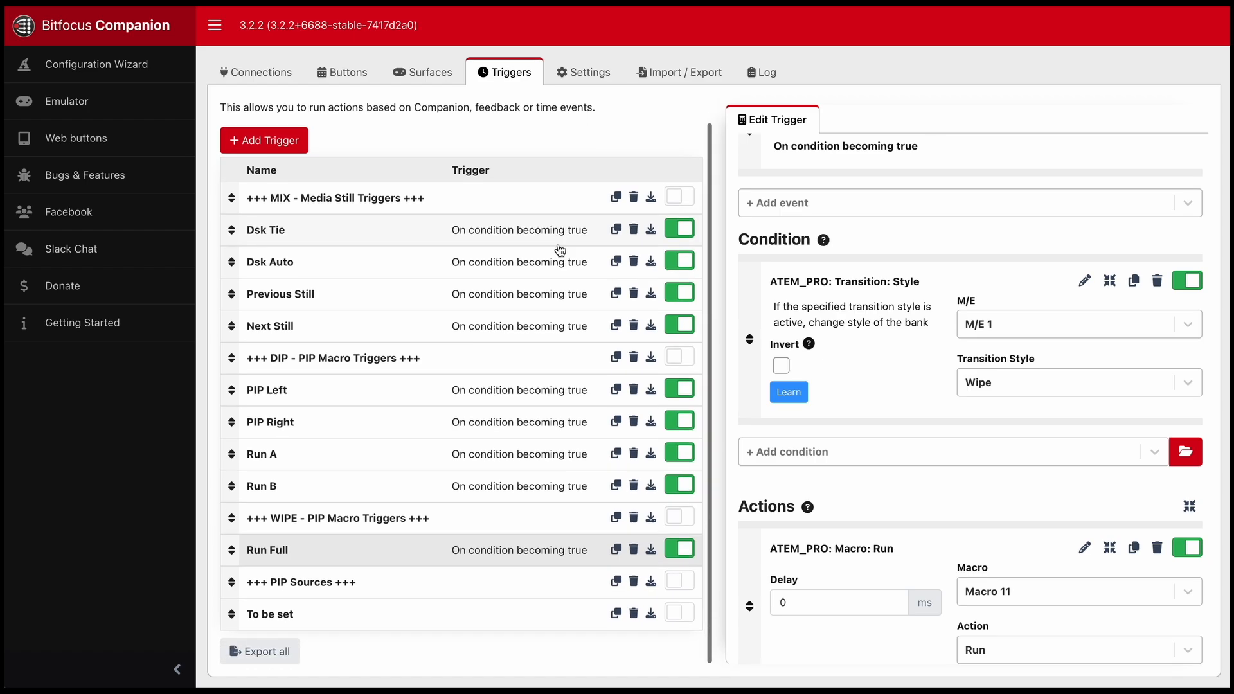